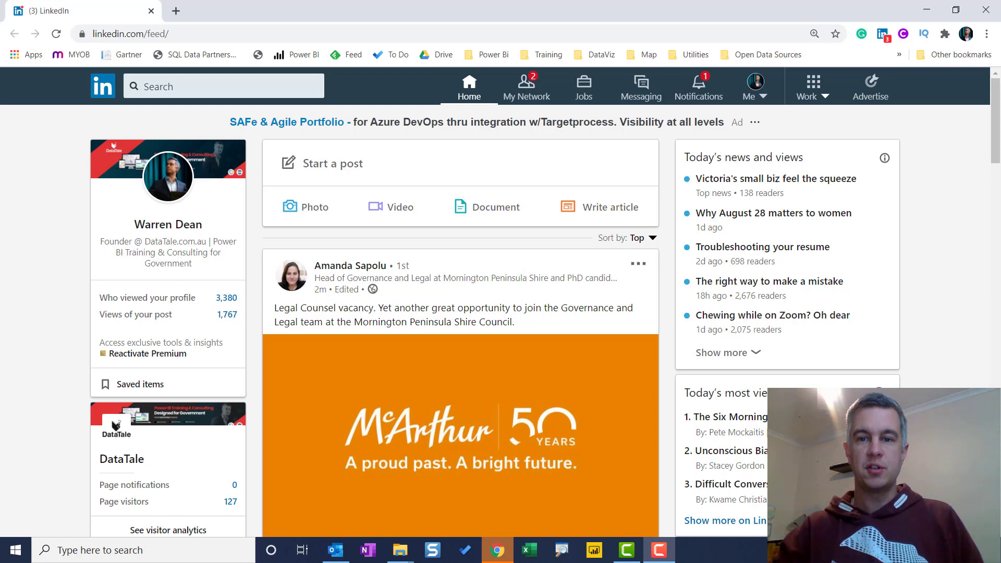
{"action": "mouse_move", "coordinate": [428, 105]}
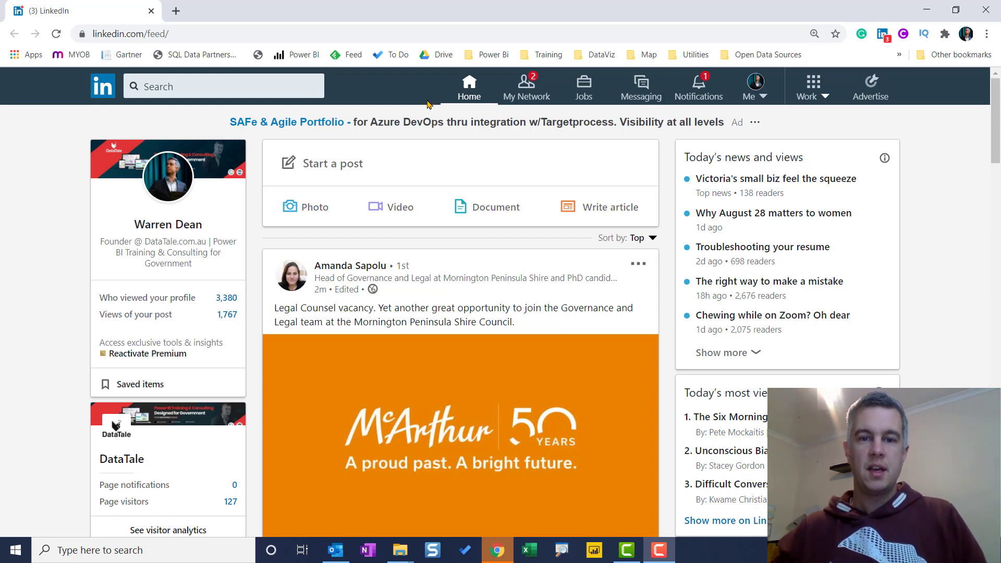
{"action": "mouse_move", "coordinate": [759, 99]}
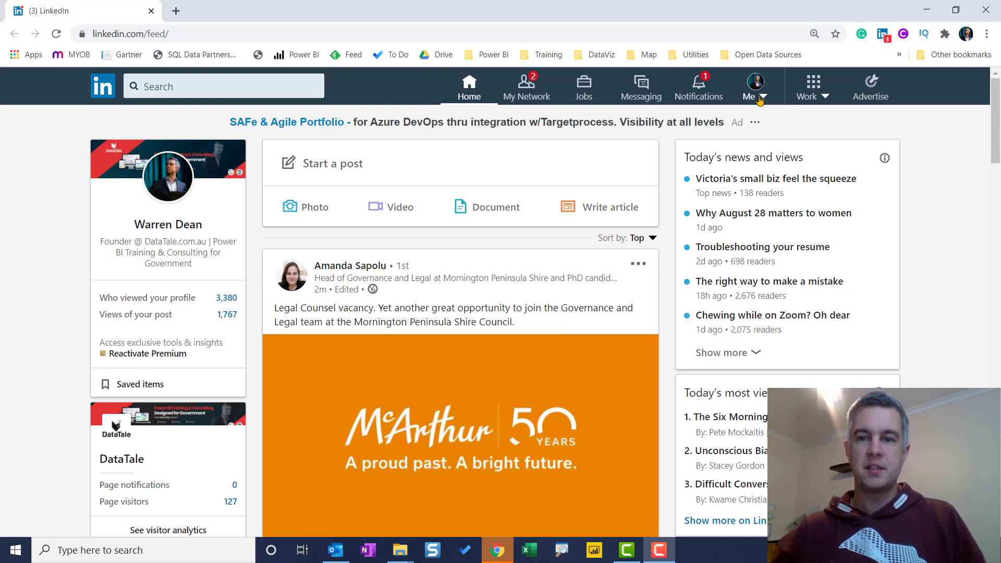
Expand the Me account menu from LinkedIn's top navigation bar.
{"action": "left_click", "coordinate": [754, 86]}
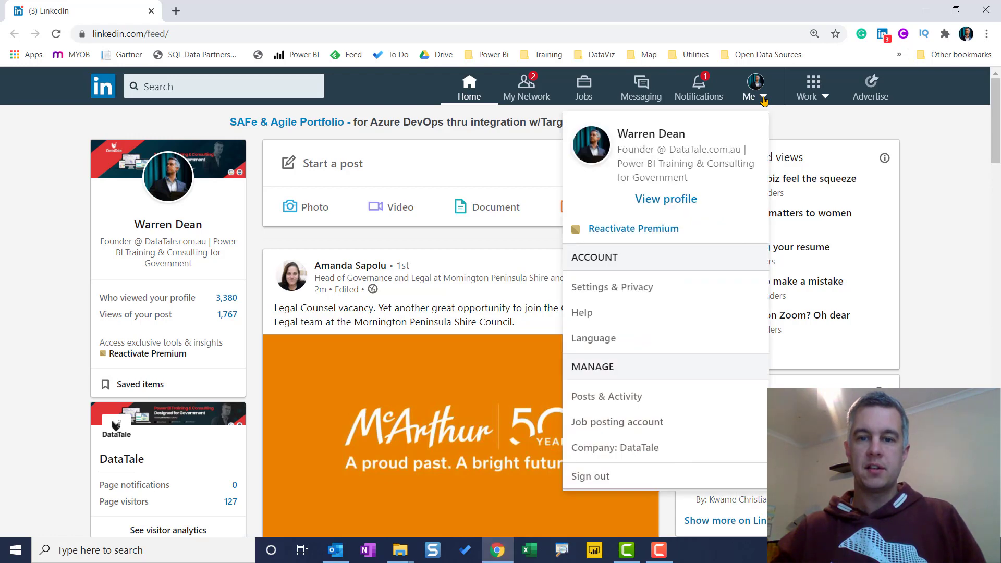
{"action": "mouse_move", "coordinate": [617, 287]}
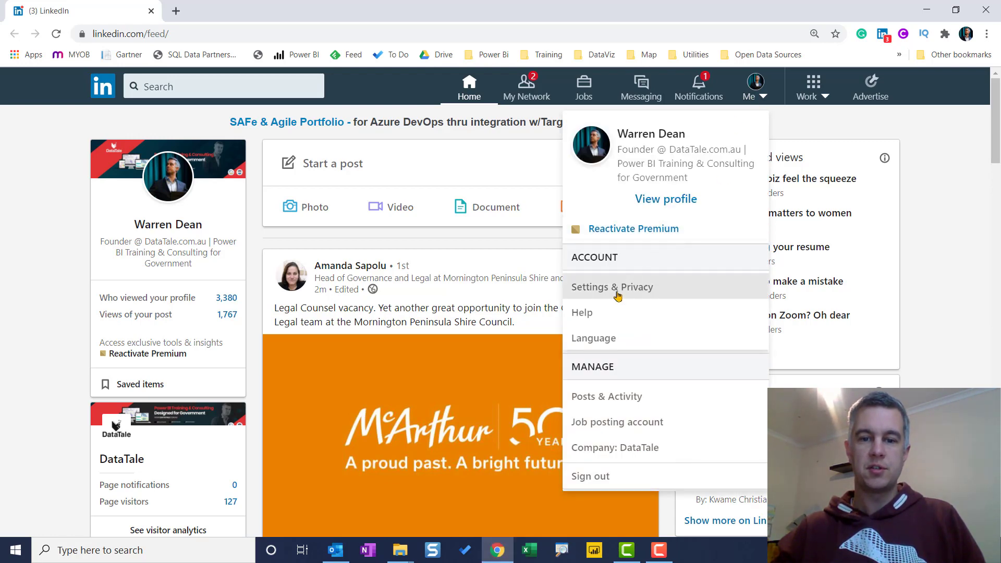
{"action": "mouse_move", "coordinate": [611, 287]}
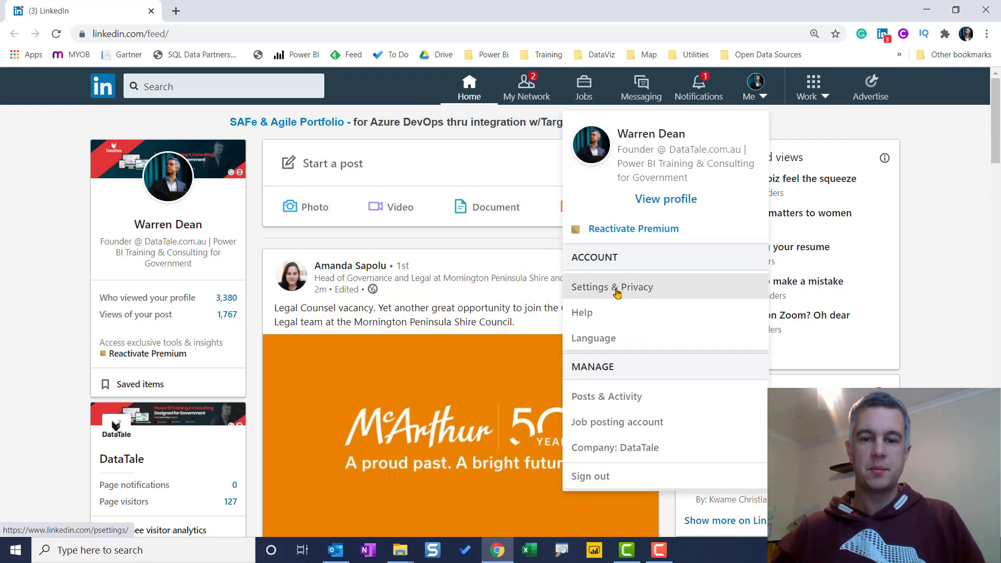
Go to Settings & Privacy and the 'How LinkedIn uses your data' section.
{"action": "left_click", "coordinate": [611, 287]}
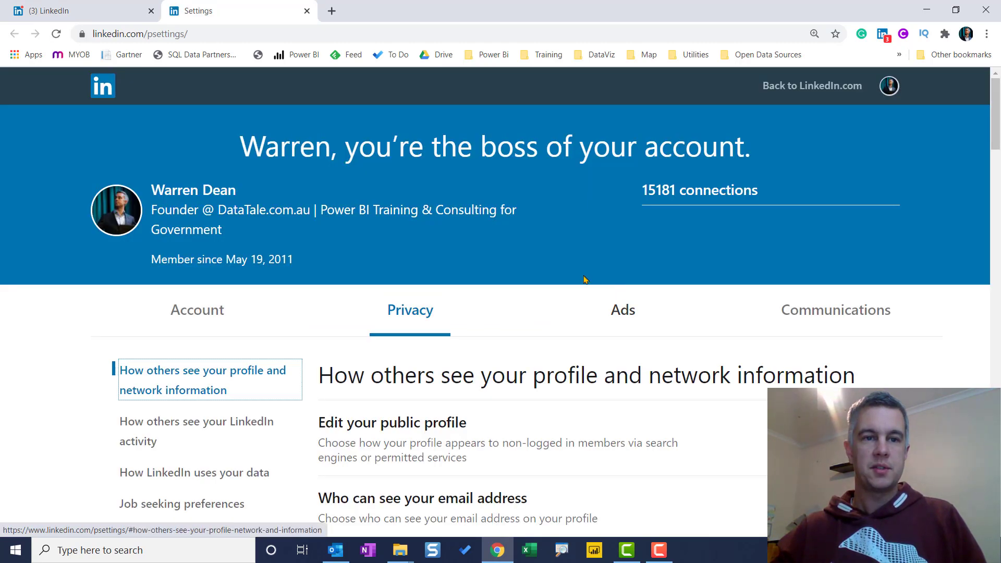
{"action": "mouse_move", "coordinate": [475, 306]}
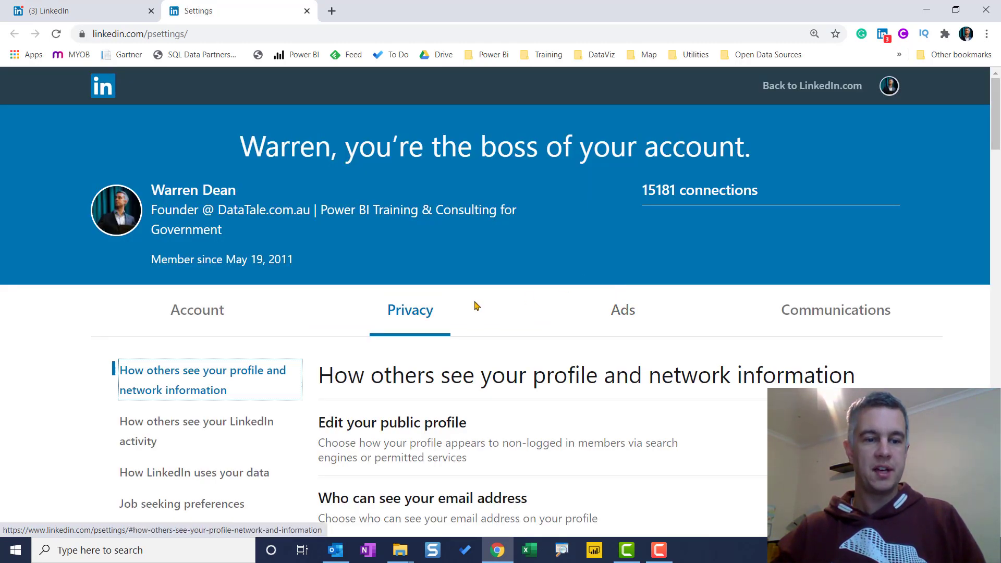
{"action": "mouse_move", "coordinate": [228, 470]}
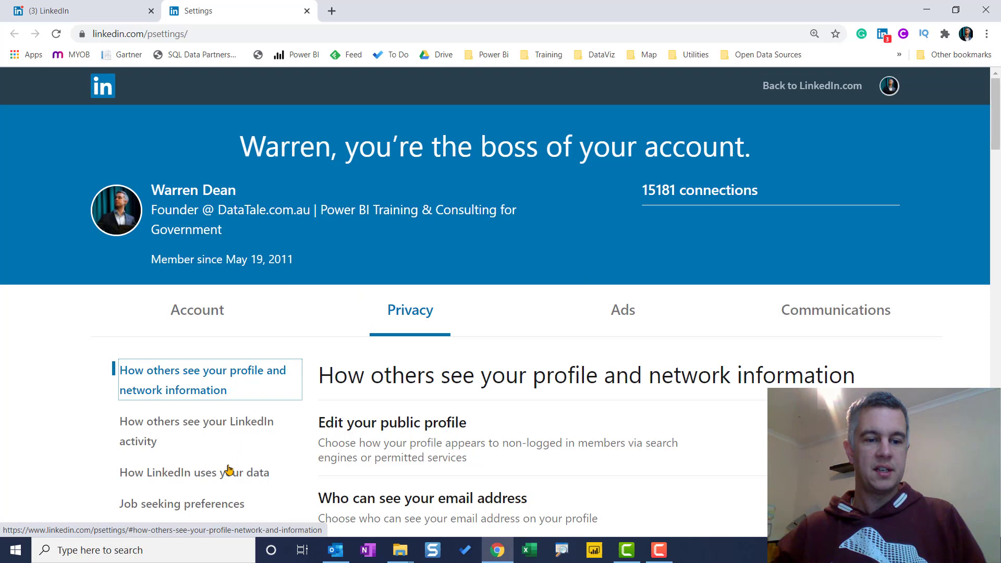
{"action": "mouse_move", "coordinate": [206, 478]}
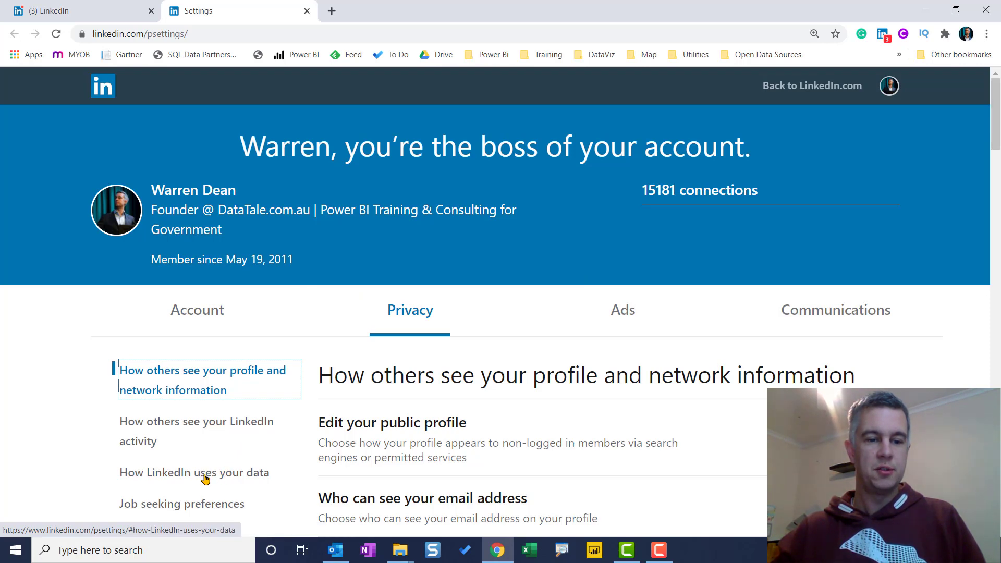
{"action": "left_click", "coordinate": [193, 472]}
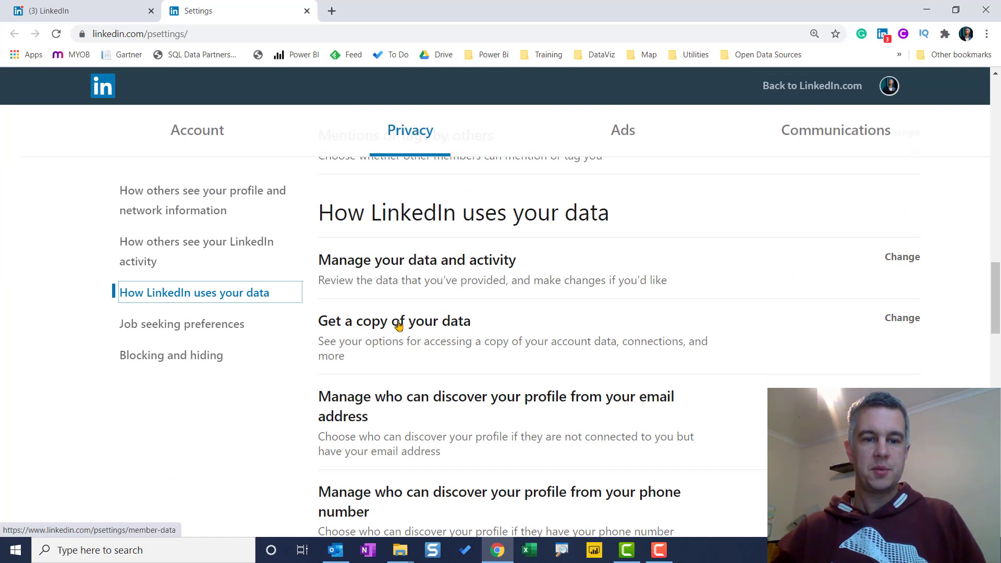
{"action": "mouse_move", "coordinate": [390, 330]}
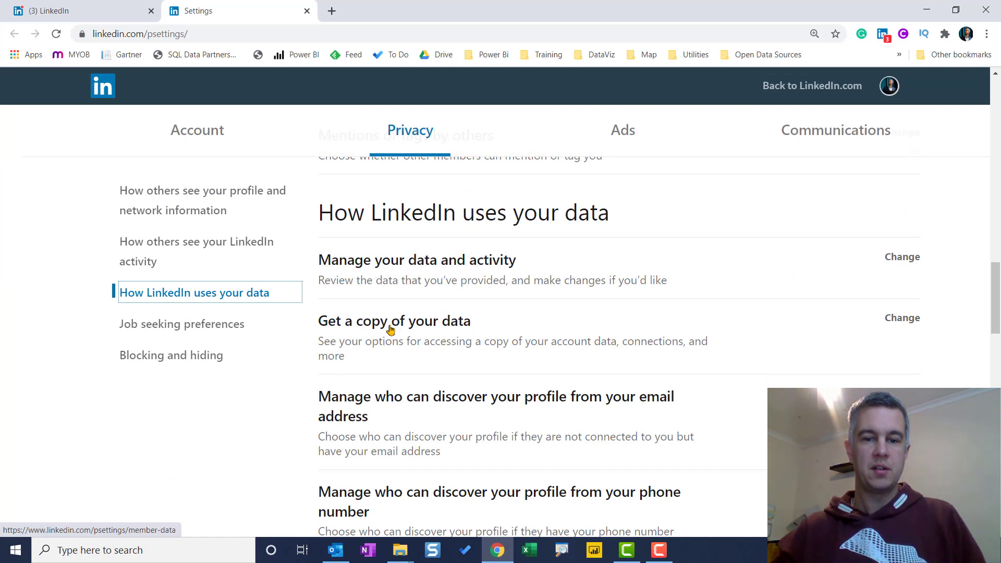
{"action": "mouse_move", "coordinate": [902, 318]}
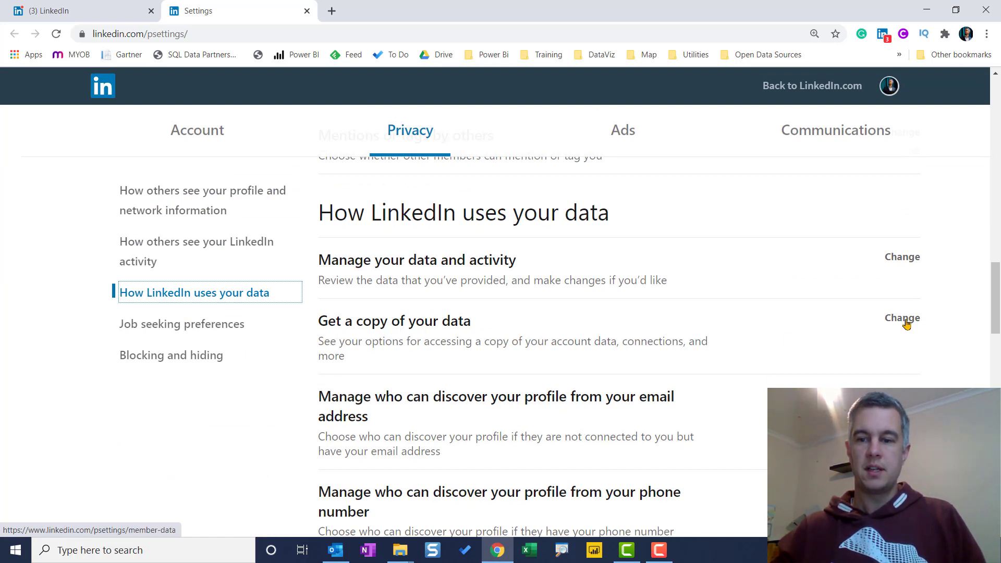
Expand 'Get a copy of your data', choose the larger full data archive and request it.
{"action": "left_click", "coordinate": [901, 318]}
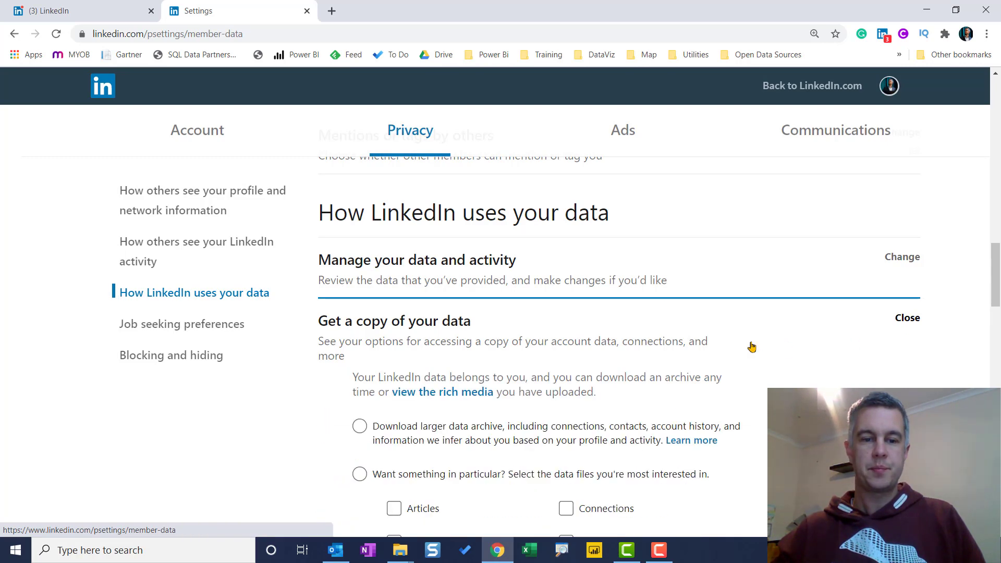
{"action": "scroll", "scroll_direction": "down", "scroll_amount": 3}
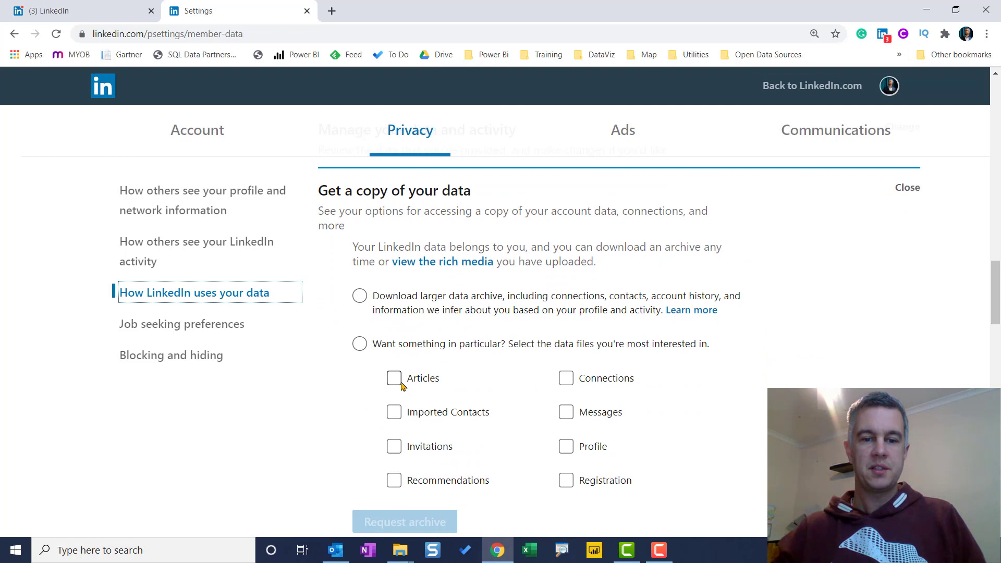
{"action": "left_click", "coordinate": [394, 378]}
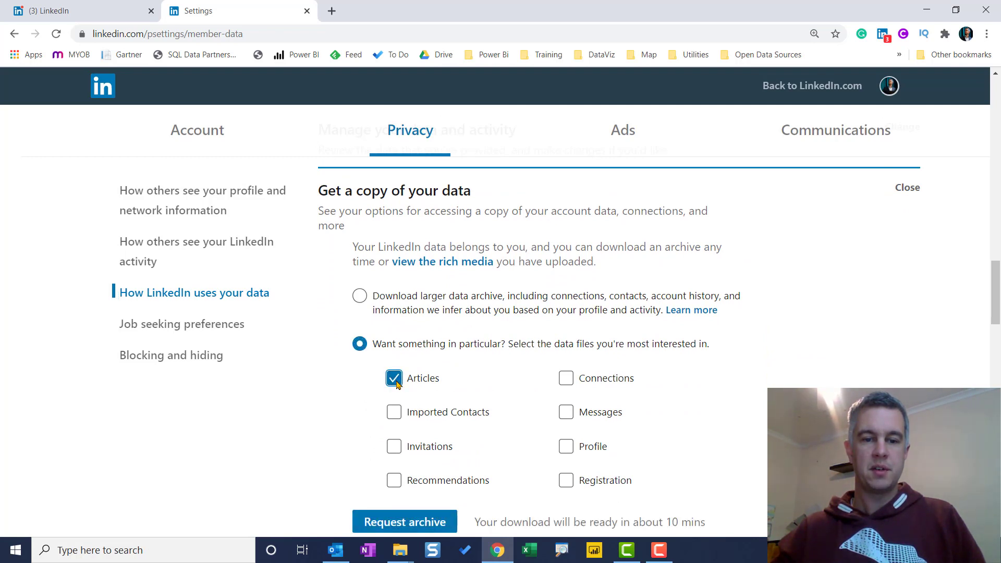
{"action": "left_click", "coordinate": [566, 378]}
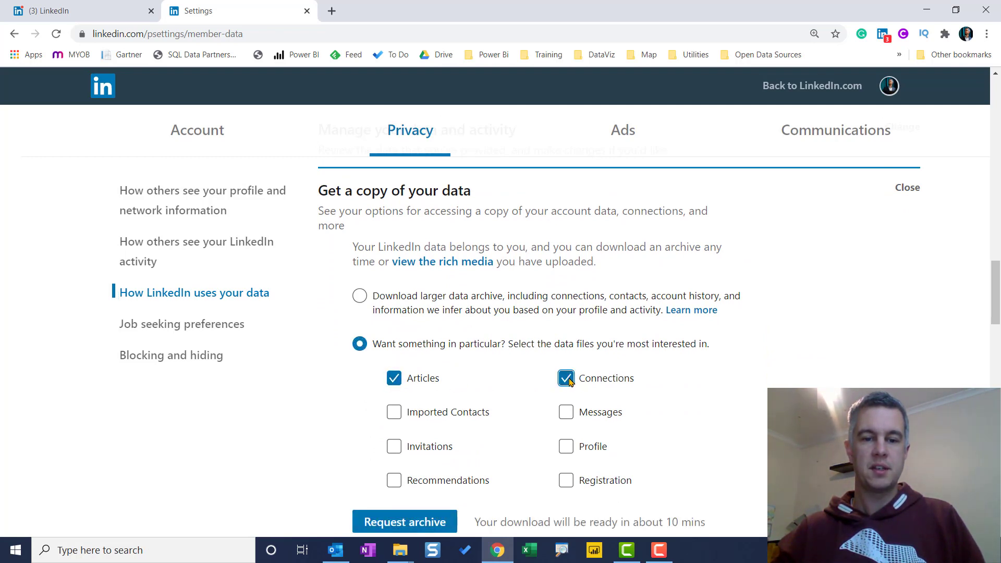
{"action": "left_click", "coordinate": [359, 296]}
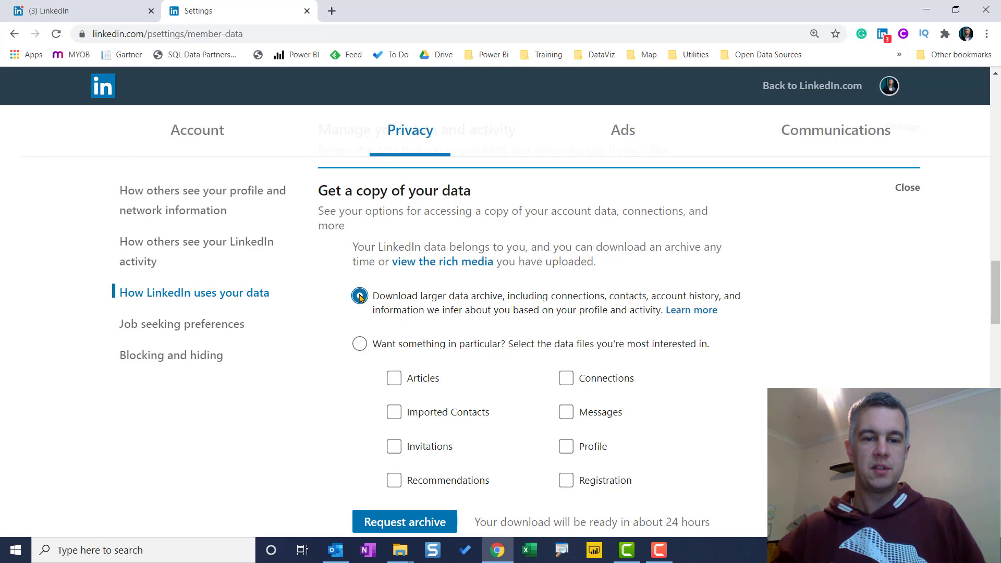
{"action": "left_click", "coordinate": [359, 295]}
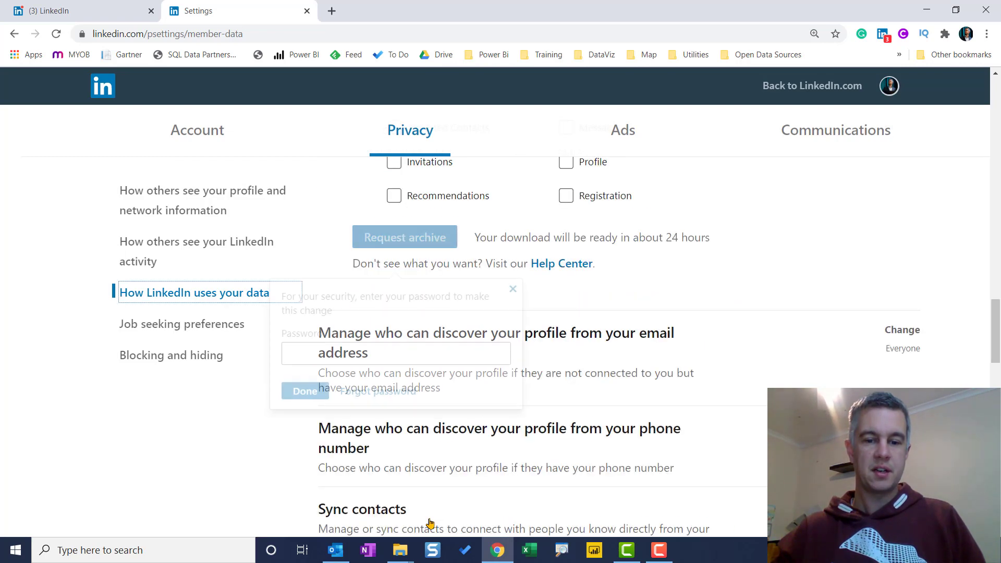
Confirm the archive request with the account password so it shows as download pending.
{"action": "left_click", "coordinate": [396, 353]}
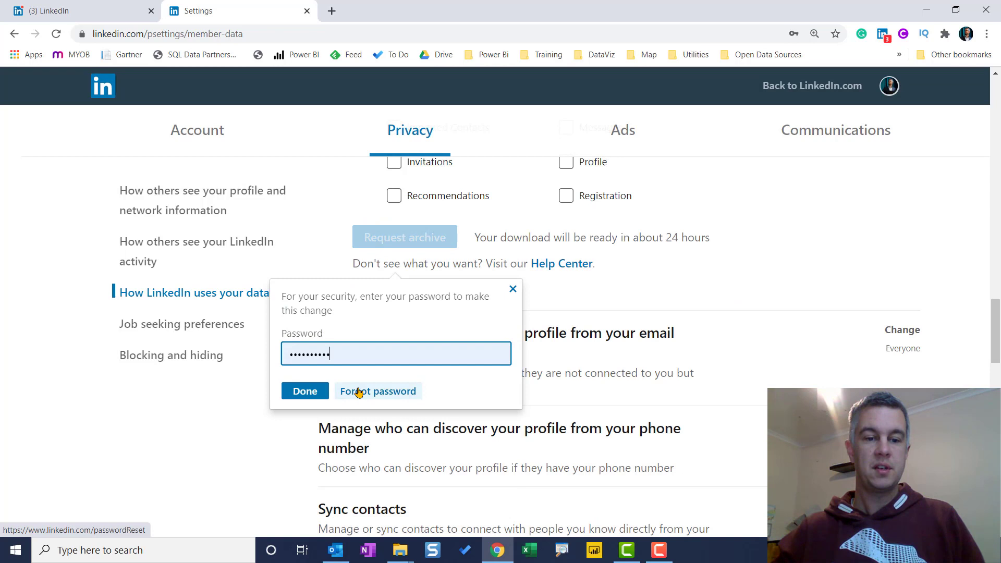
{"action": "left_click", "coordinate": [305, 390]}
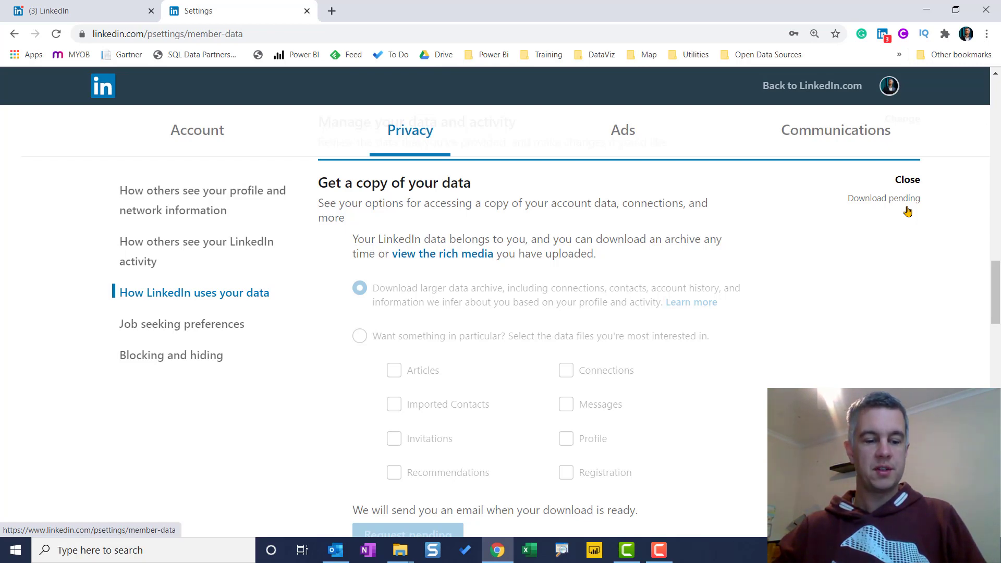
{"action": "left_click", "coordinate": [334, 549]}
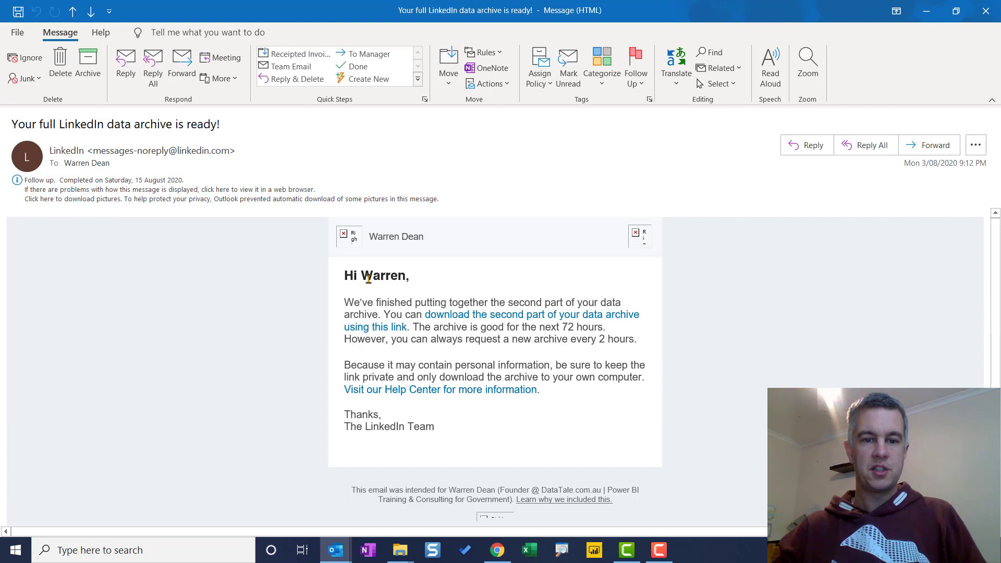
{"action": "mouse_move", "coordinate": [503, 332]}
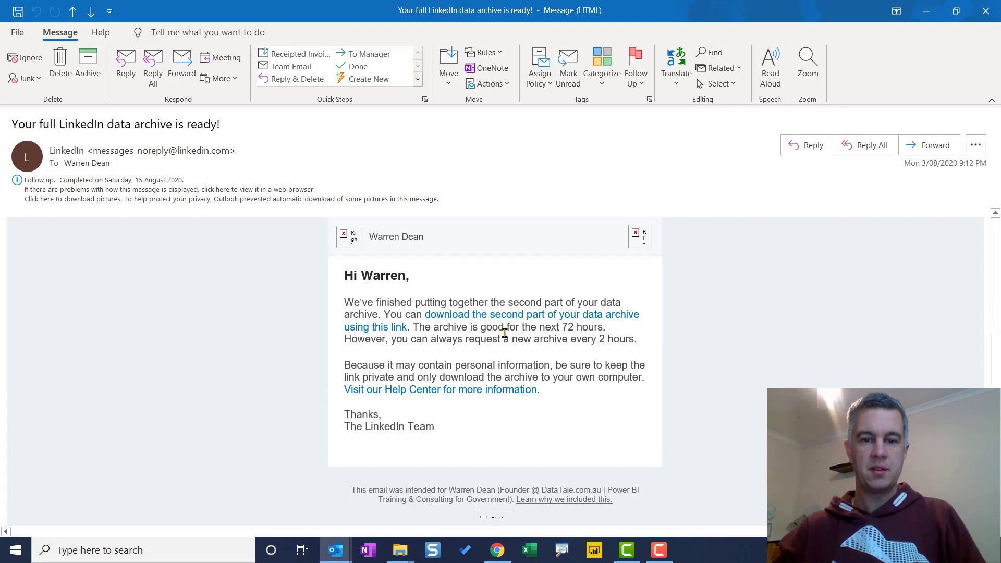
{"action": "mouse_move", "coordinate": [487, 329]}
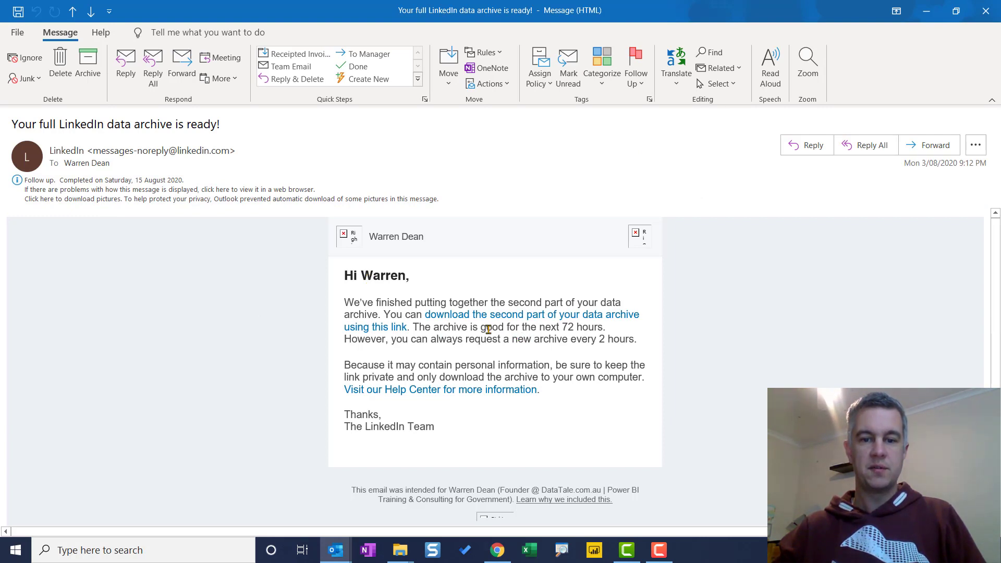
{"action": "mouse_move", "coordinate": [465, 315]}
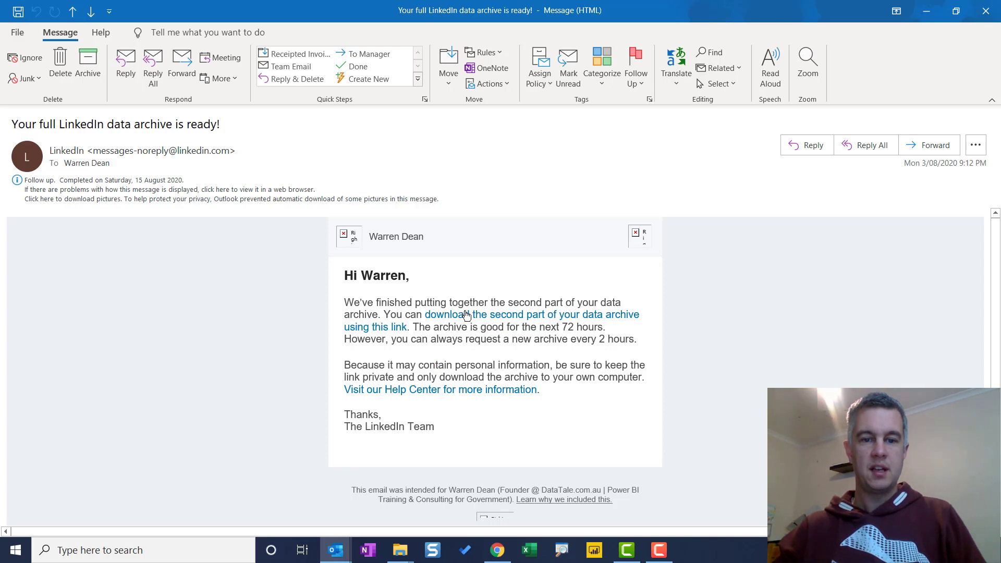
Follow the email's link to download the second part of the data archive.
{"action": "left_click", "coordinate": [467, 313]}
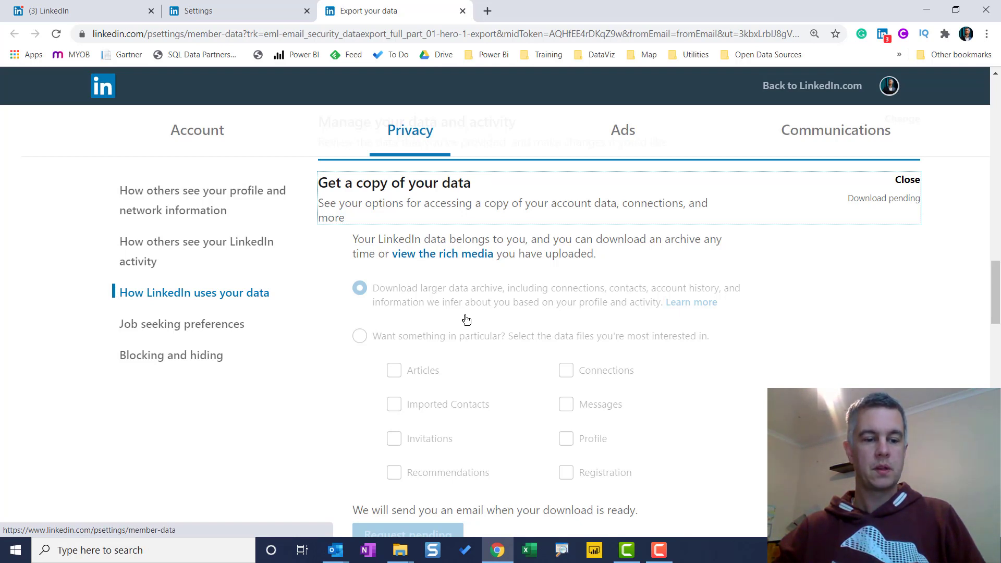
Navigate into the Complete_LinkedInDataExport_08-08-2020 folder in File Explorer.
{"action": "left_click", "coordinate": [399, 549]}
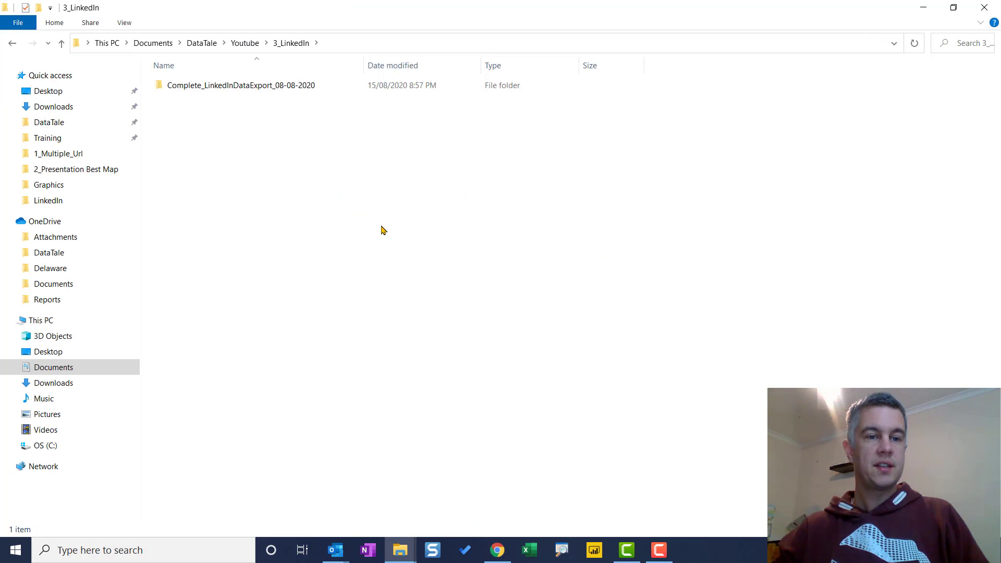
{"action": "left_click", "coordinate": [242, 85]}
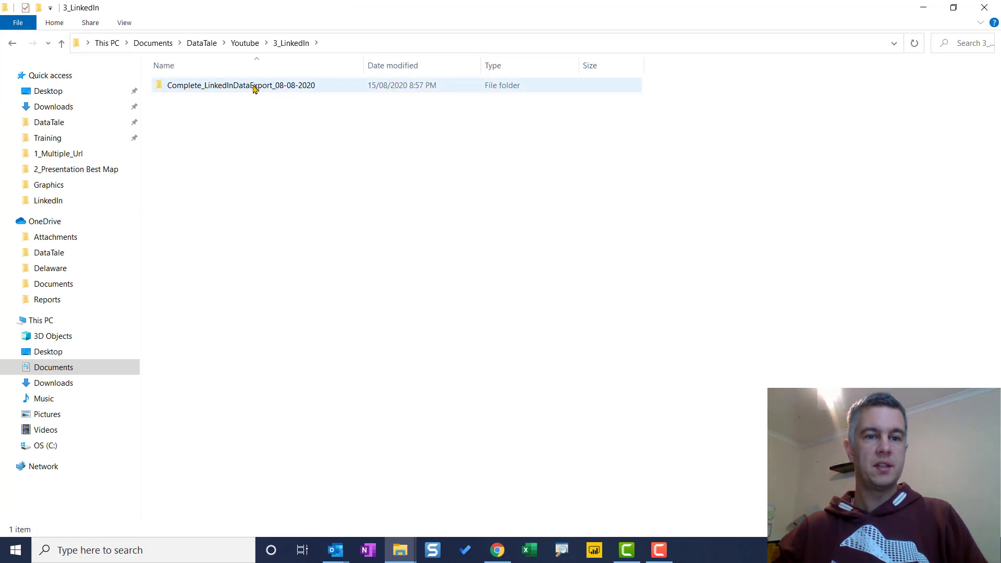
{"action": "double_click", "coordinate": [241, 85]}
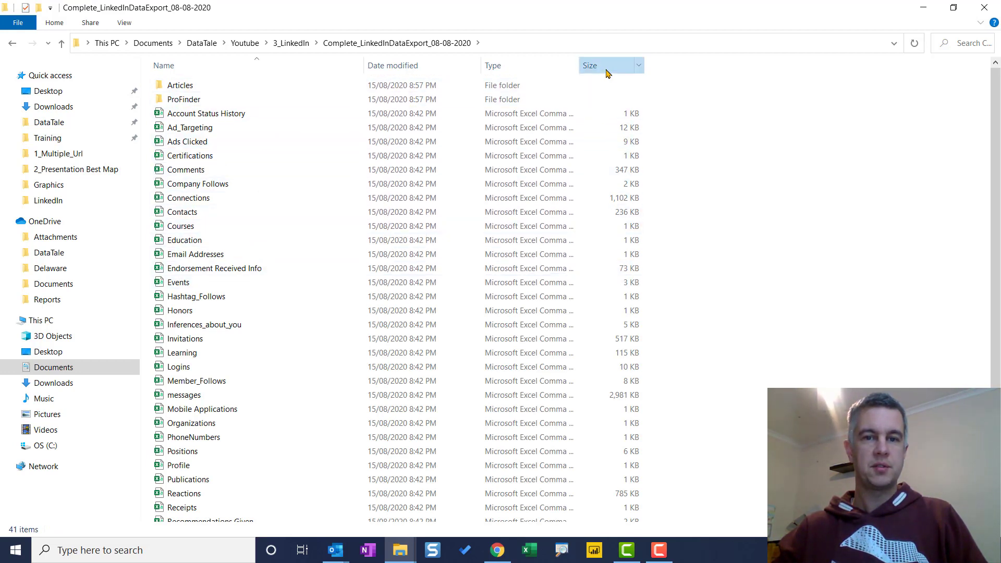
Sort the export files by size, largest first, then switch over to Power BI Desktop.
{"action": "left_click", "coordinate": [589, 65]}
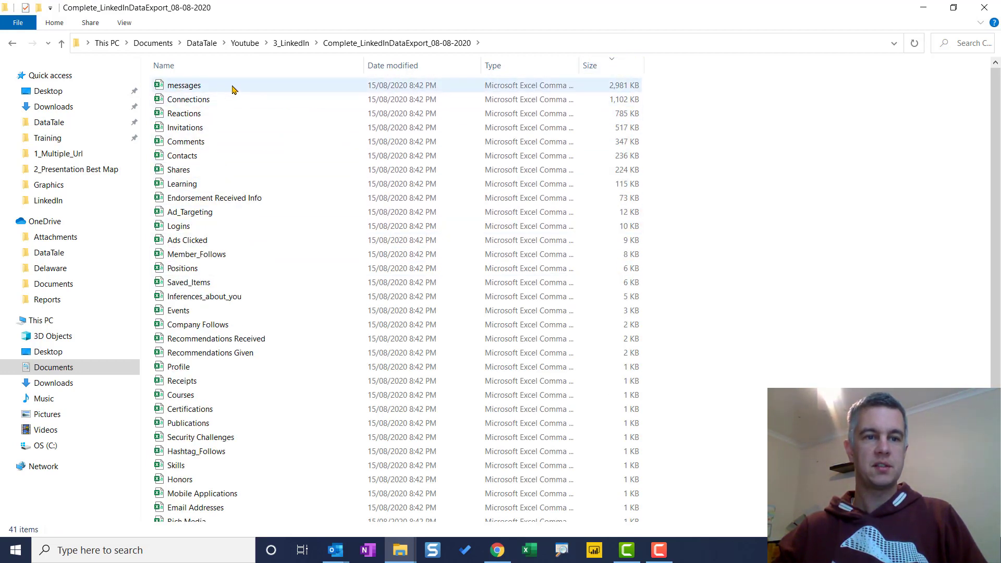
{"action": "mouse_move", "coordinate": [211, 99]}
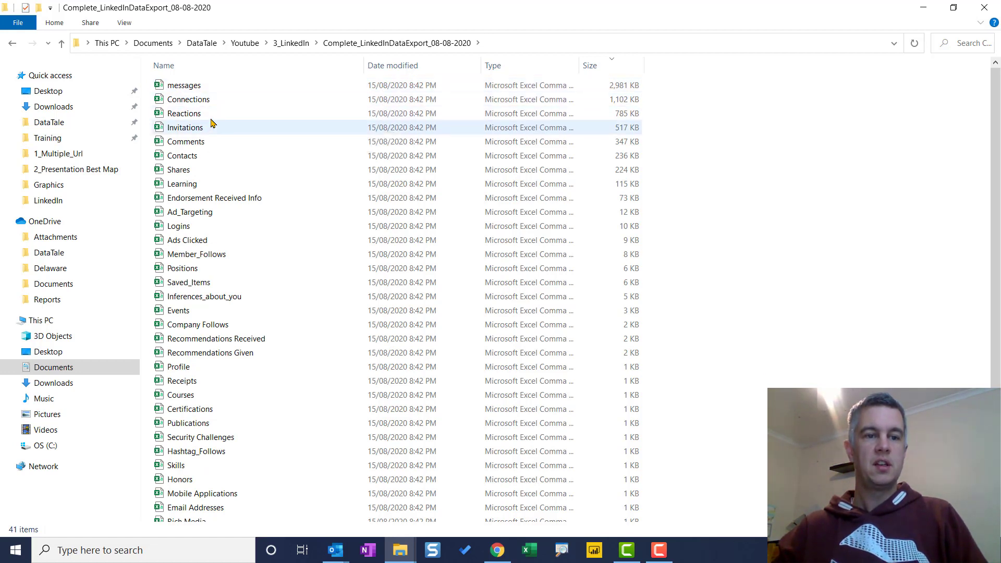
{"action": "mouse_move", "coordinate": [216, 135]}
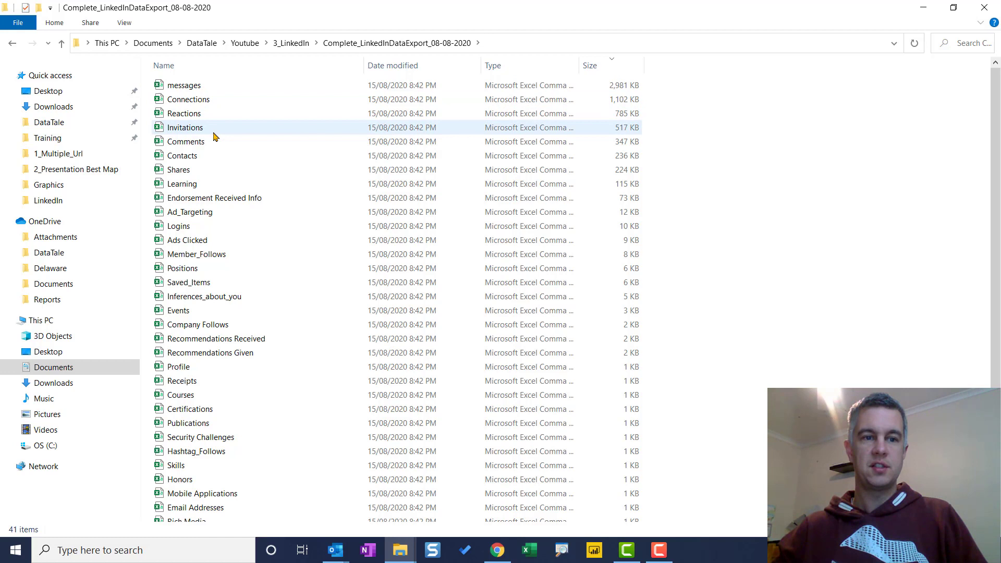
{"action": "mouse_move", "coordinate": [211, 141]}
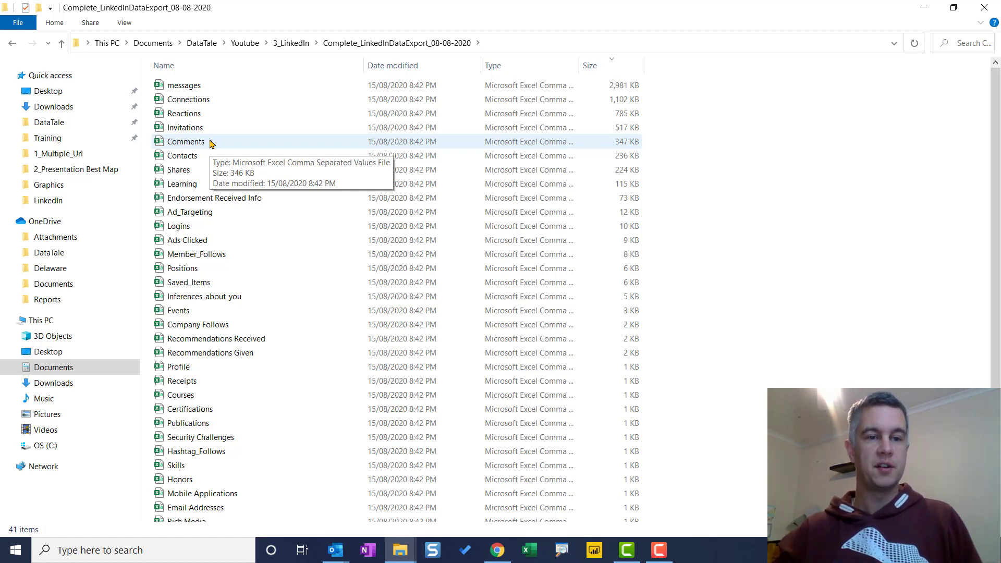
{"action": "mouse_move", "coordinate": [593, 549]}
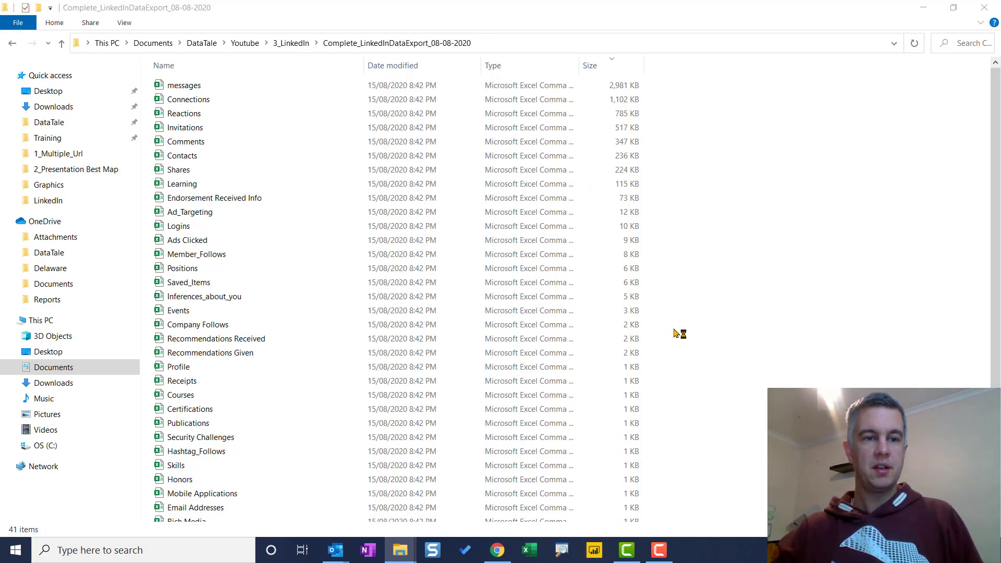
{"action": "left_click", "coordinate": [184, 85]}
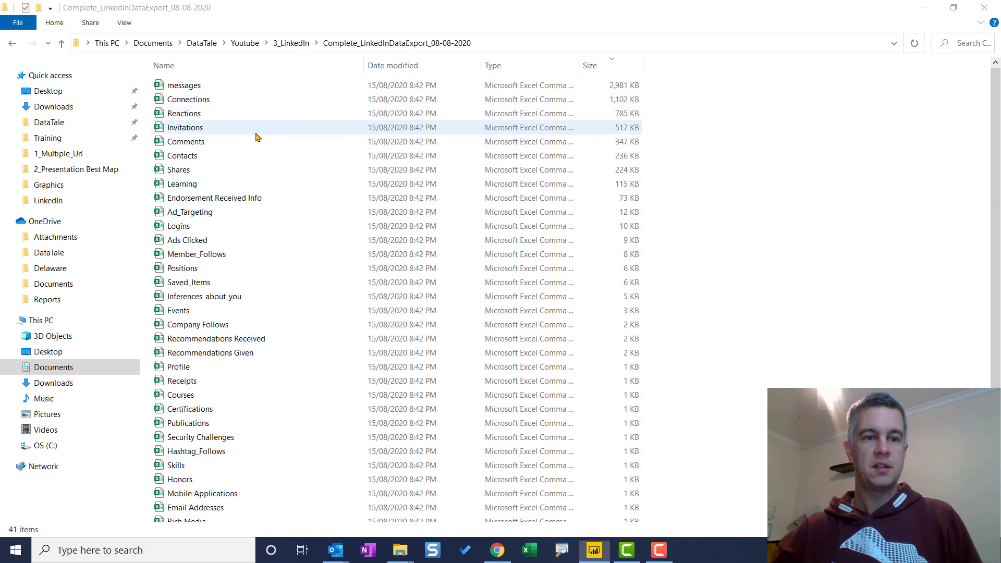
{"action": "mouse_move", "coordinate": [210, 141]}
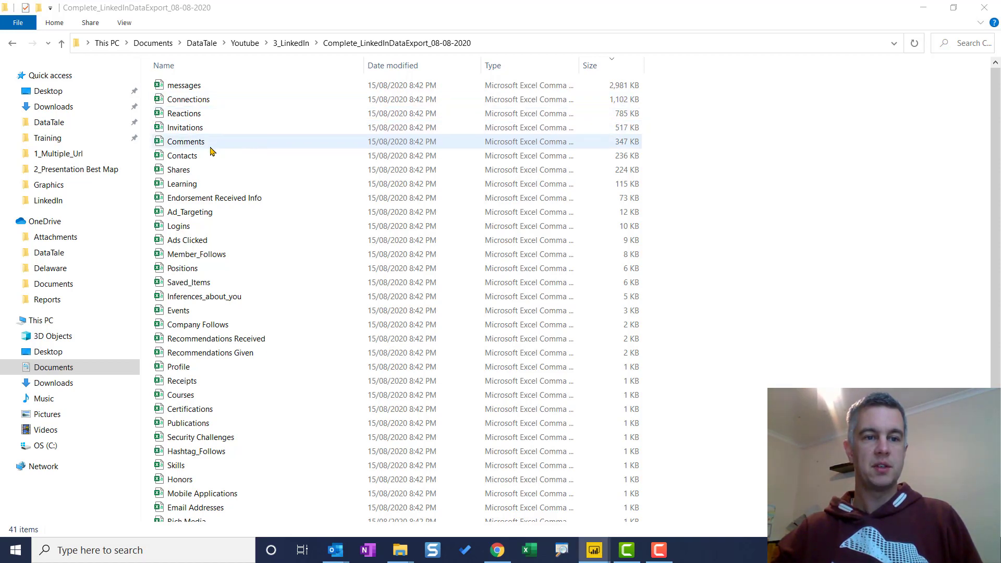
{"action": "left_click", "coordinate": [594, 550]}
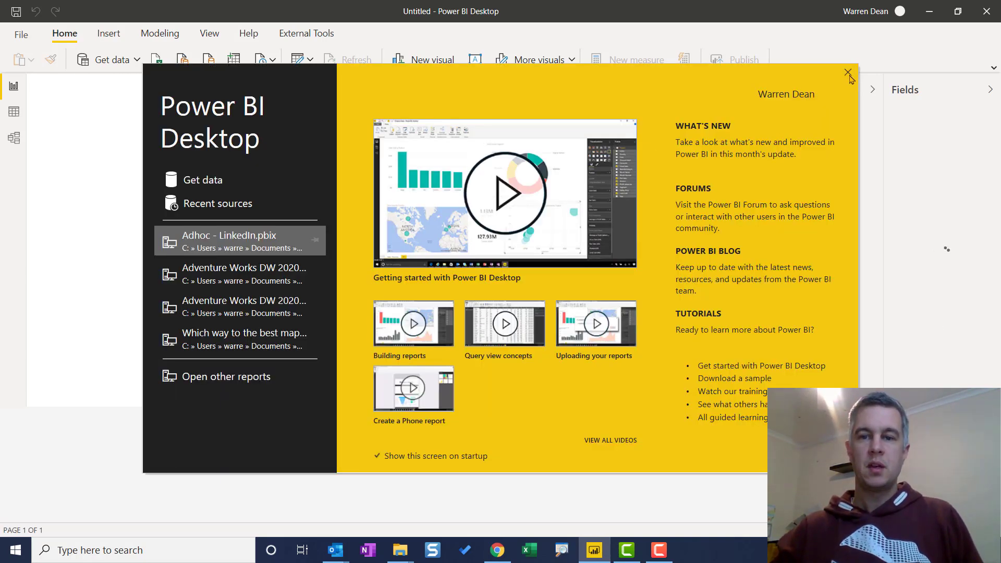
Dismiss the start screen and start a Text/CSV import from Get data.
{"action": "left_click", "coordinate": [849, 73]}
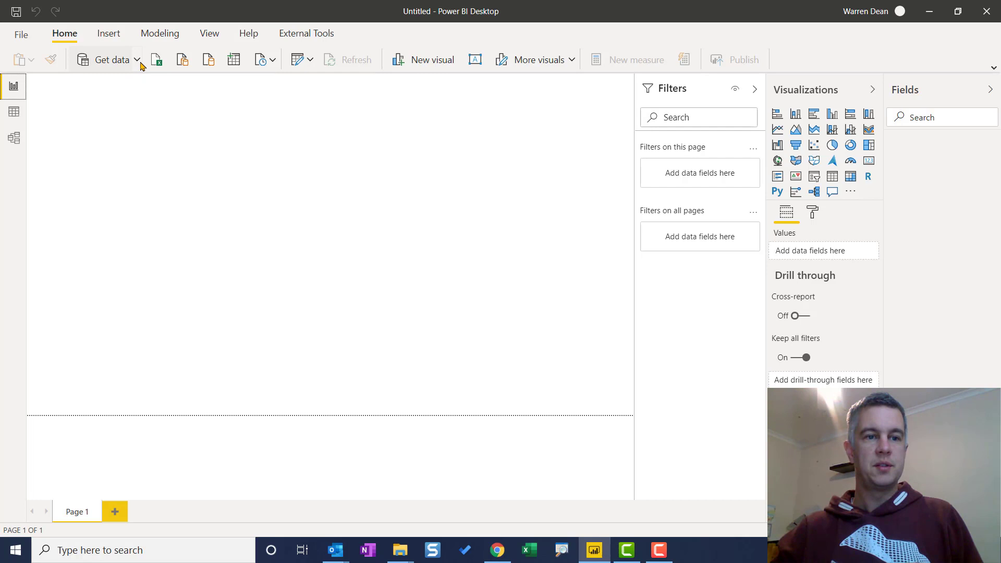
{"action": "left_click", "coordinate": [137, 60]}
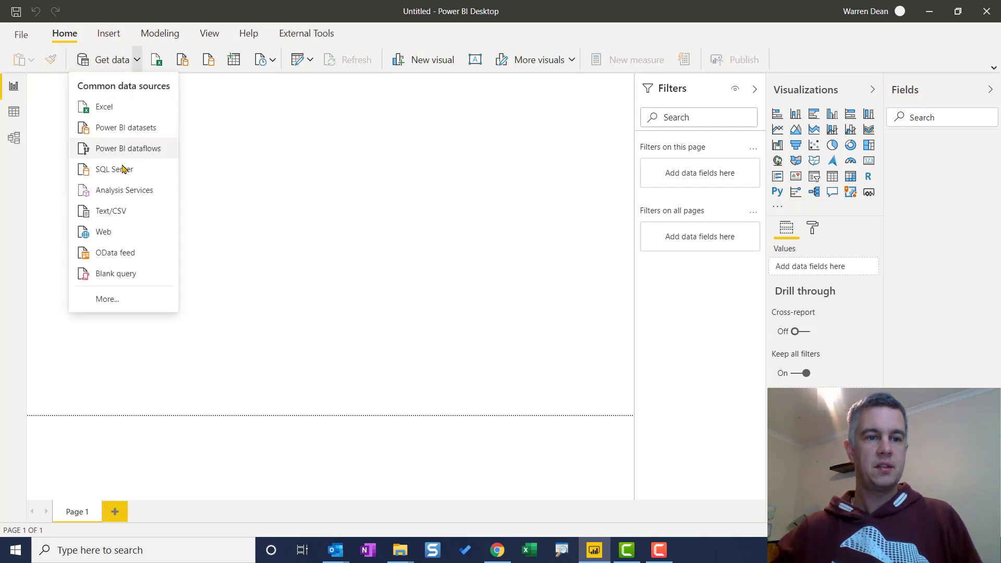
{"action": "mouse_move", "coordinate": [111, 211]}
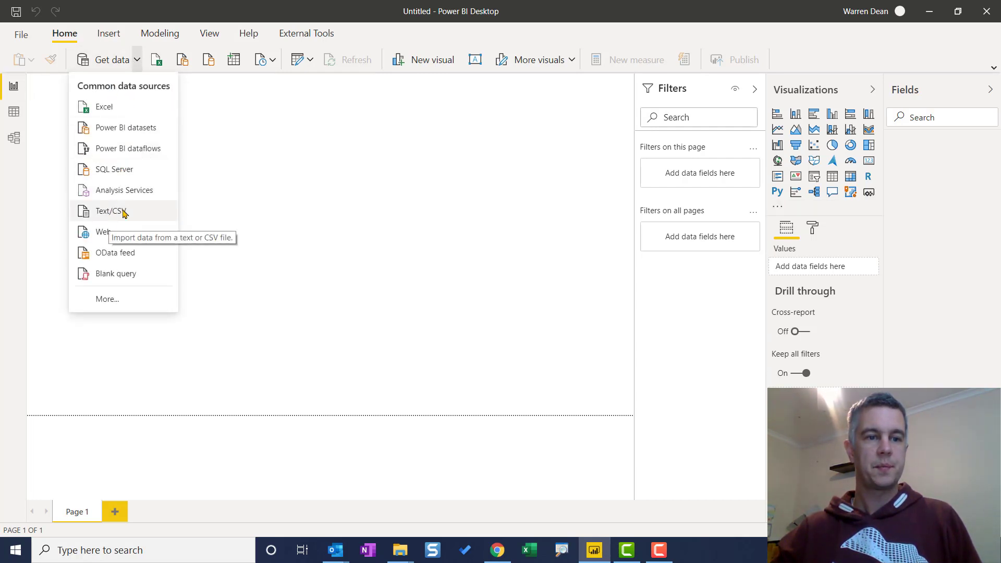
{"action": "left_click", "coordinate": [109, 211]}
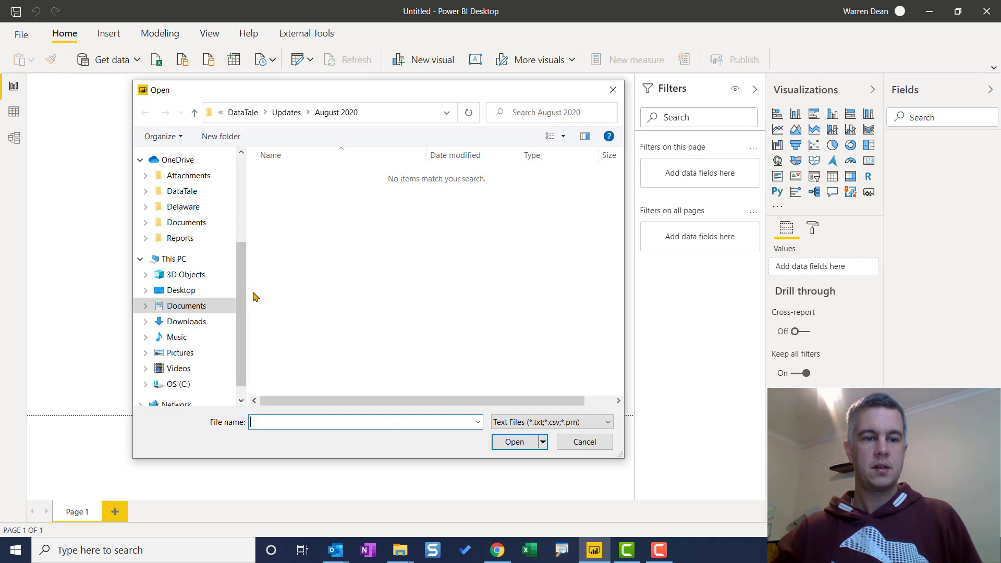
{"action": "scroll", "scroll_direction": "up", "scroll_amount": 3}
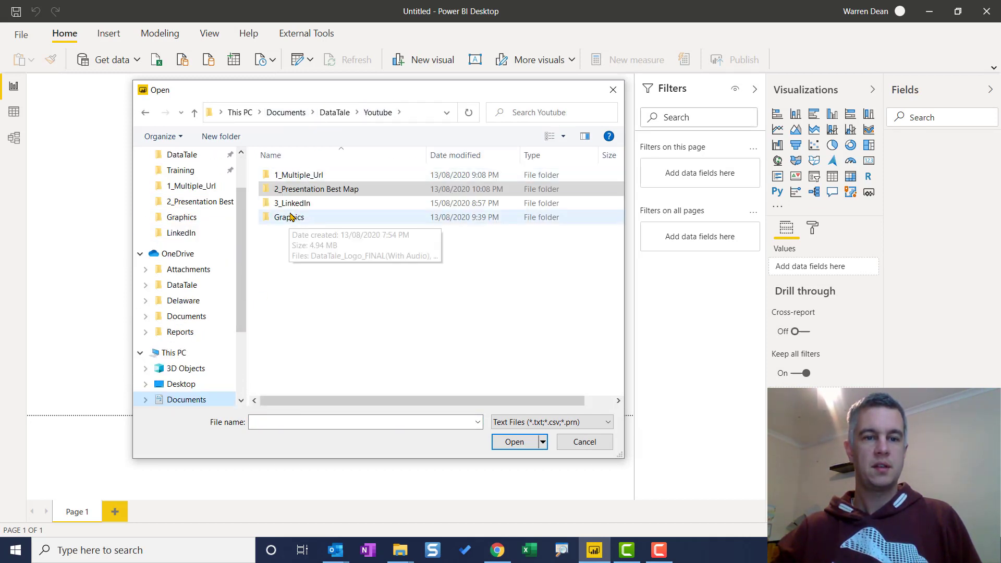
Browse into the LinkedIn export folder and import the messages CSV file.
{"action": "double_click", "coordinate": [293, 203]}
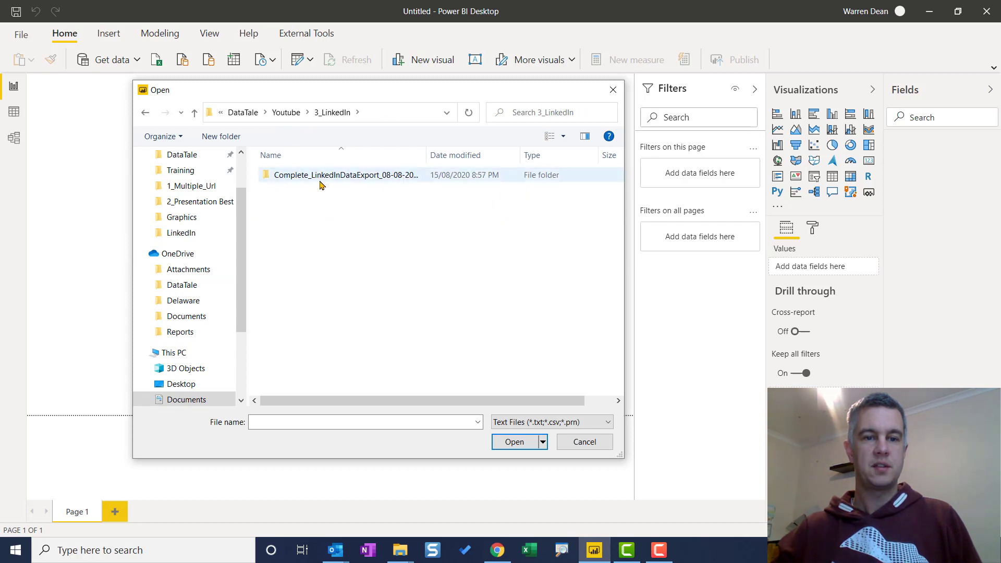
{"action": "double_click", "coordinate": [346, 175]}
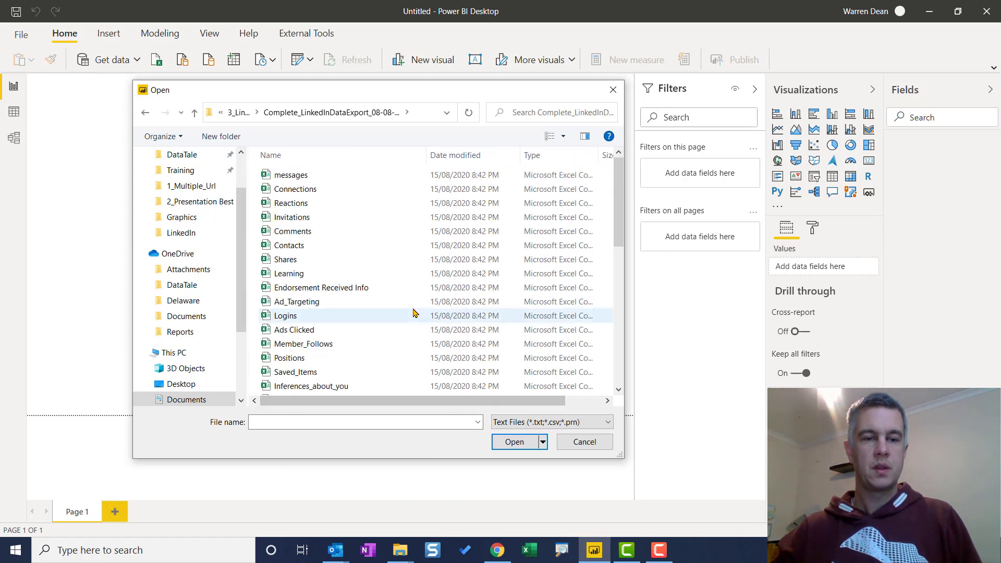
{"action": "mouse_move", "coordinate": [292, 231]}
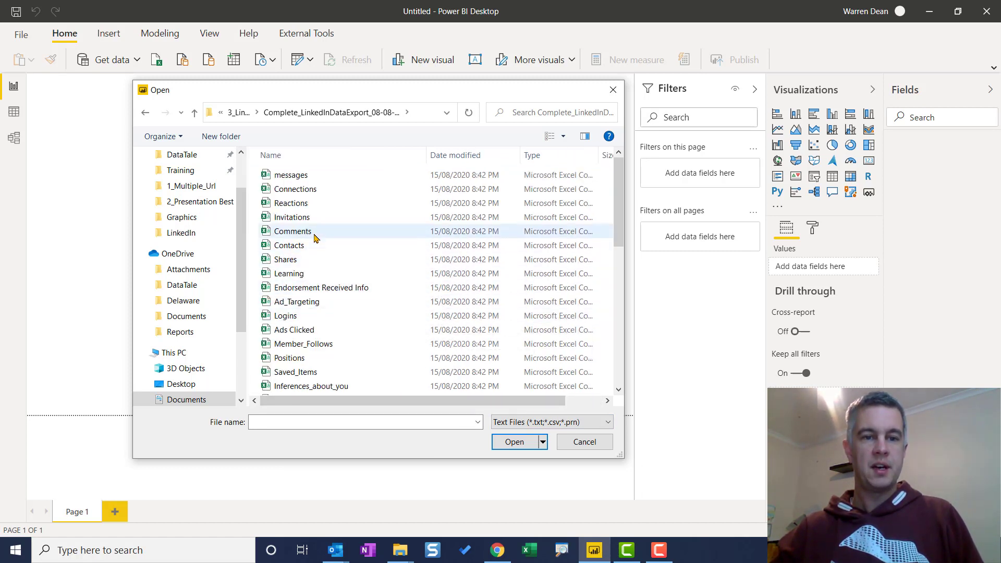
{"action": "left_click", "coordinate": [291, 174]}
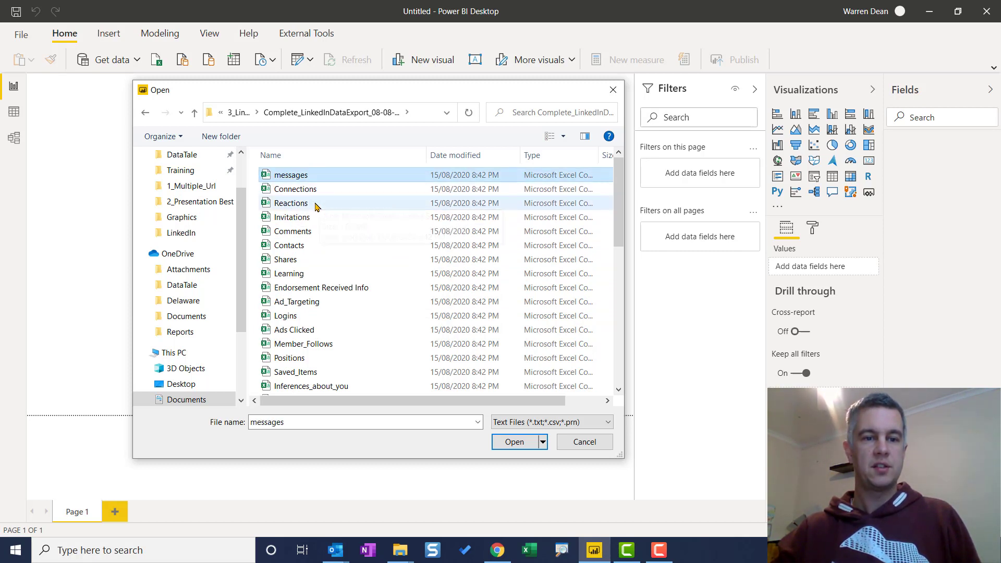
{"action": "mouse_move", "coordinate": [310, 220]}
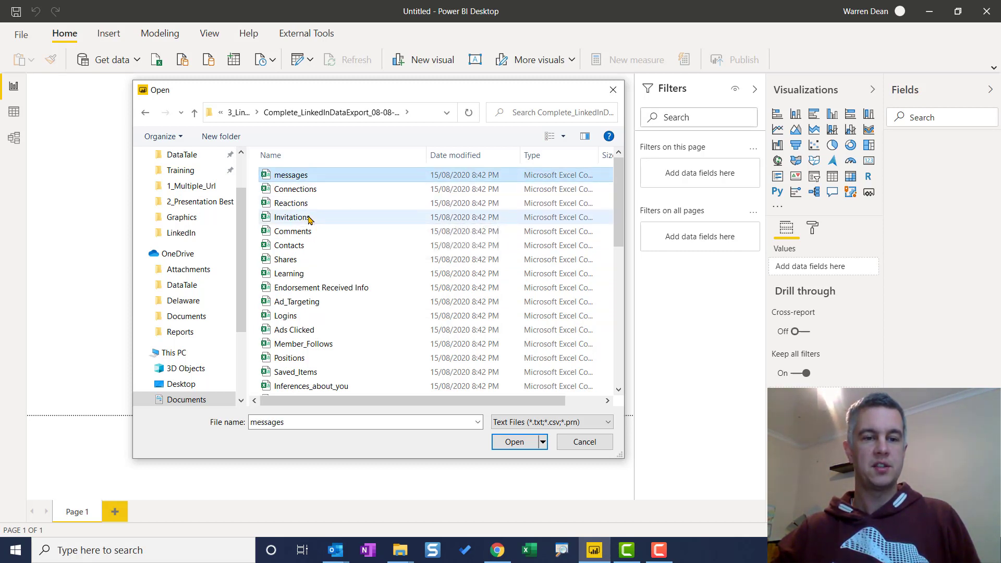
{"action": "mouse_move", "coordinate": [319, 274]}
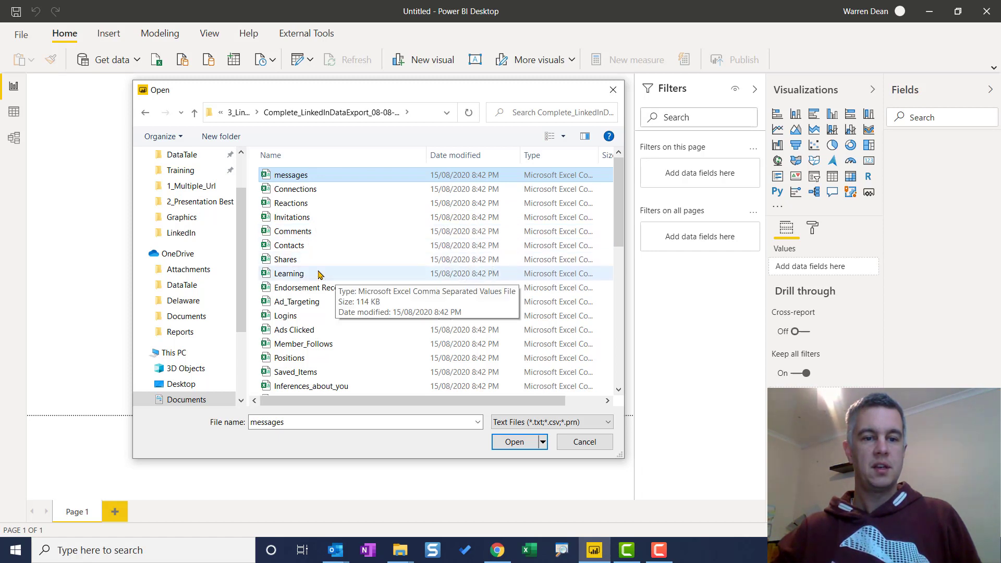
{"action": "mouse_move", "coordinate": [286, 259]}
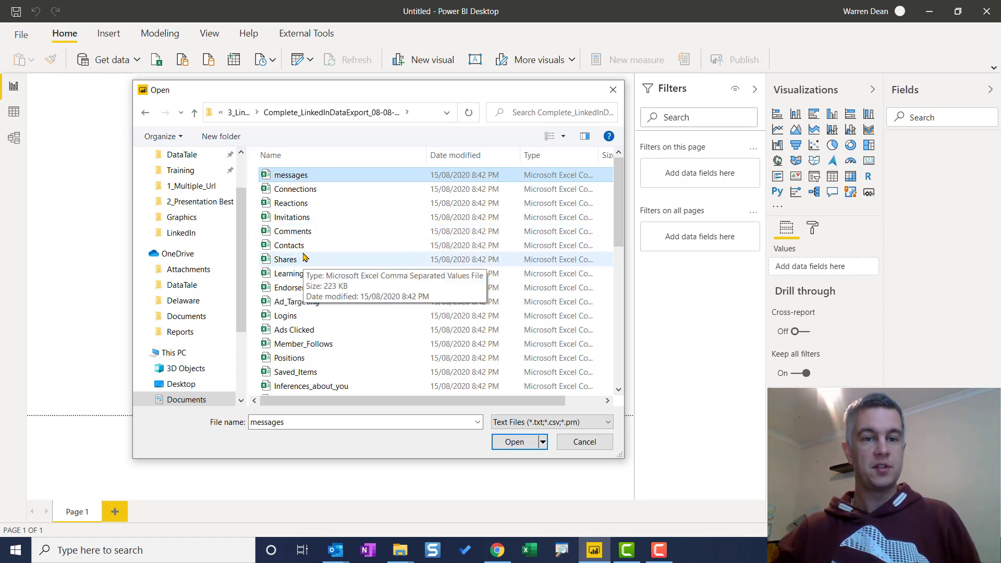
{"action": "mouse_move", "coordinate": [519, 410]}
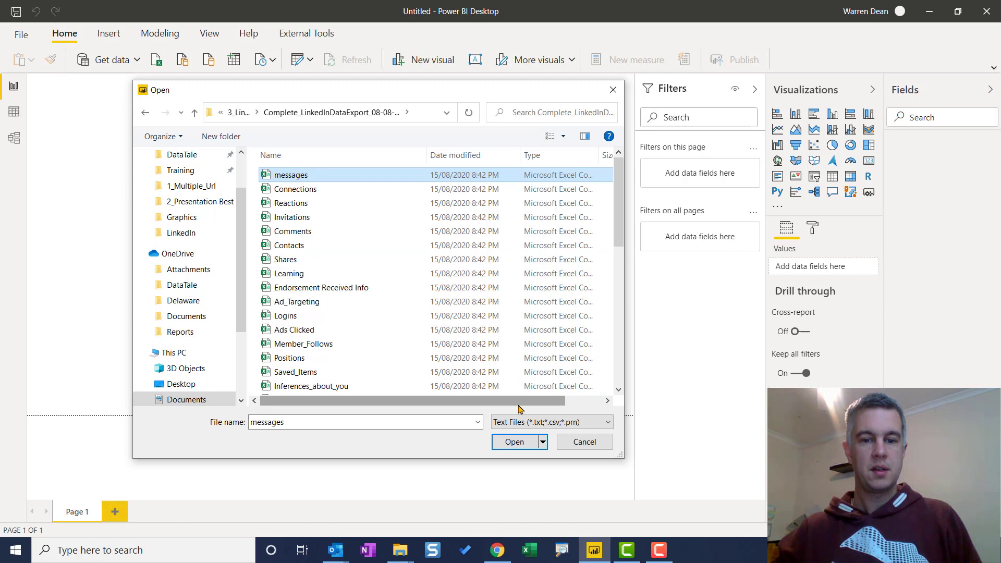
{"action": "mouse_move", "coordinate": [450, 386]}
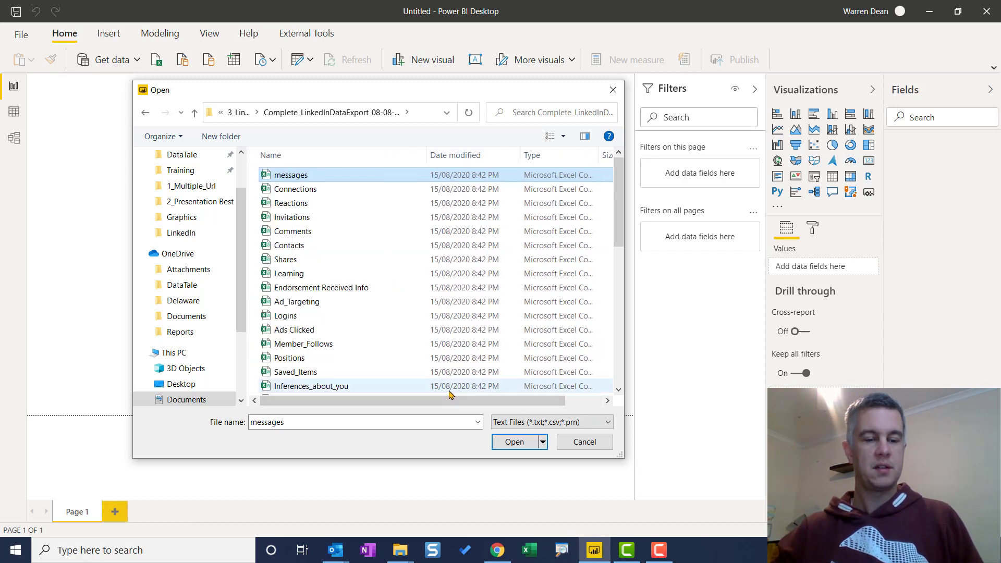
{"action": "left_click", "coordinate": [512, 441]}
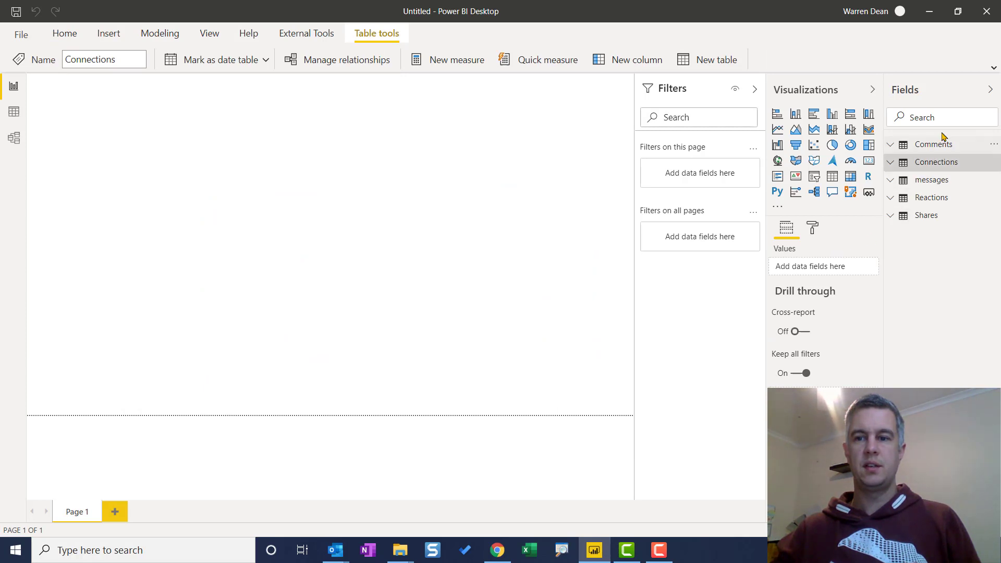
{"action": "mouse_move", "coordinate": [894, 185]}
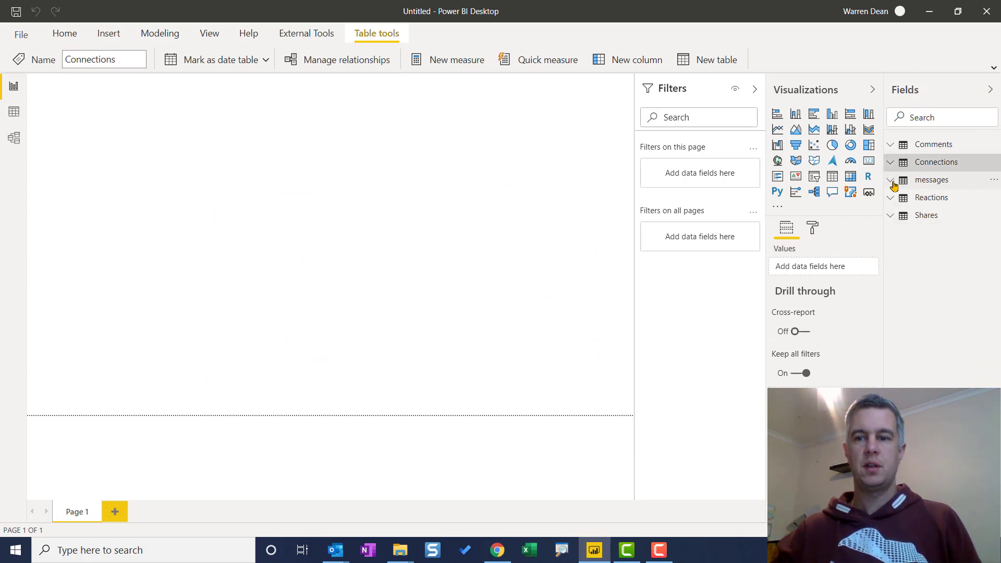
Expand the messages table's Column1–Column8 fields and launch Transform data.
{"action": "left_click", "coordinate": [889, 179]}
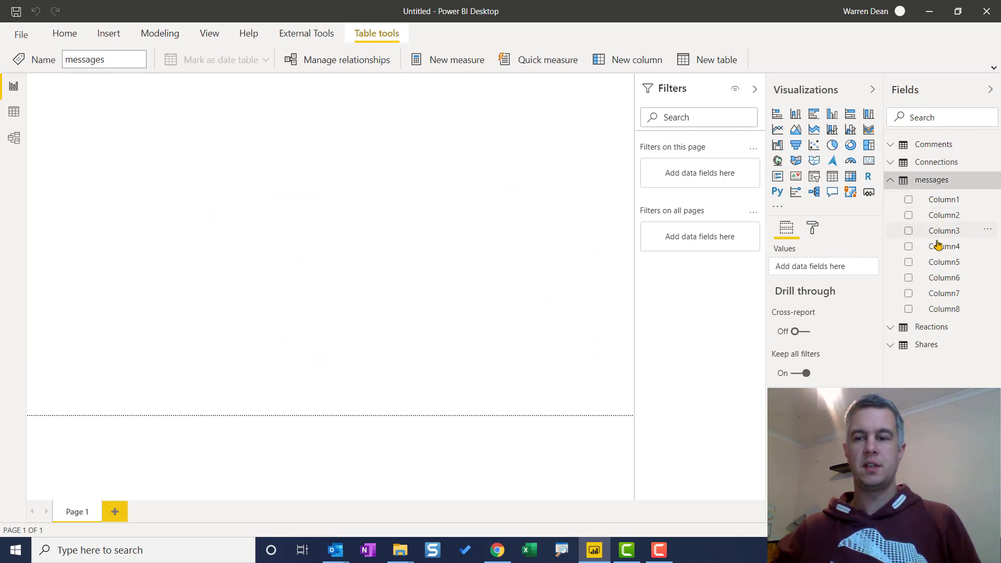
{"action": "mouse_move", "coordinate": [930, 181]}
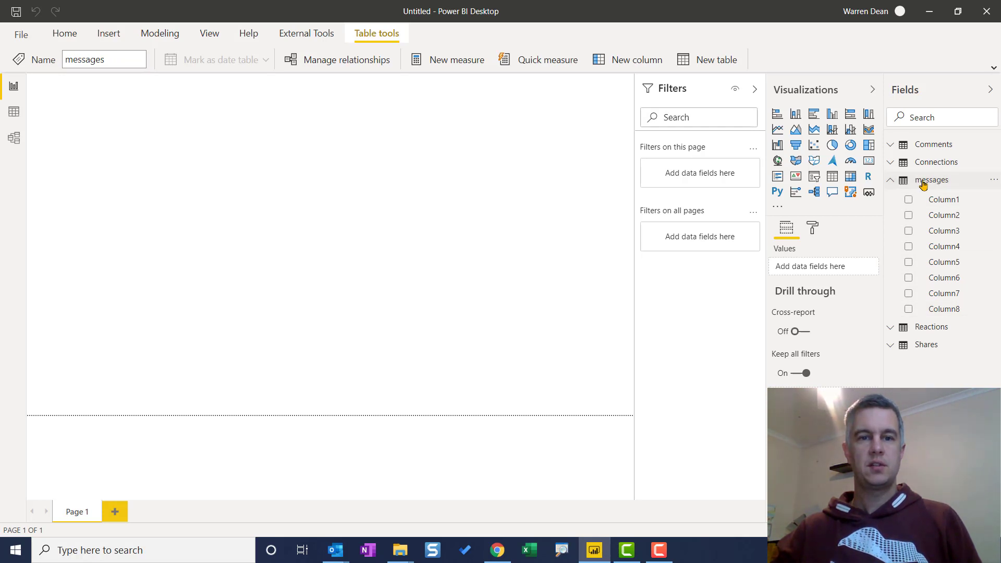
{"action": "mouse_move", "coordinate": [159, 34]}
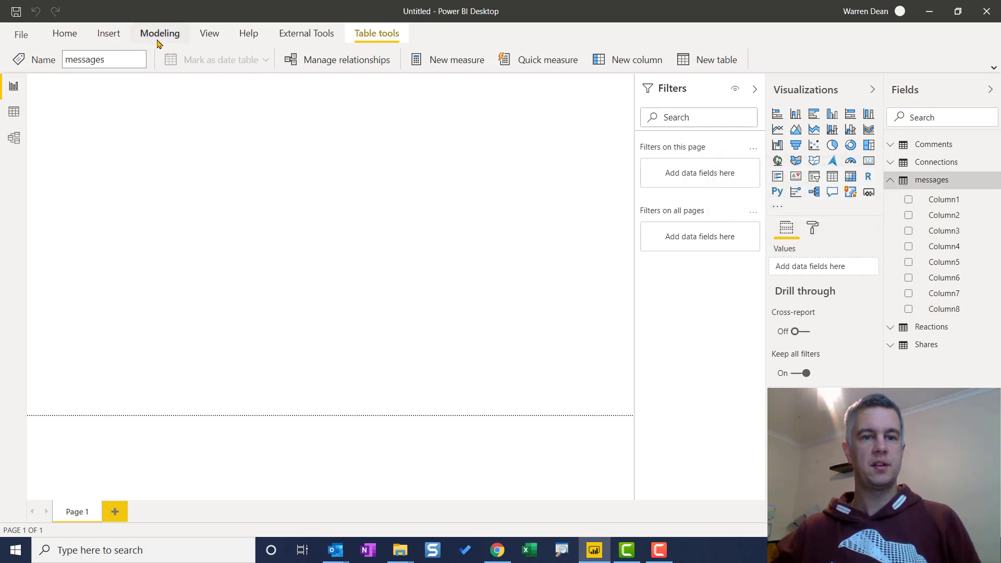
{"action": "left_click", "coordinate": [65, 33]}
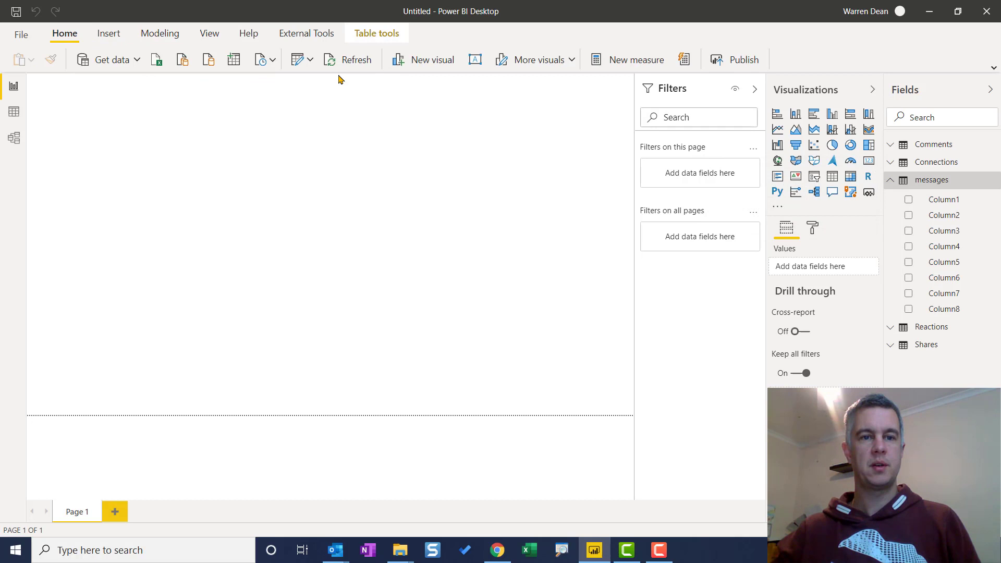
{"action": "mouse_move", "coordinate": [296, 59]}
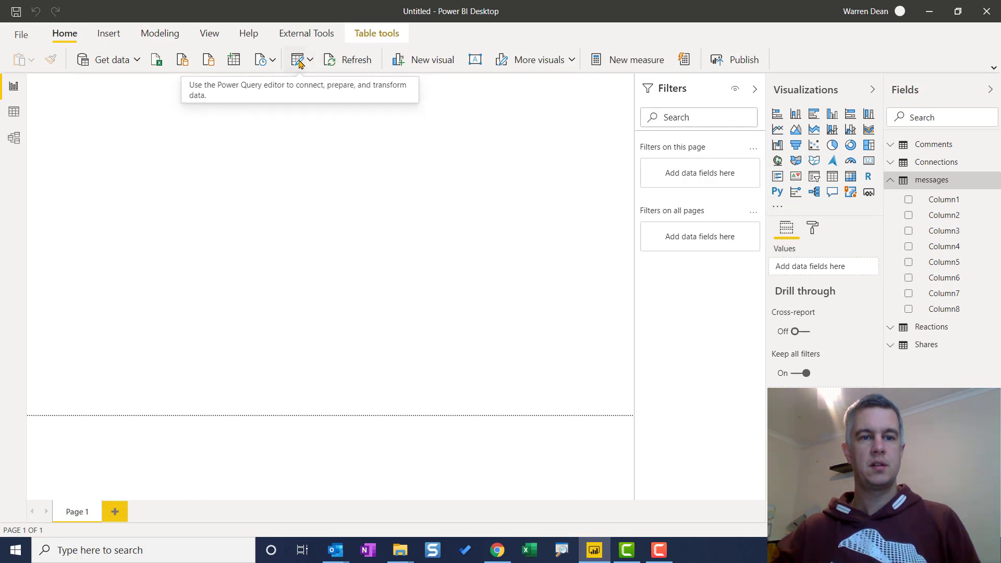
{"action": "mouse_move", "coordinate": [298, 85]}
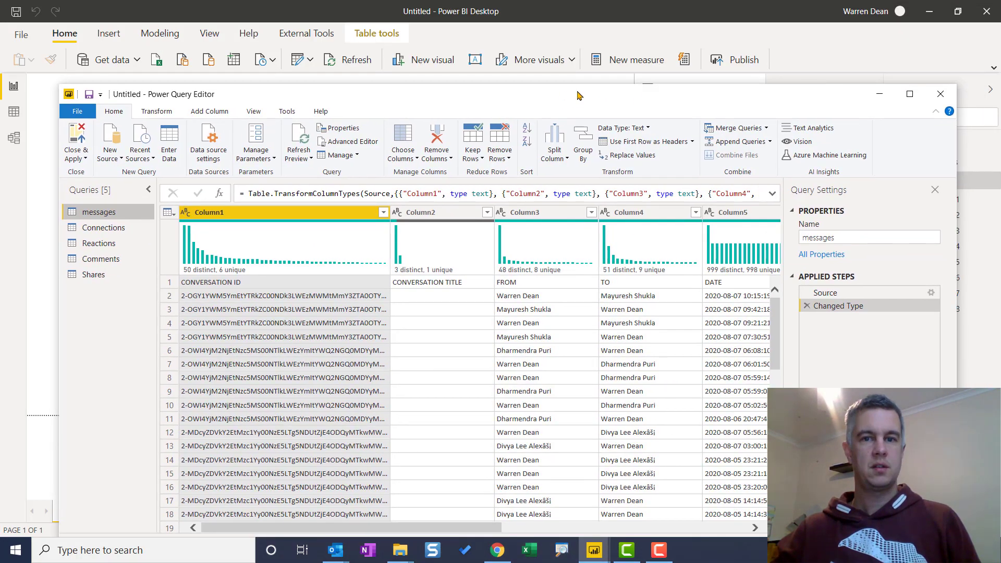
Use the first row as headers and remove CONVERSATION ID, CONVERSATION TITLE, SUBJECT and FOLDER, keeping FROM, TO, DATE, CONTENT.
{"action": "left_click", "coordinate": [909, 93]}
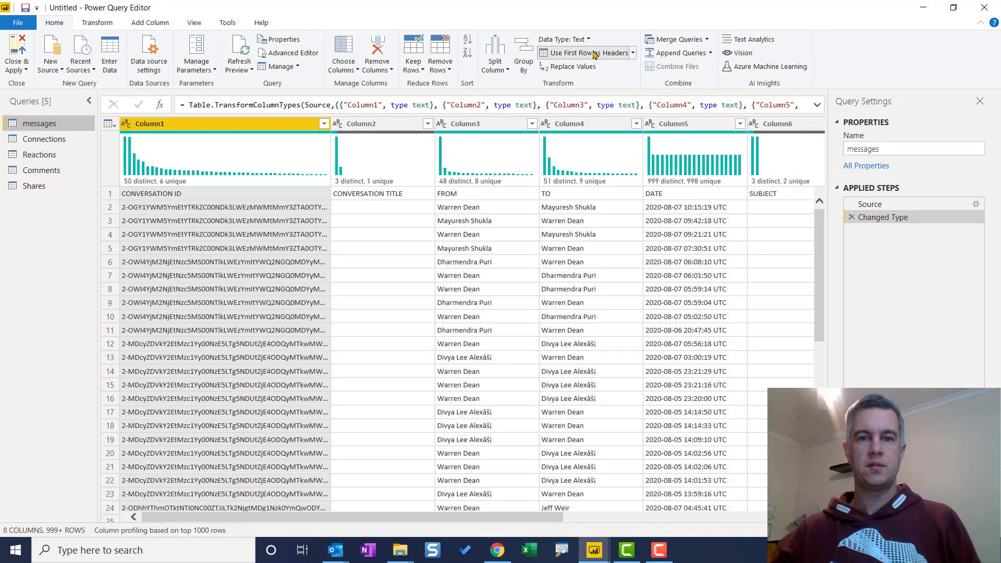
{"action": "left_click", "coordinate": [582, 52]}
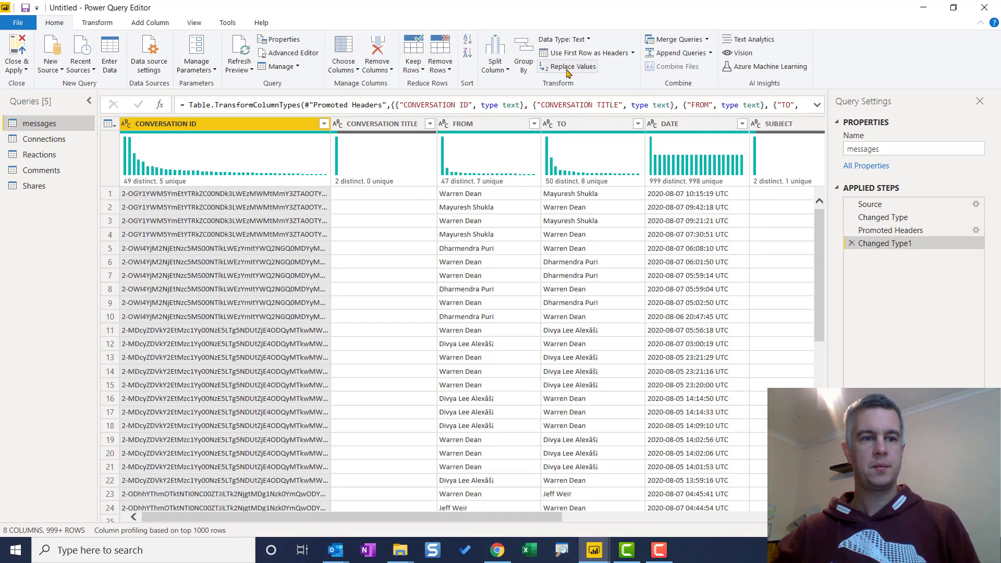
{"action": "mouse_move", "coordinate": [572, 66]}
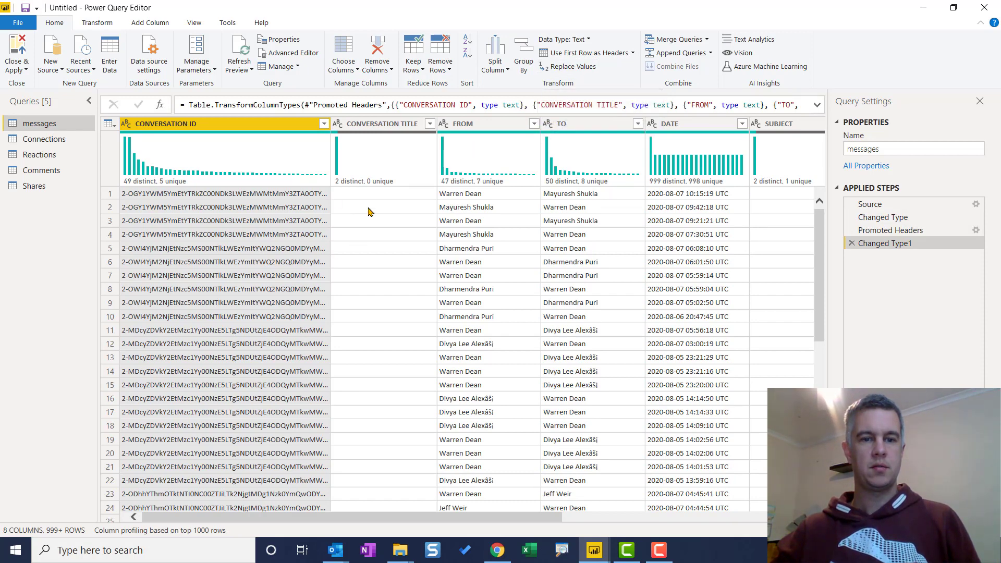
{"action": "left_click", "coordinate": [383, 123]}
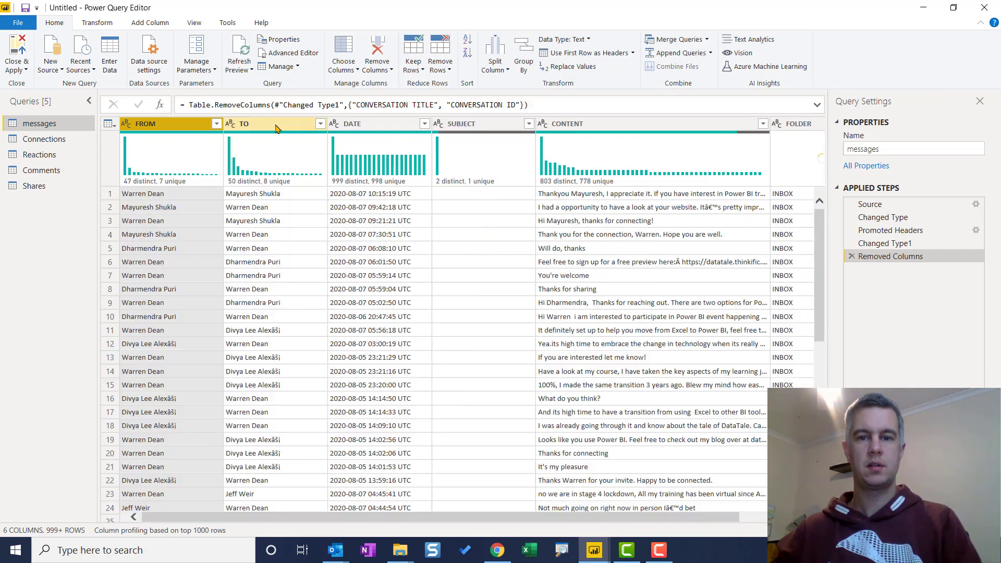
{"action": "left_click", "coordinate": [460, 123]}
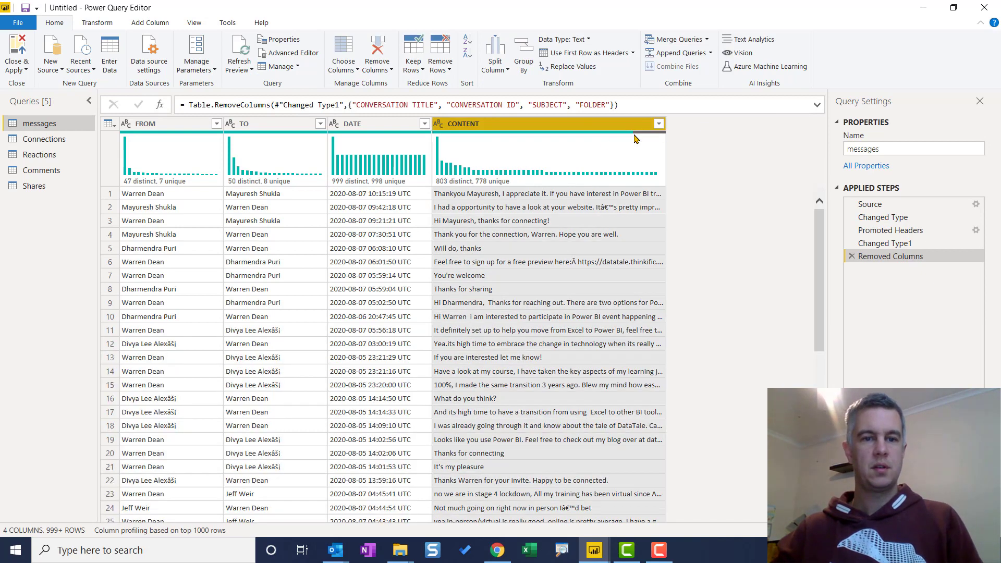
{"action": "mouse_move", "coordinate": [358, 136]}
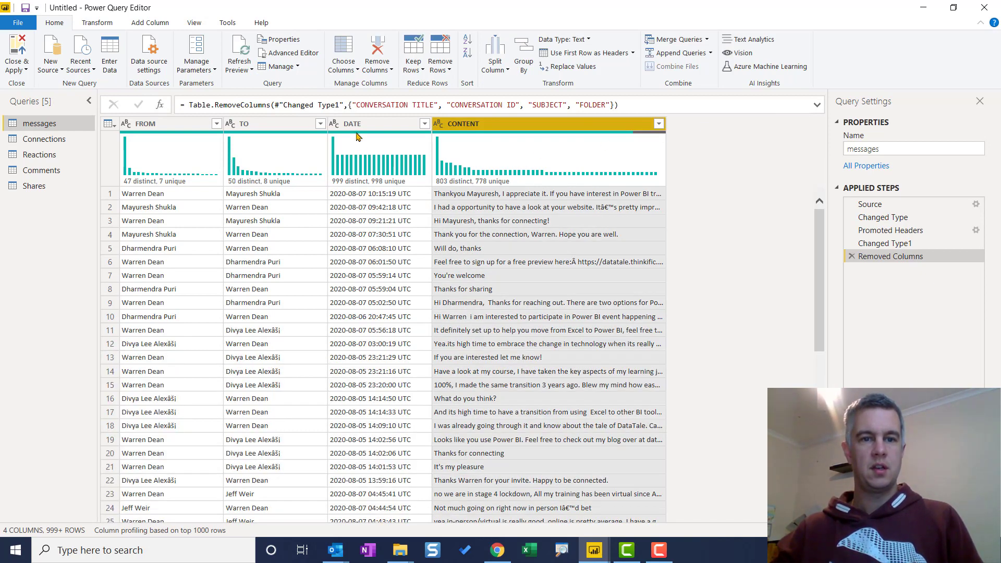
{"action": "left_click", "coordinate": [351, 123]}
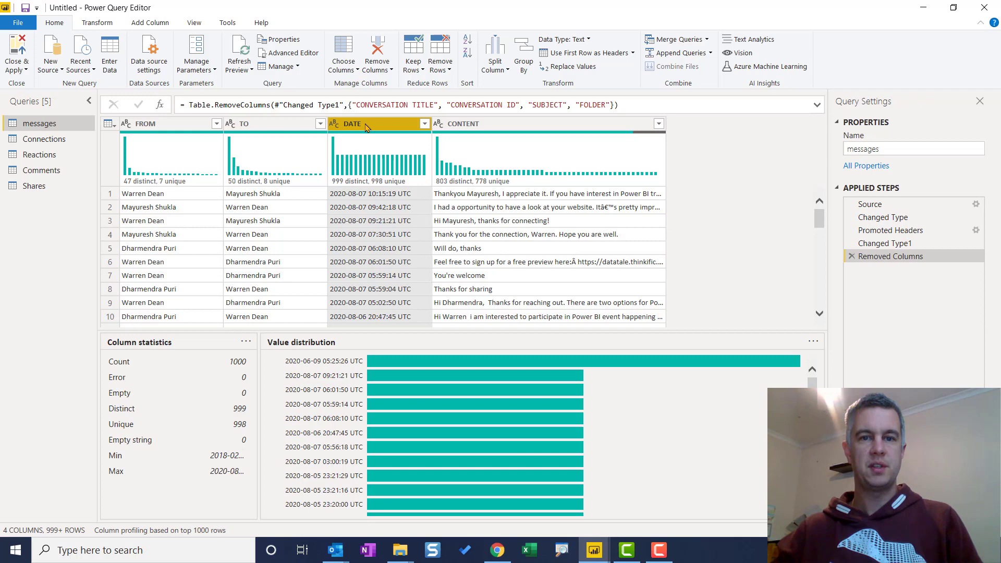
{"action": "left_click", "coordinate": [495, 52]}
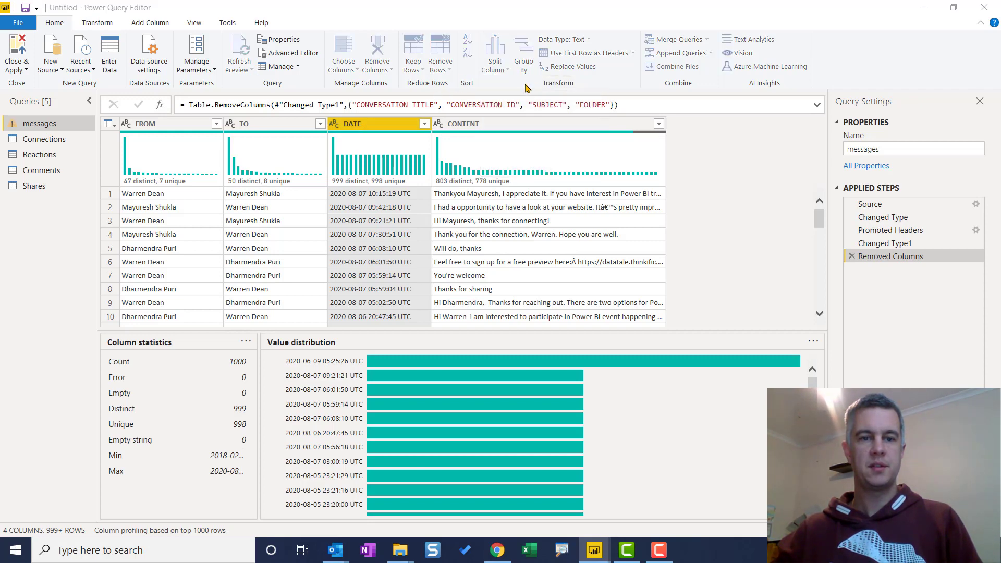
Split the DATE column at the left-most space delimiter into date and time parts.
{"action": "left_click", "coordinate": [494, 53]}
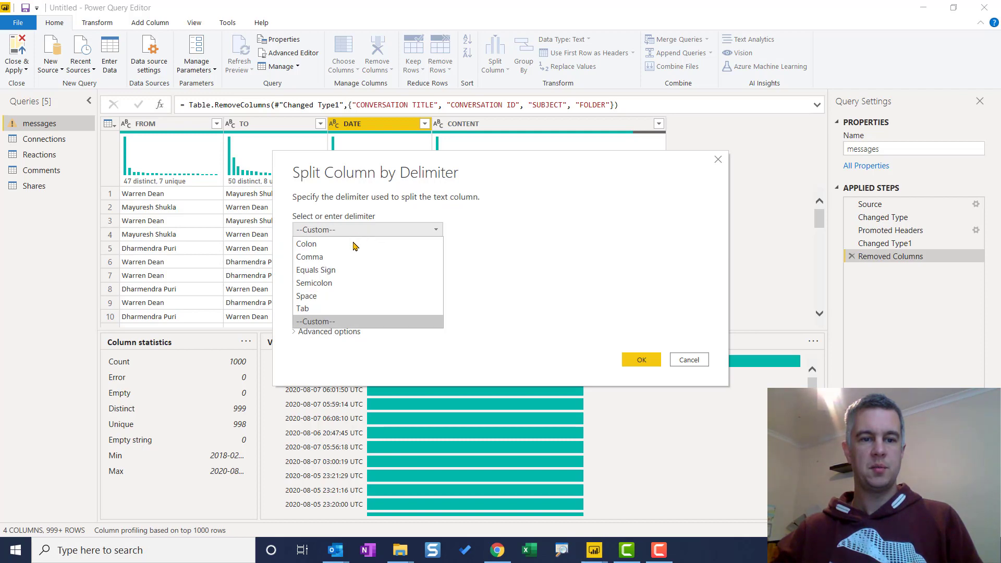
{"action": "left_click", "coordinate": [306, 296]}
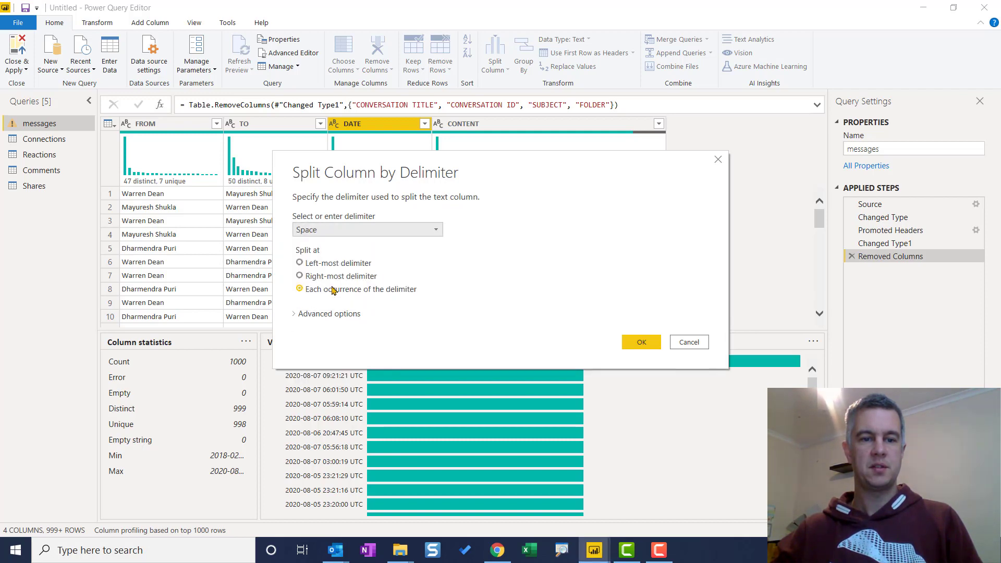
{"action": "left_click", "coordinate": [298, 262]}
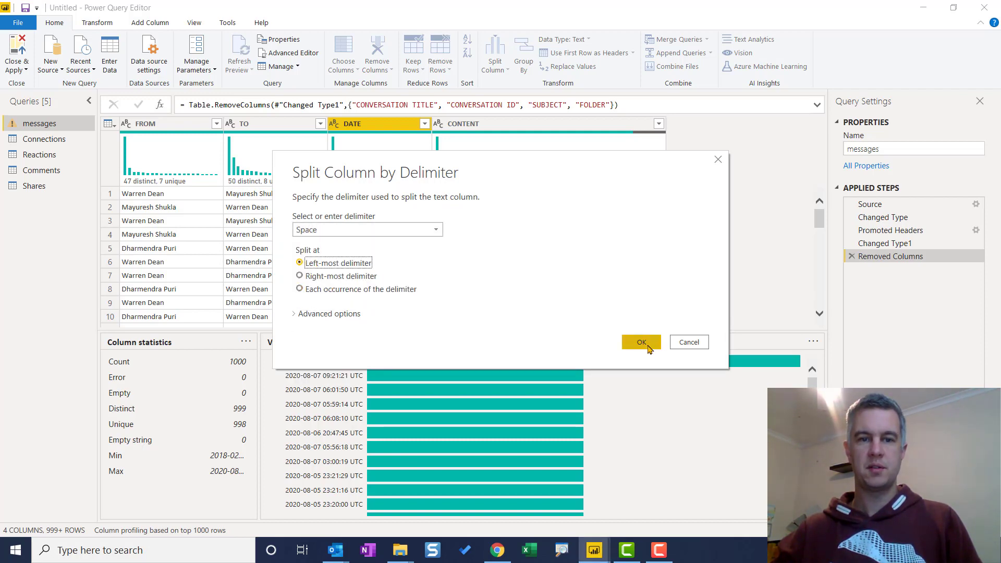
{"action": "left_click", "coordinate": [641, 342]}
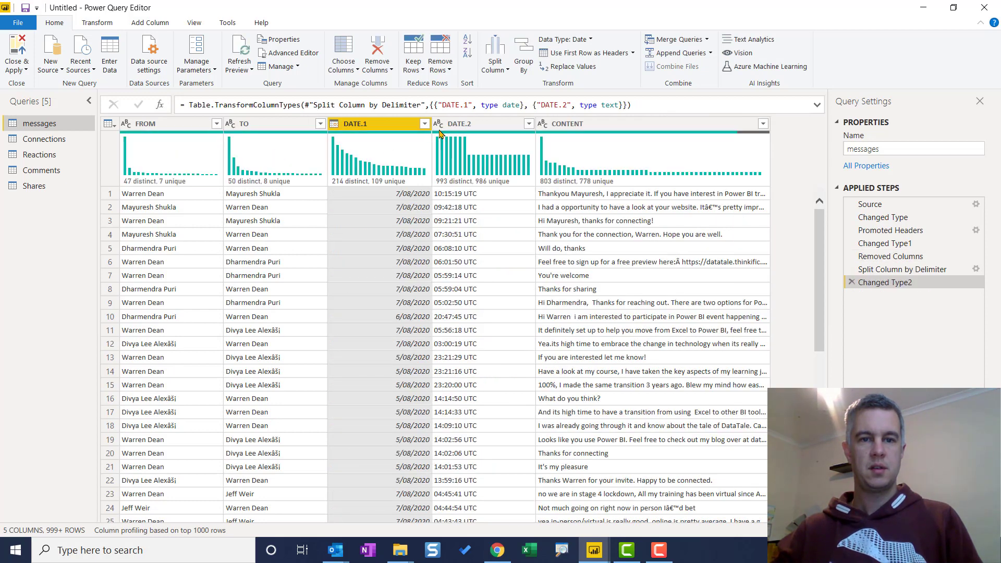
Rename DATE.1 back to DATE and select the DATE.2 time column for transforming.
{"action": "left_click", "coordinate": [458, 123]}
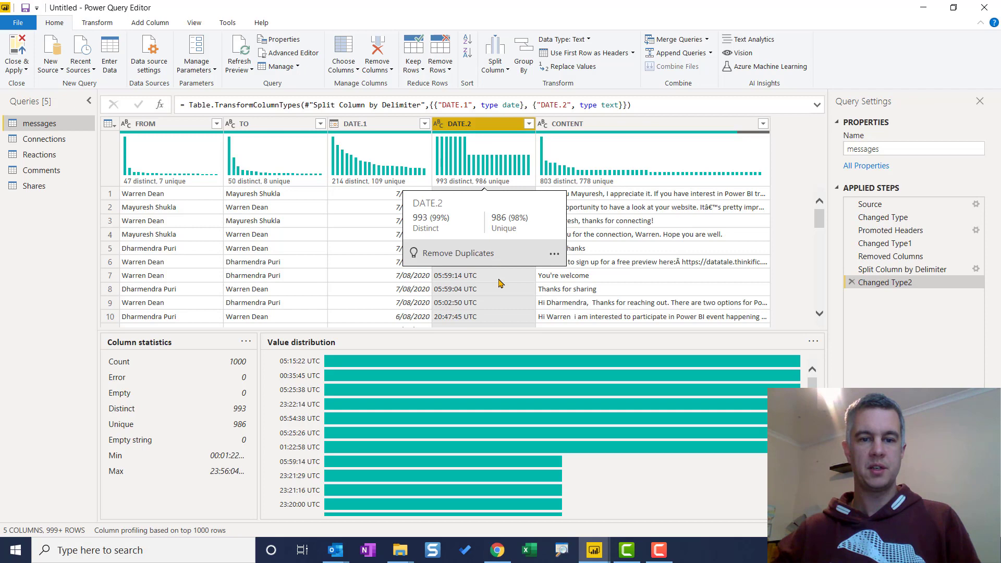
{"action": "left_click", "coordinate": [356, 123]}
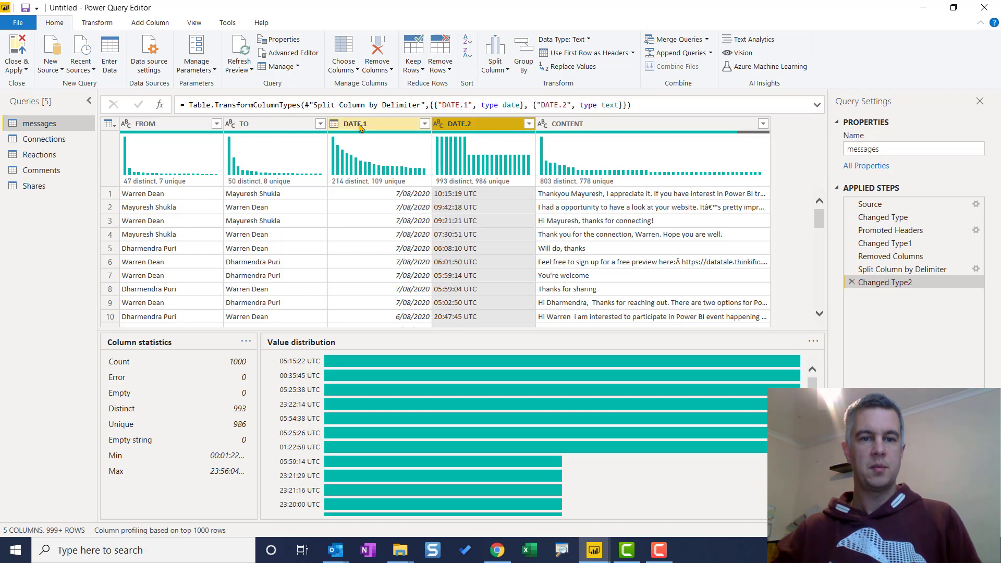
{"action": "left_click", "coordinate": [355, 123]}
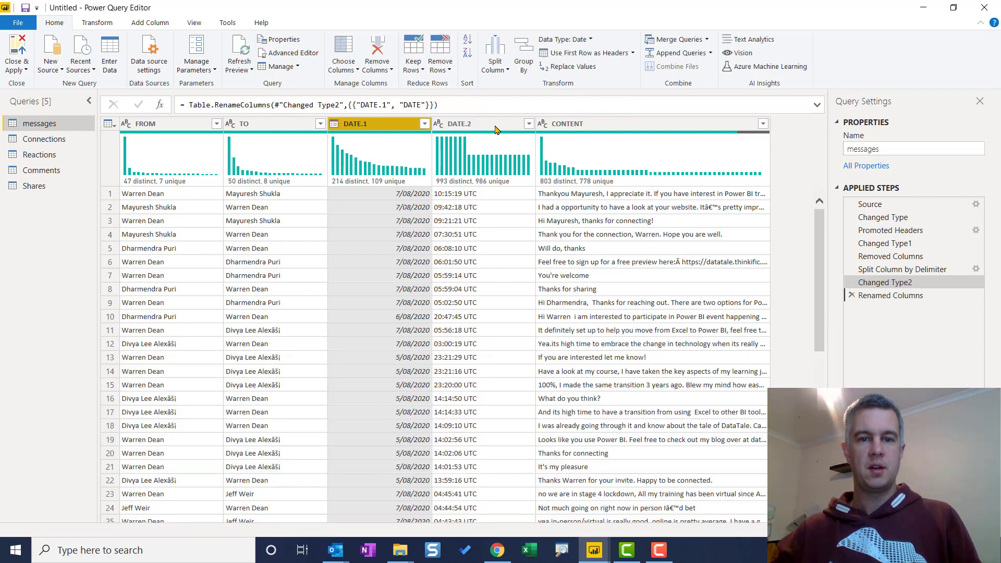
{"action": "left_click", "coordinate": [459, 123]}
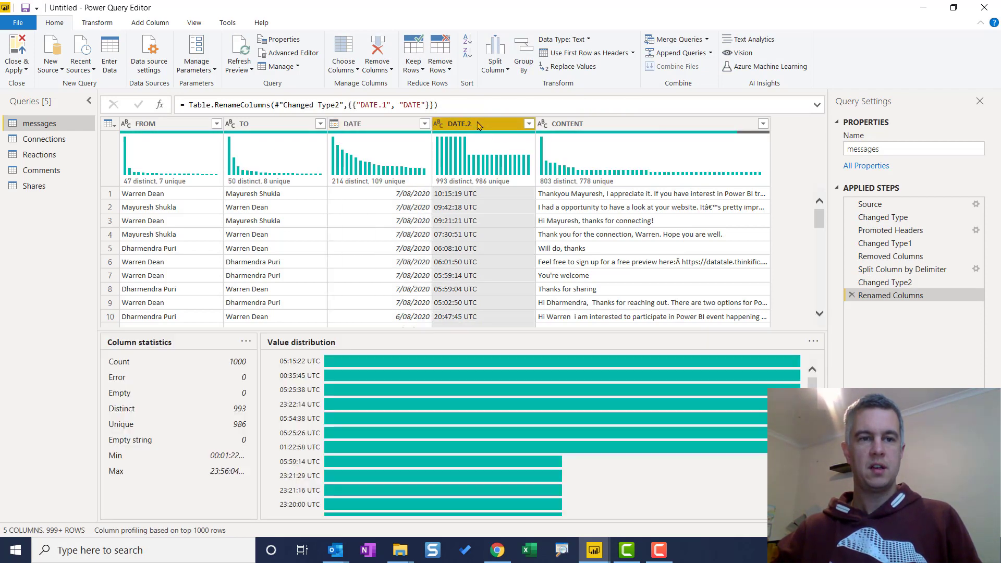
{"action": "left_click", "coordinate": [97, 22]}
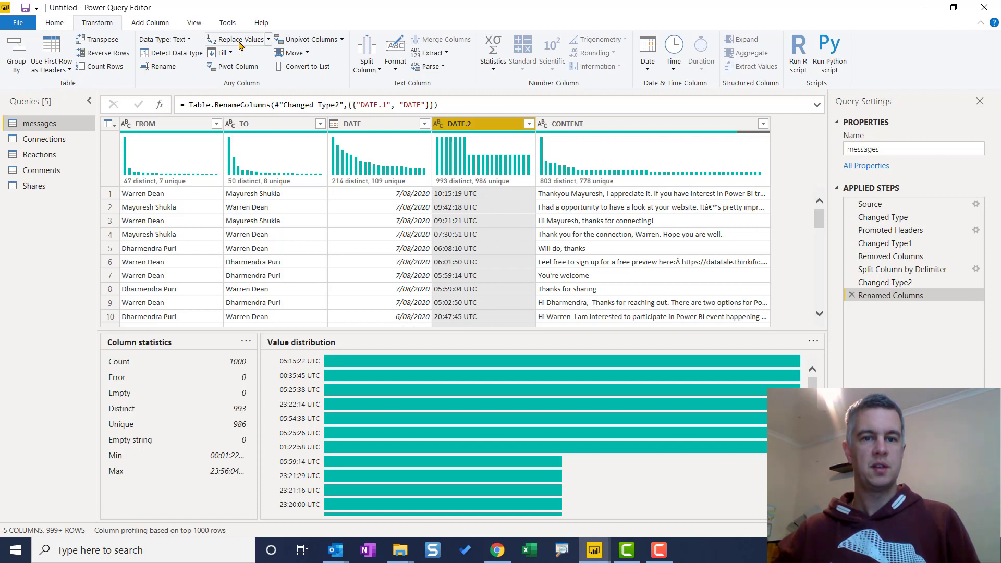
Remove the " UTC" suffix from the times and rename DATE.2 to a time-typed Time column.
{"action": "left_click", "coordinate": [237, 39]}
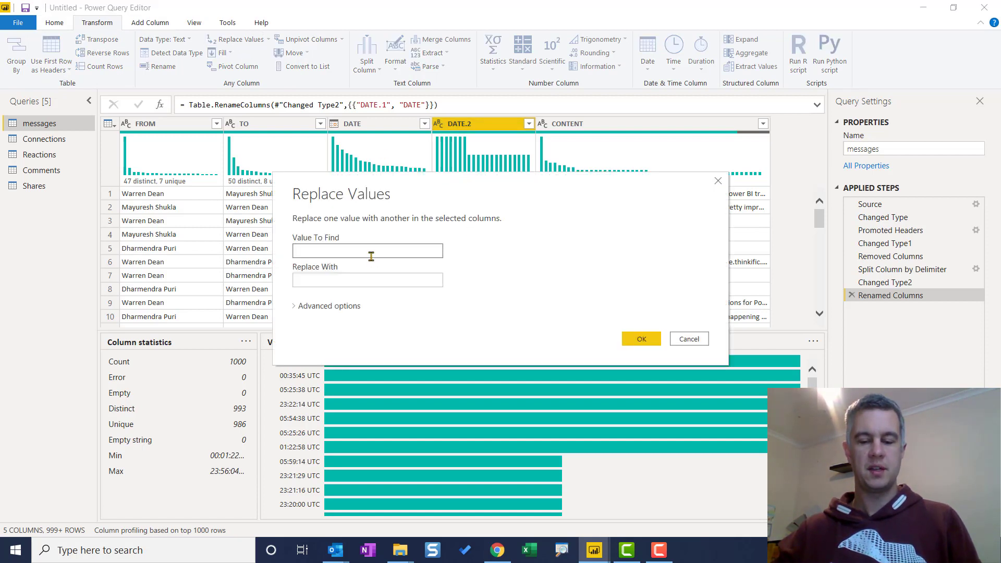
{"action": "type", "text": "UTC"}
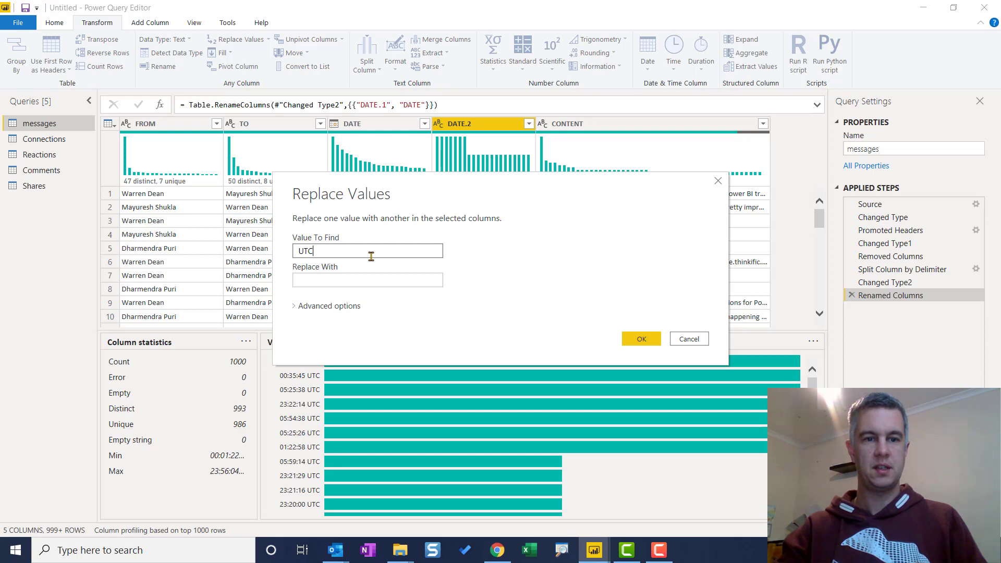
{"action": "left_click", "coordinate": [640, 338]}
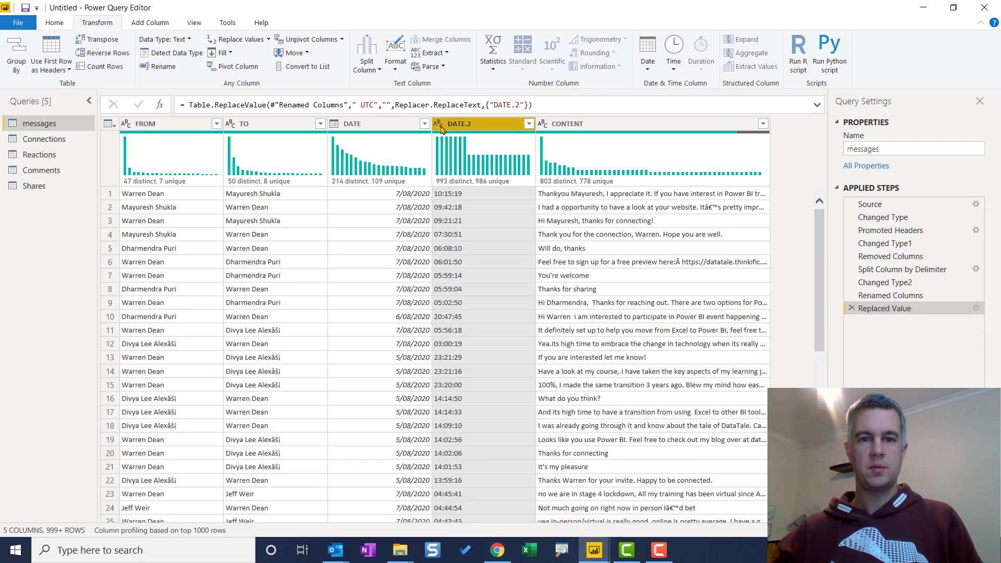
{"action": "left_click", "coordinate": [460, 123]}
{"action": "type", "text": "Time"}
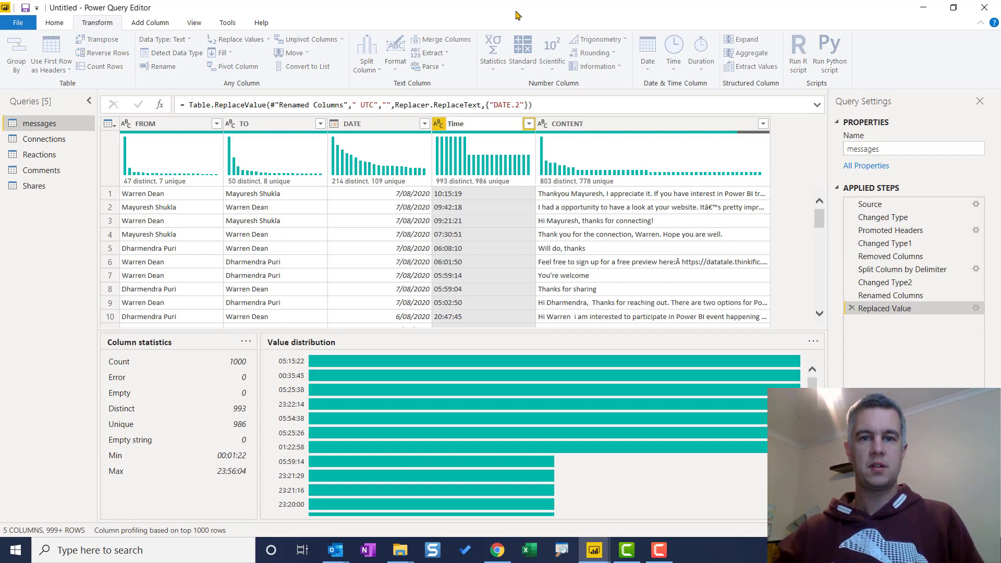
{"action": "mouse_move", "coordinate": [528, 120]}
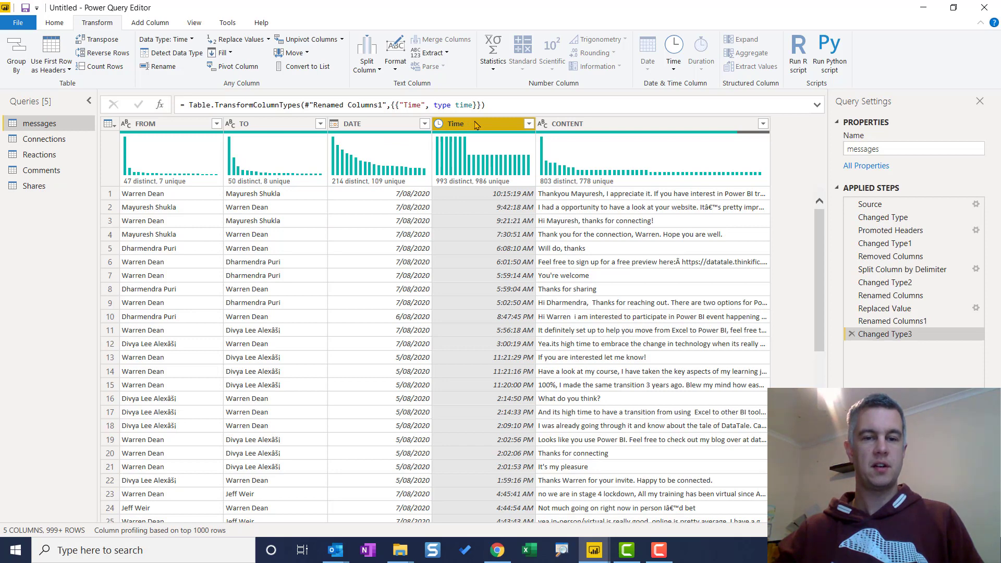
{"action": "left_click", "coordinate": [54, 22]}
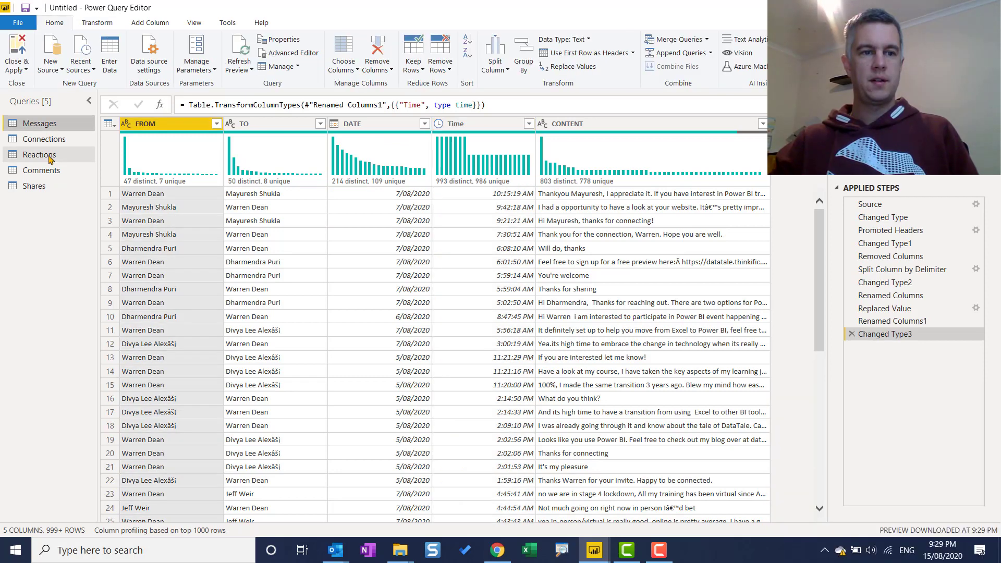
{"action": "mouse_move", "coordinate": [34, 185]}
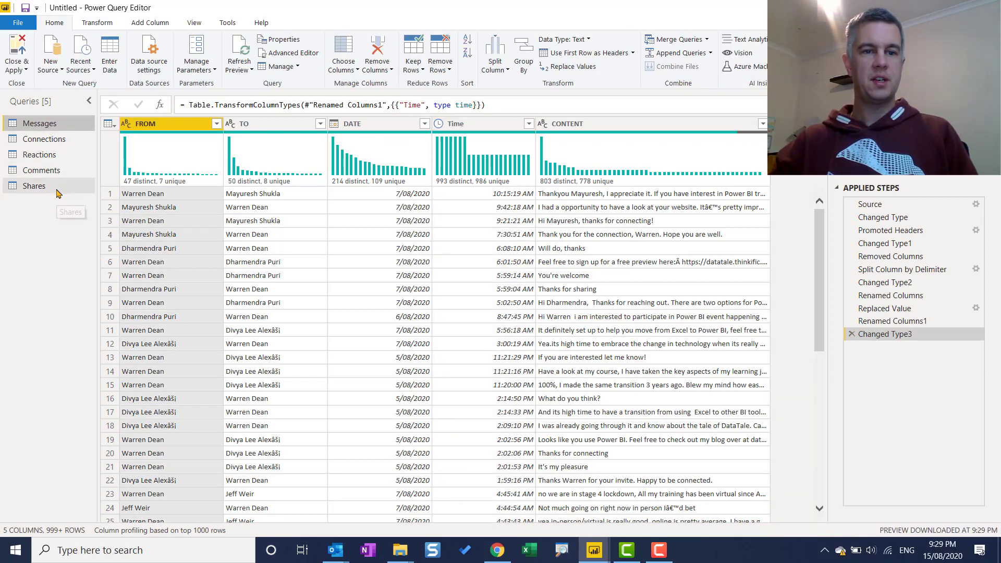
{"action": "mouse_move", "coordinate": [63, 193]}
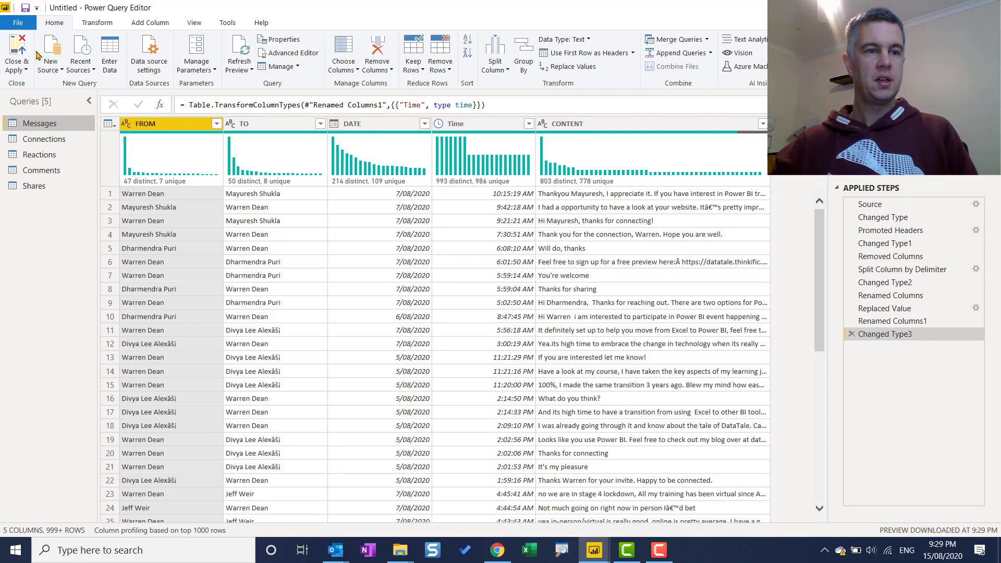
Close and apply the query so messages, Reactions and Shares load into the Fields pane.
{"action": "left_click", "coordinate": [16, 52]}
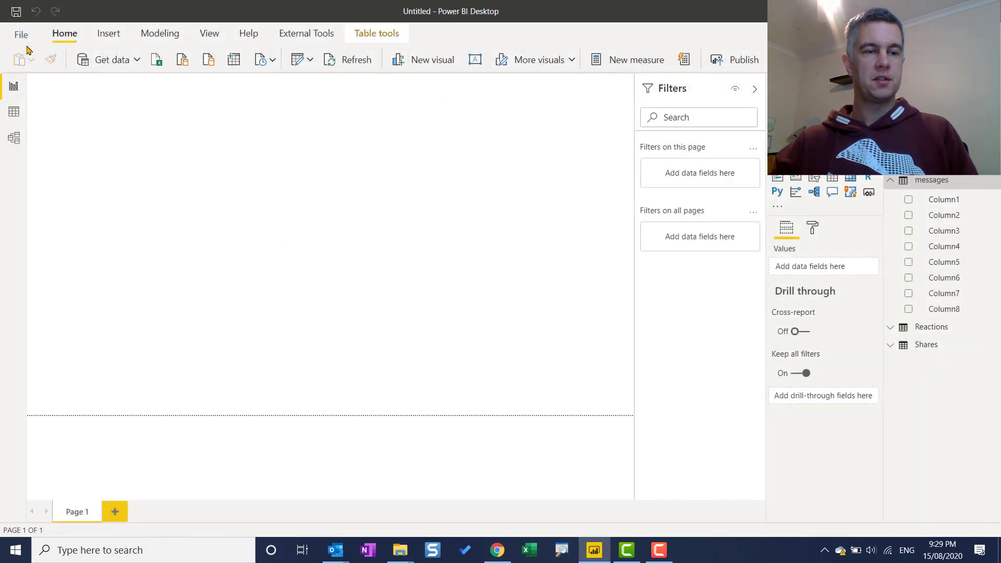
Add a line chart of Count of Position over the plain Connected On date from Connections.
{"action": "left_click", "coordinate": [704, 85]}
{"action": "type", "text": "M"}
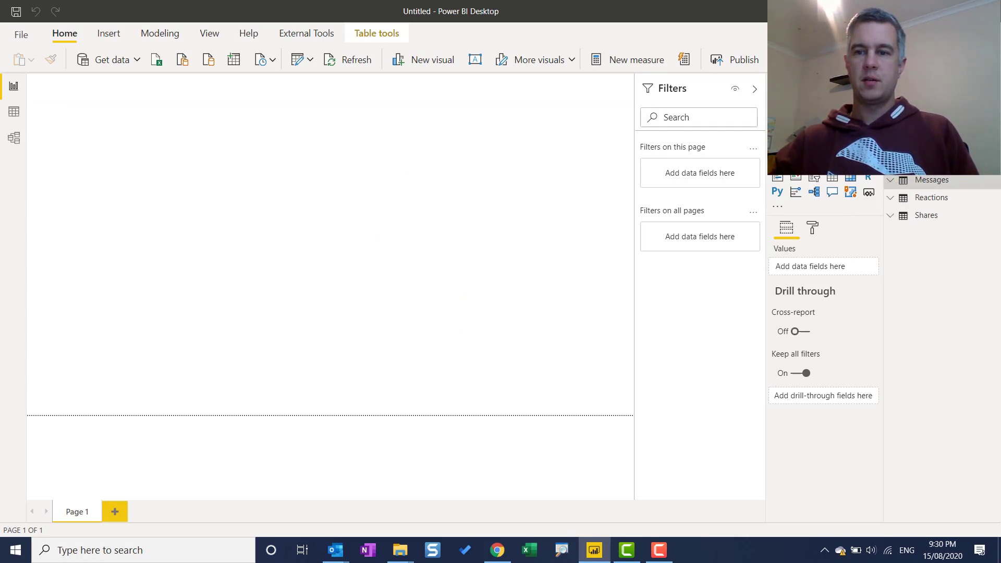
{"action": "left_click", "coordinate": [890, 180]}
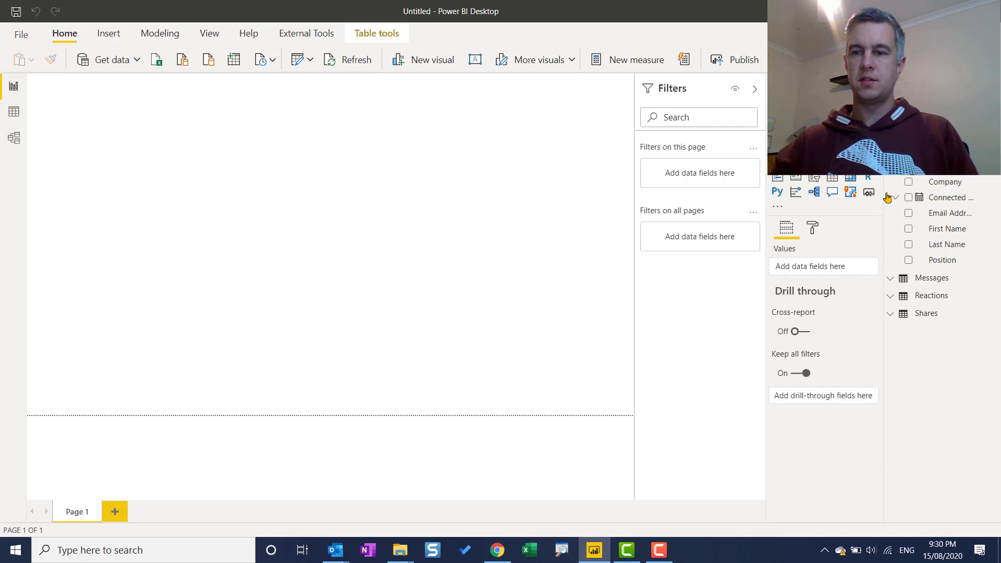
{"action": "left_click", "coordinate": [892, 197]}
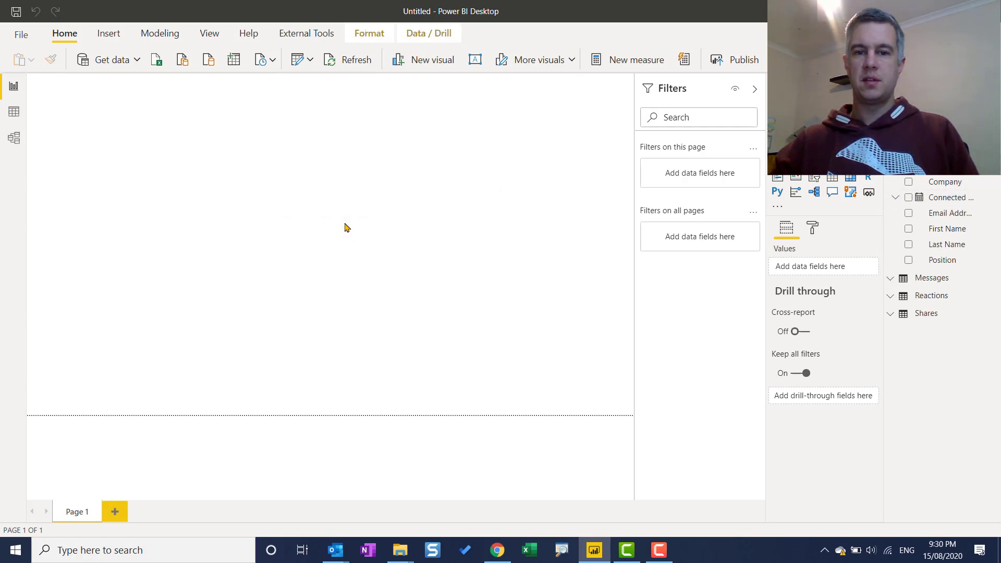
{"action": "left_click", "coordinate": [909, 197]}
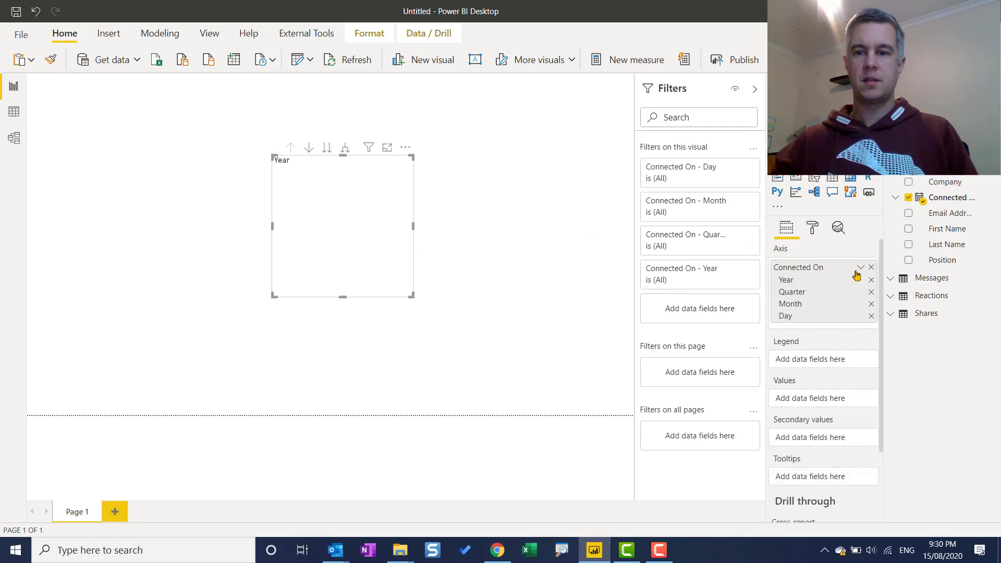
{"action": "left_click", "coordinate": [858, 267]}
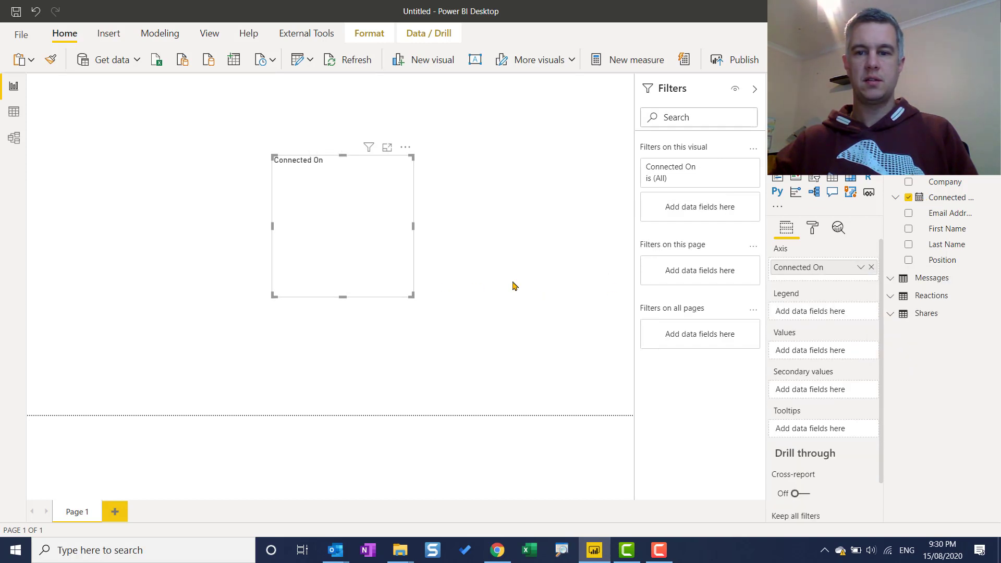
{"action": "mouse_move", "coordinate": [951, 191]}
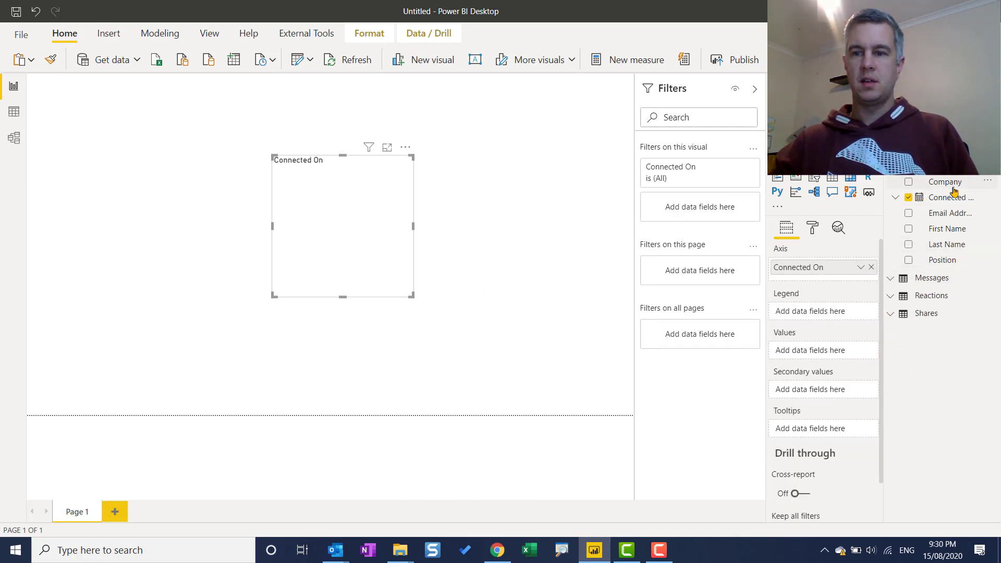
{"action": "mouse_move", "coordinate": [947, 264]}
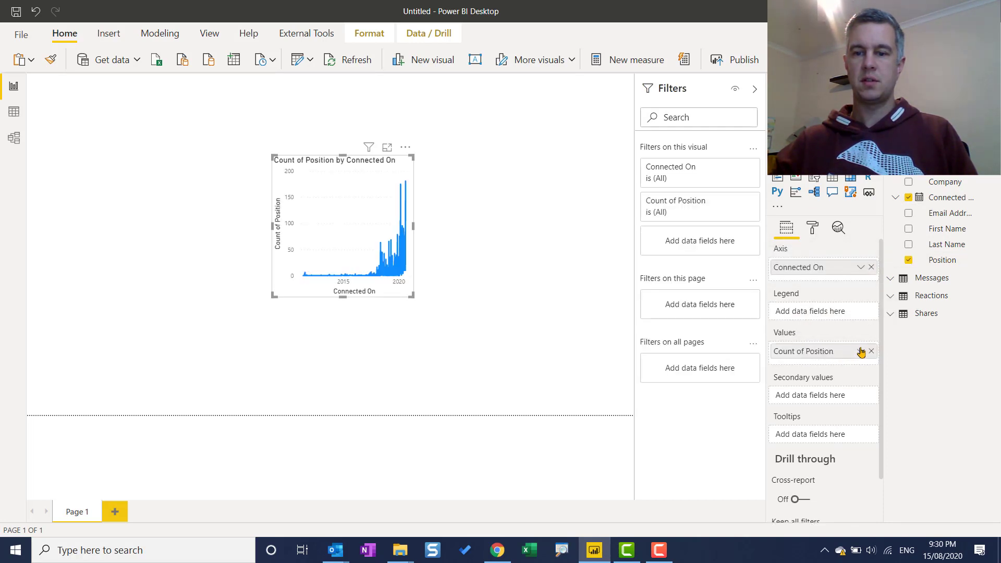
{"action": "left_click", "coordinate": [859, 351]}
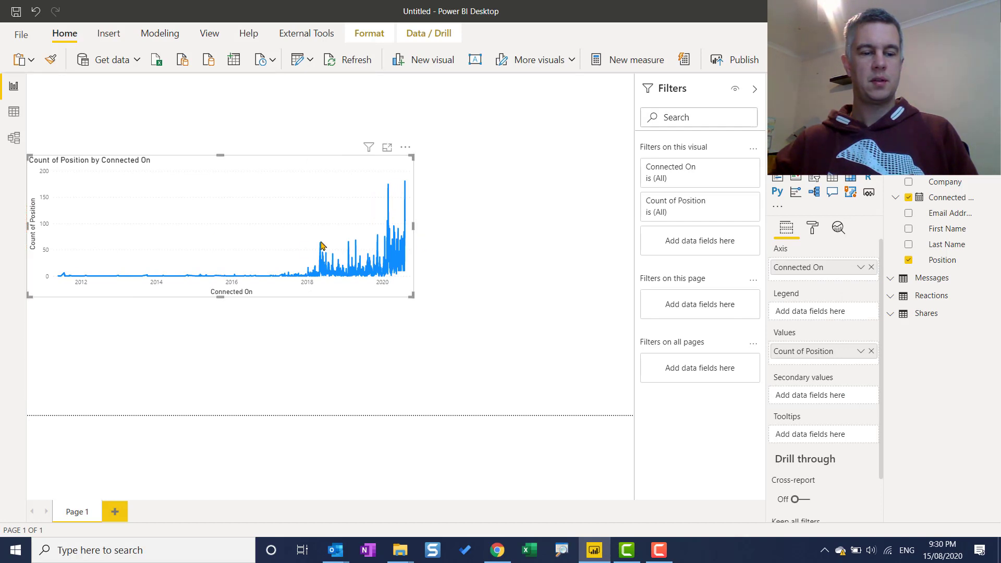
{"action": "mouse_move", "coordinate": [61, 278]}
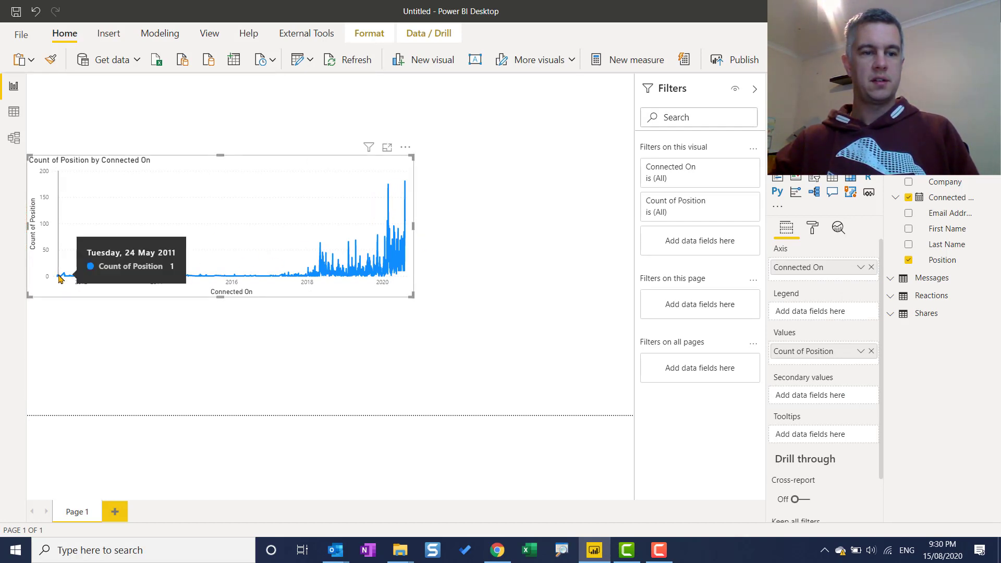
{"action": "mouse_move", "coordinate": [253, 268]}
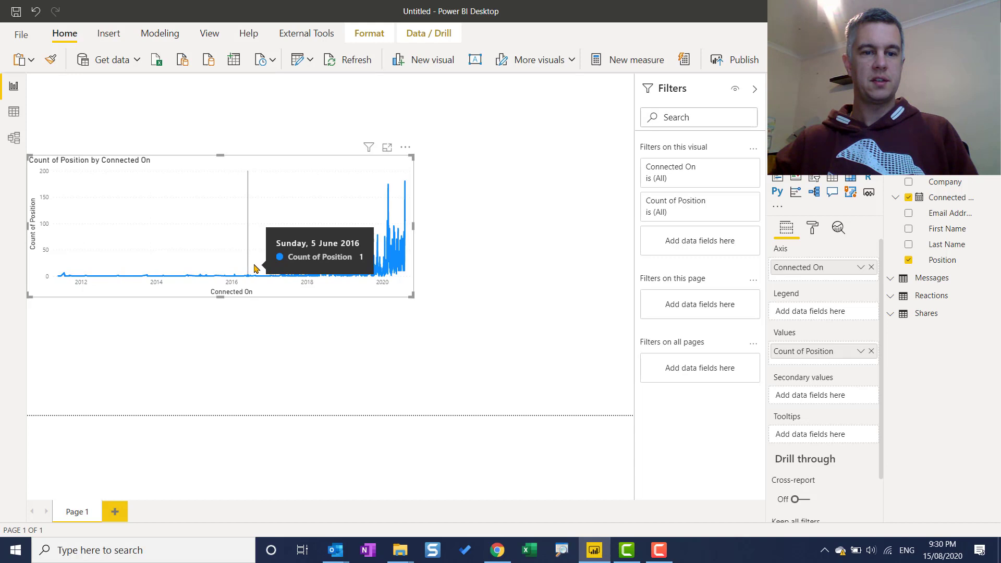
{"action": "mouse_move", "coordinate": [338, 270]}
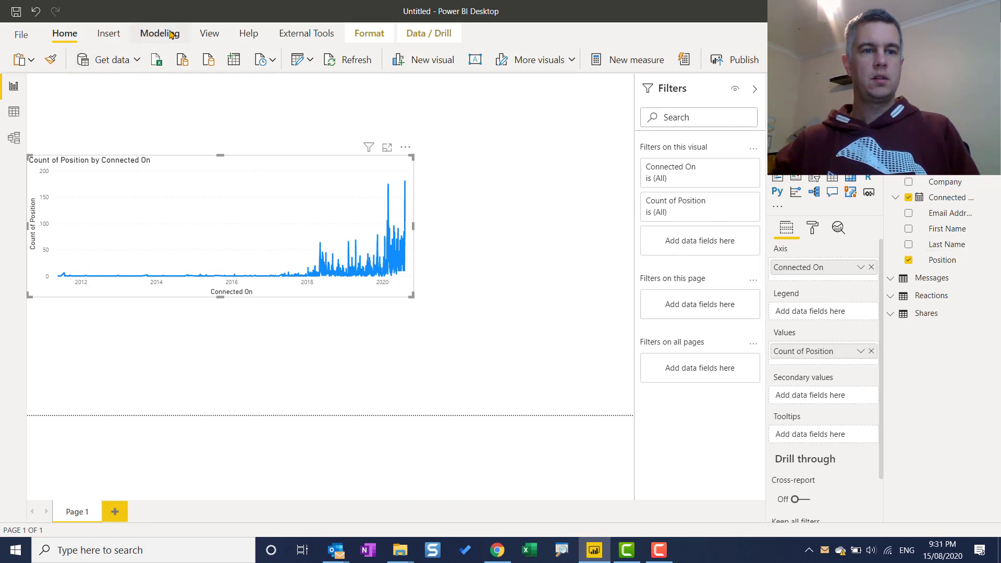
Widen the connections line chart and bring up the Modeling commands.
{"action": "left_click", "coordinate": [159, 34]}
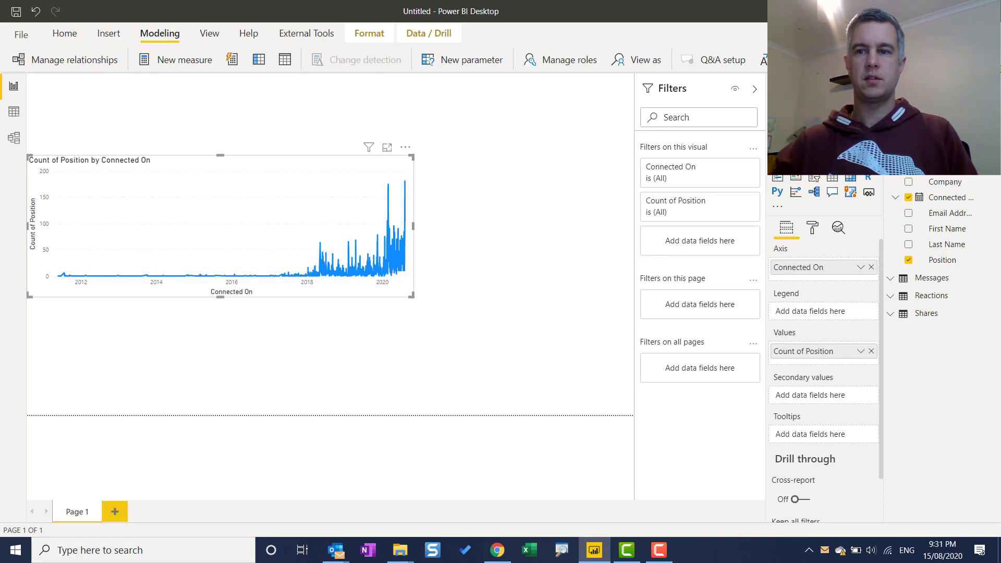
Create the DAX Calendar table from ADDCOLUMNS(CALENDARAUTO()) and show the model diagram.
{"action": "left_click", "coordinate": [160, 34]}
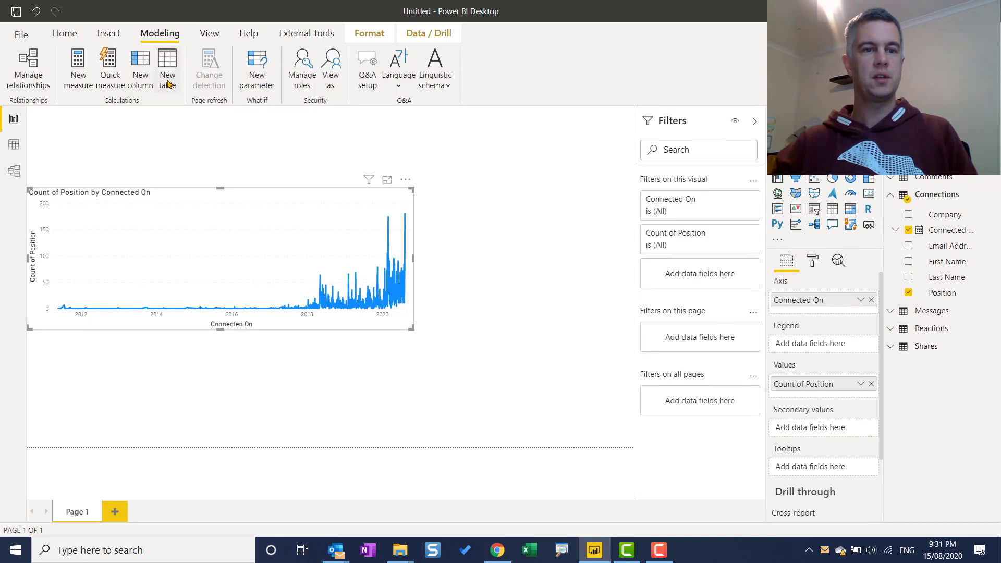
{"action": "left_click", "coordinate": [167, 69]}
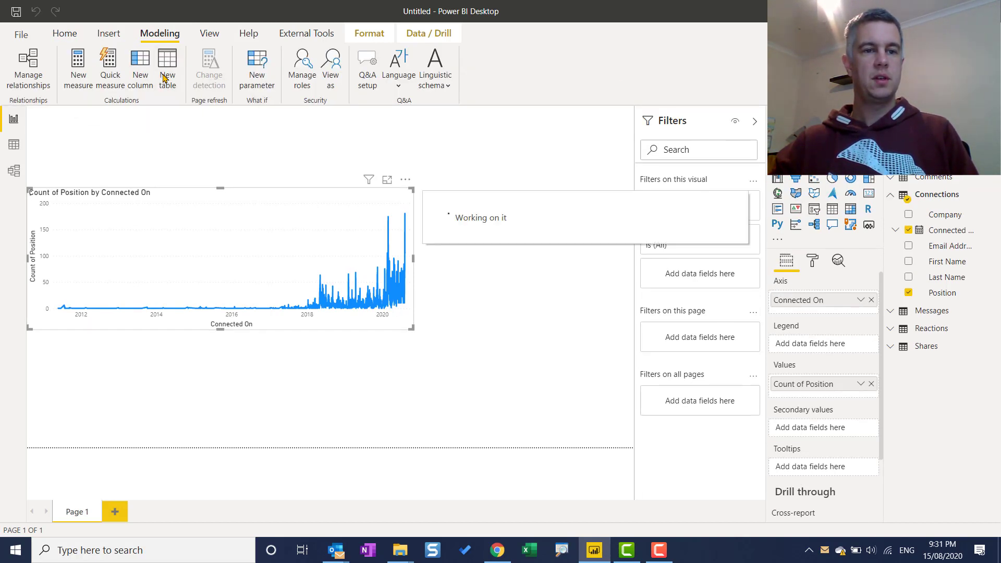
{"action": "left_click", "coordinate": [167, 68]}
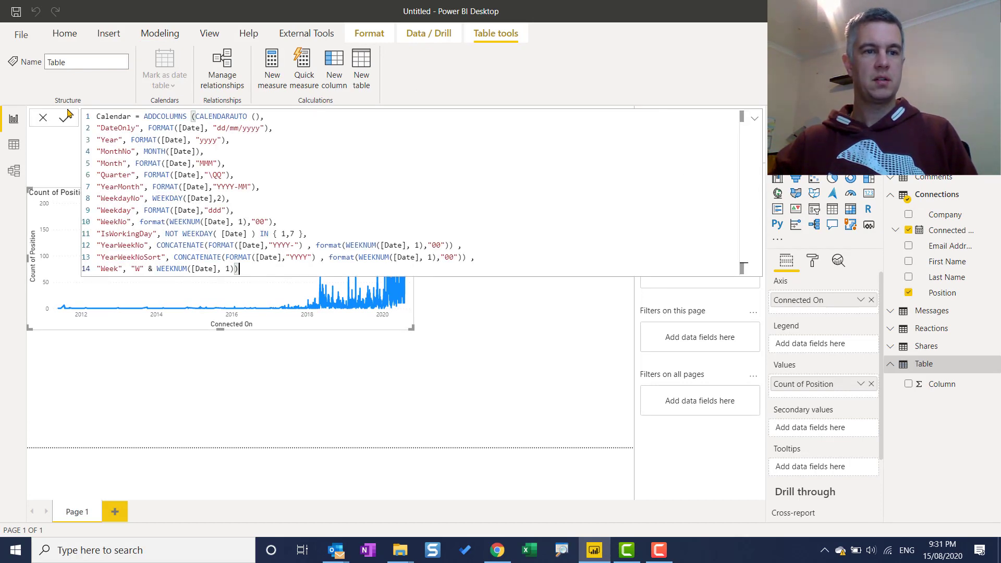
{"action": "left_click", "coordinate": [67, 119]}
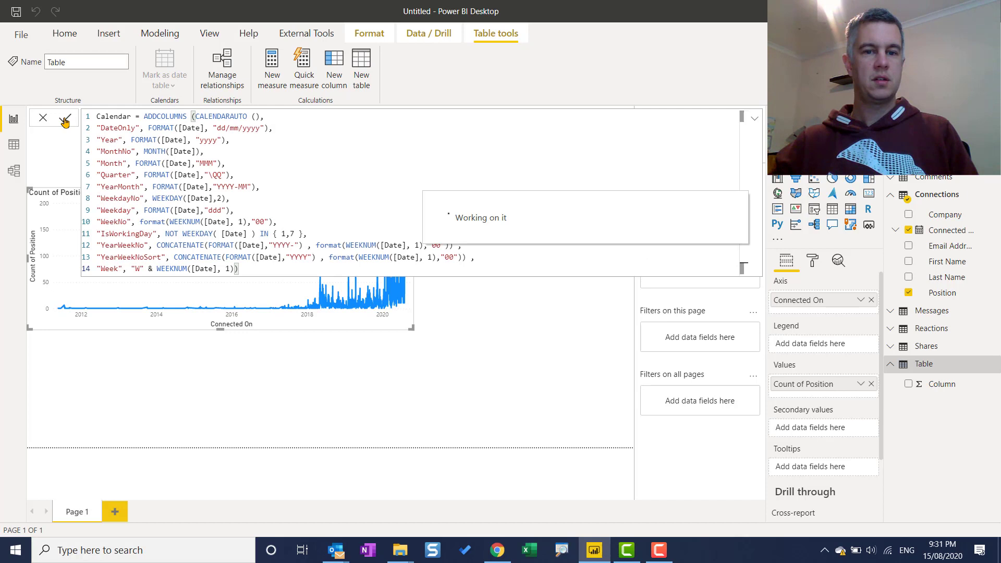
{"action": "left_click", "coordinate": [65, 120]}
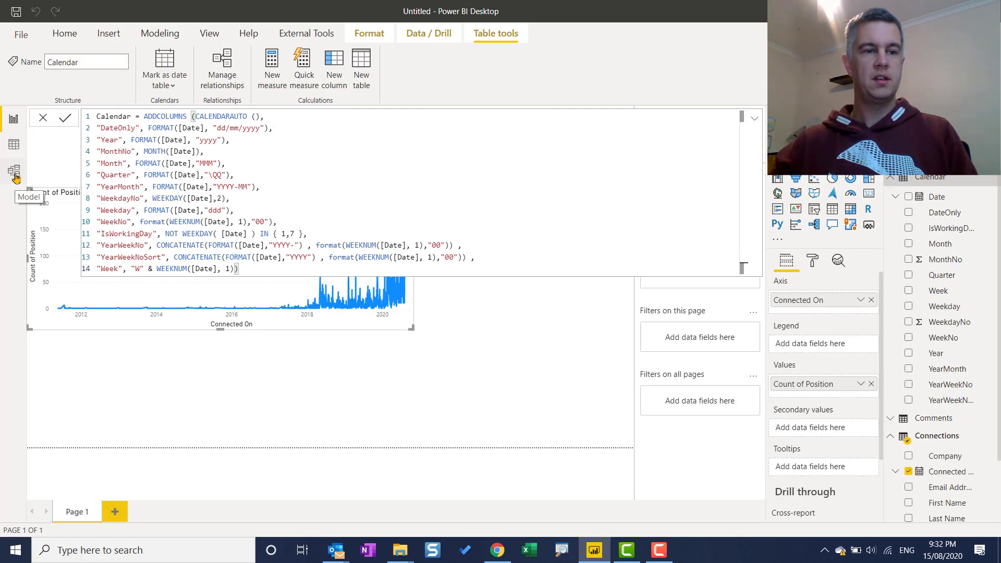
{"action": "left_click", "coordinate": [13, 171]}
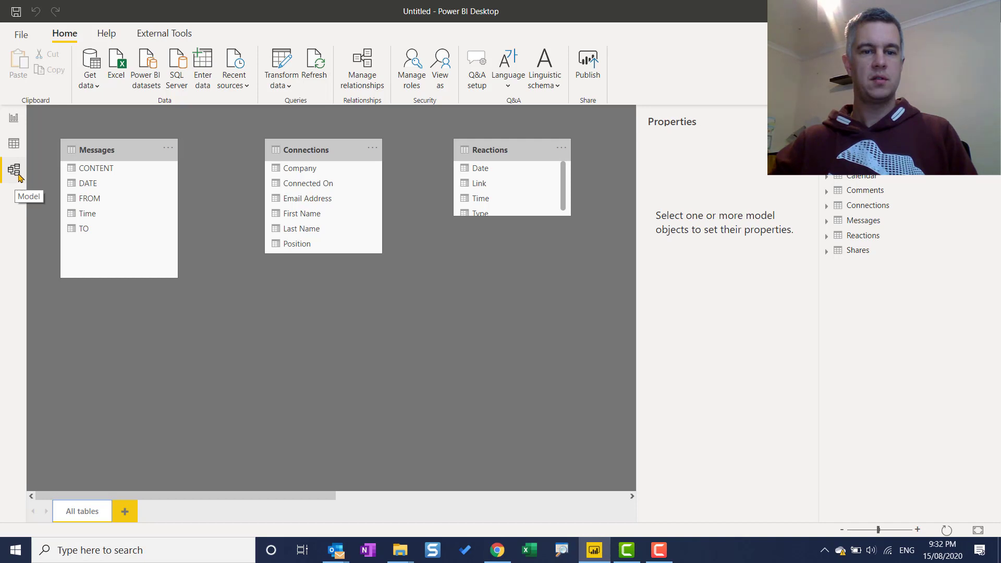
{"action": "mouse_move", "coordinate": [358, 293]}
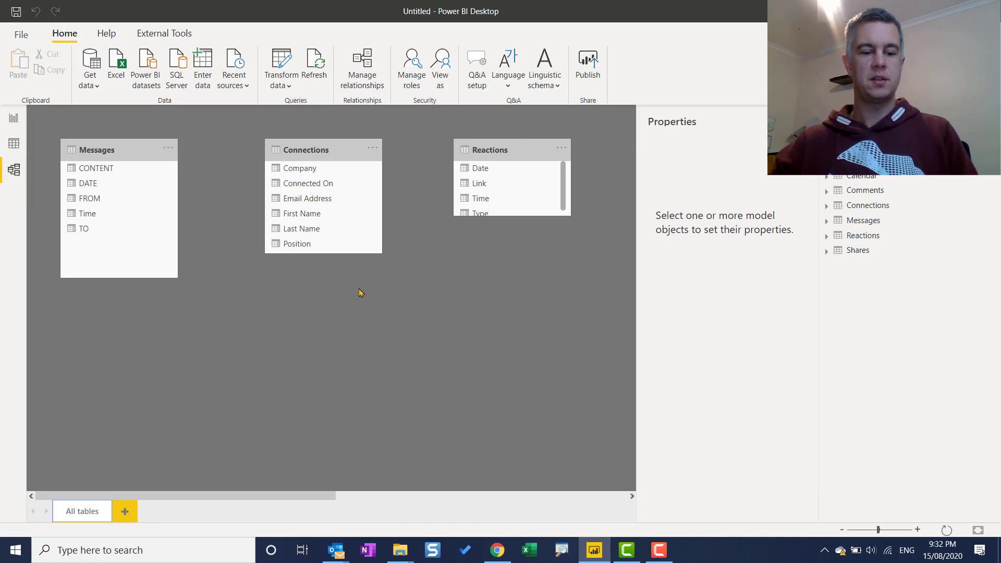
Relate Calendar[Date] to each table's date field in the model diagram.
{"action": "scroll", "scroll_direction": "down", "scroll_amount": 3}
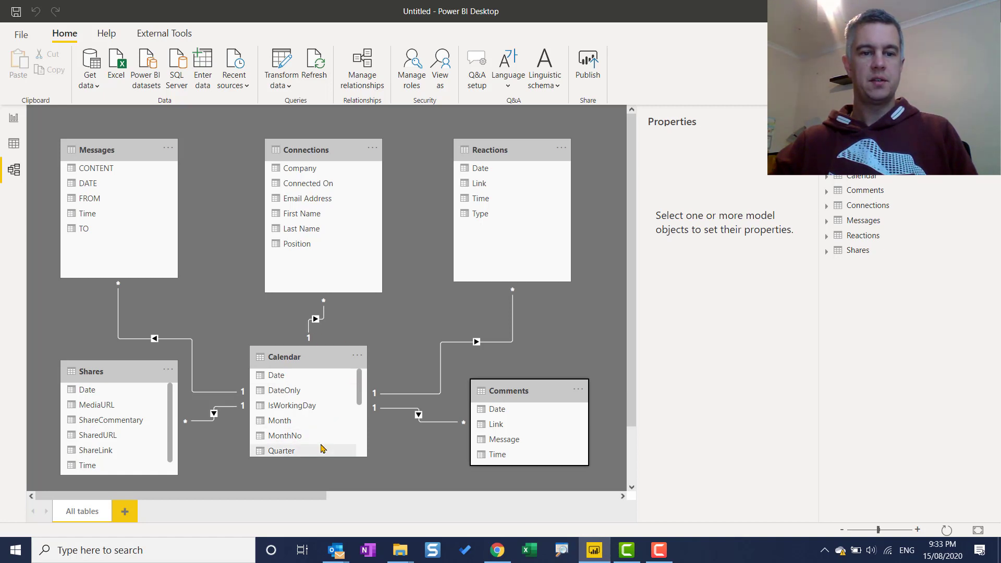
{"action": "mouse_move", "coordinate": [277, 375]}
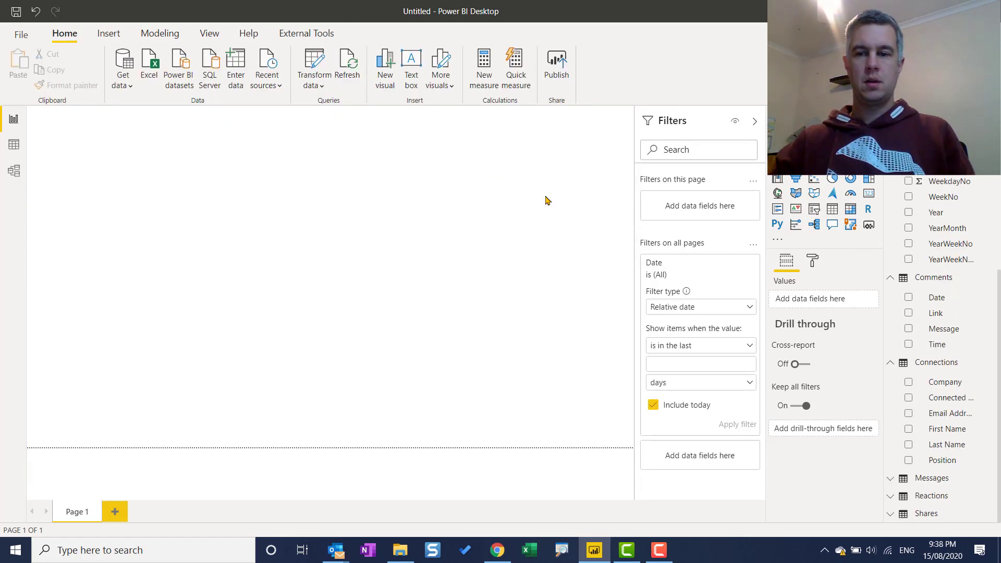
Start a new visual from the Calendar Date field with Count of Position.
{"action": "scroll", "scroll_direction": "up", "scroll_amount": 3}
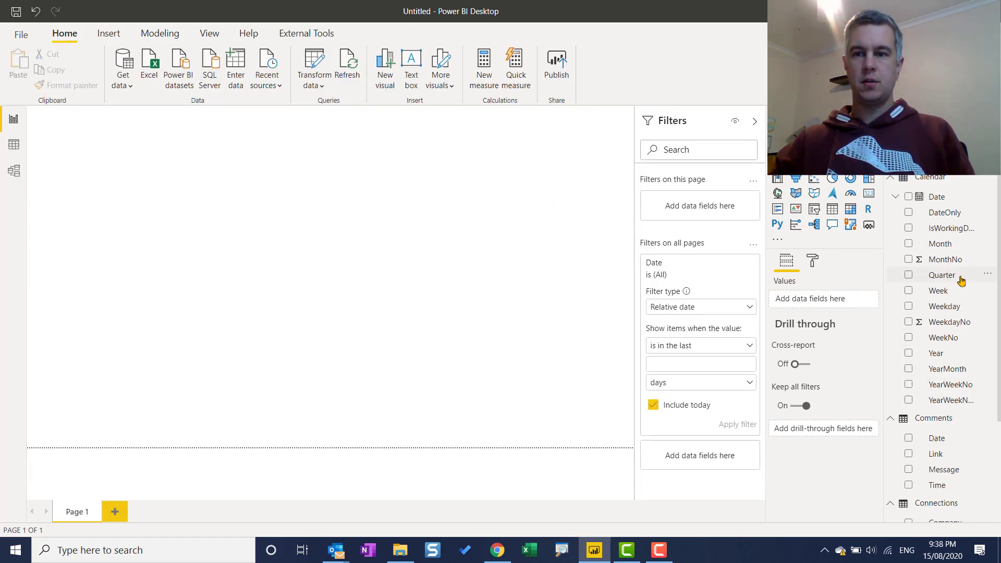
{"action": "scroll", "scroll_direction": "down", "scroll_amount": 3}
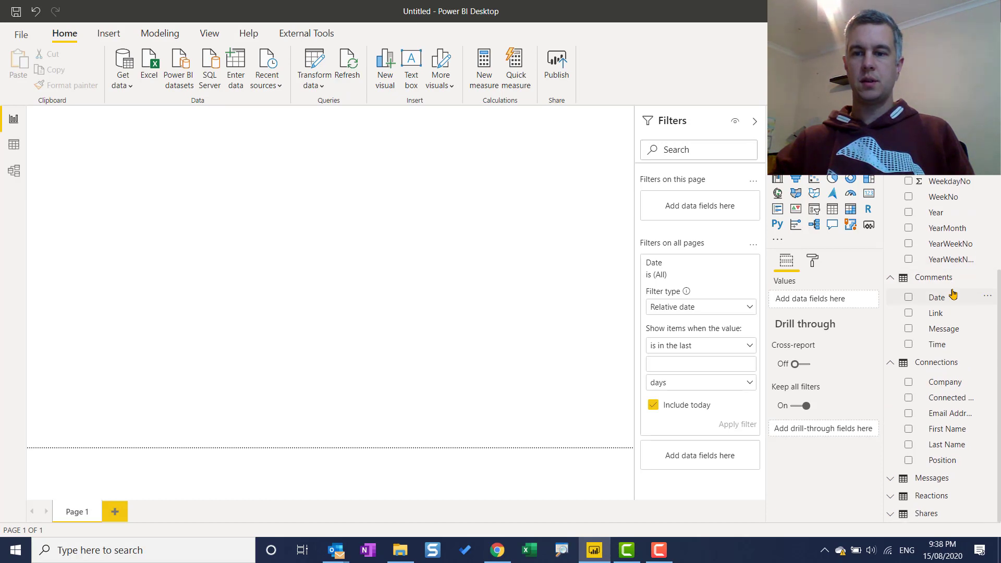
{"action": "mouse_move", "coordinate": [997, 413]}
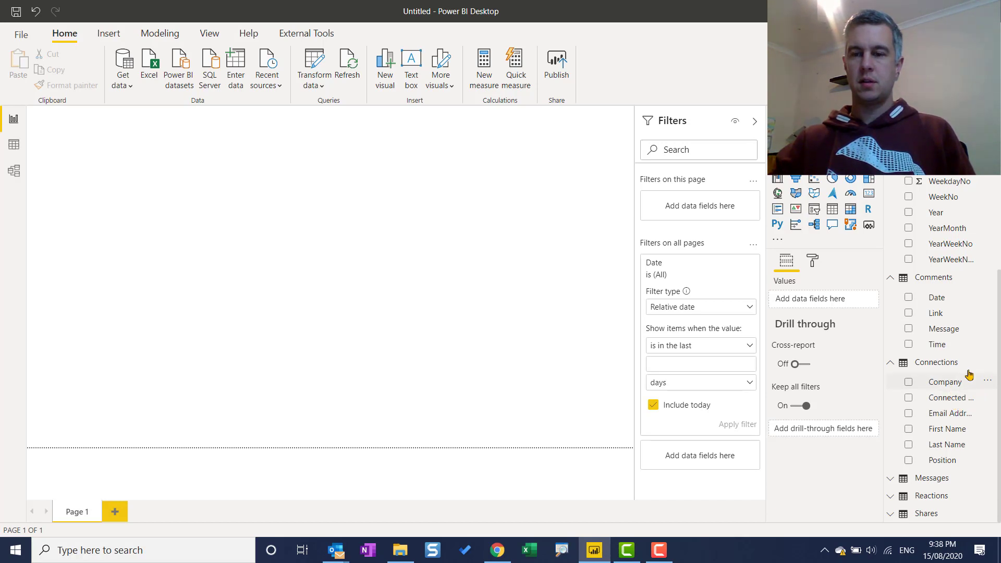
{"action": "scroll", "scroll_direction": "up", "scroll_amount": 3}
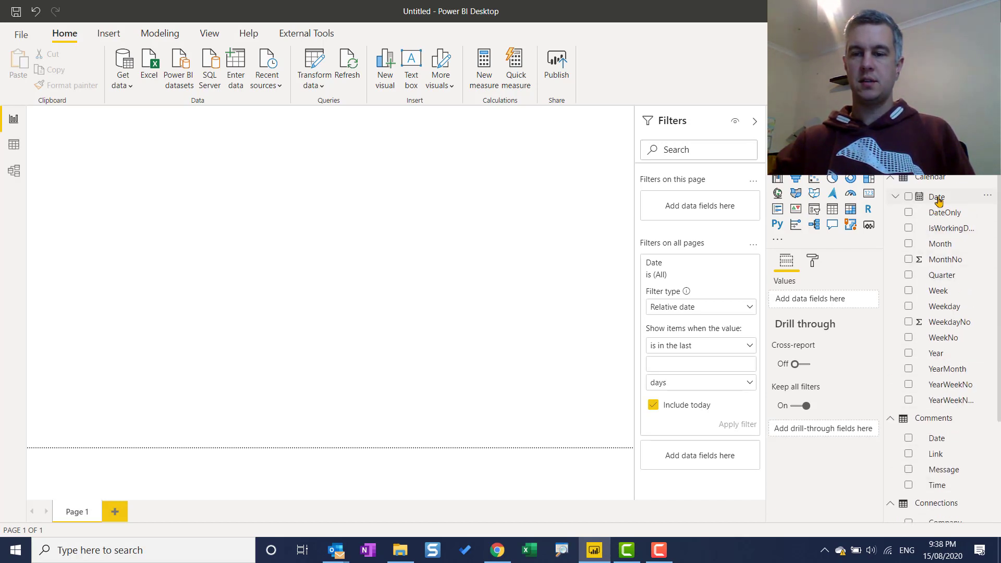
{"action": "left_click", "coordinate": [227, 265]}
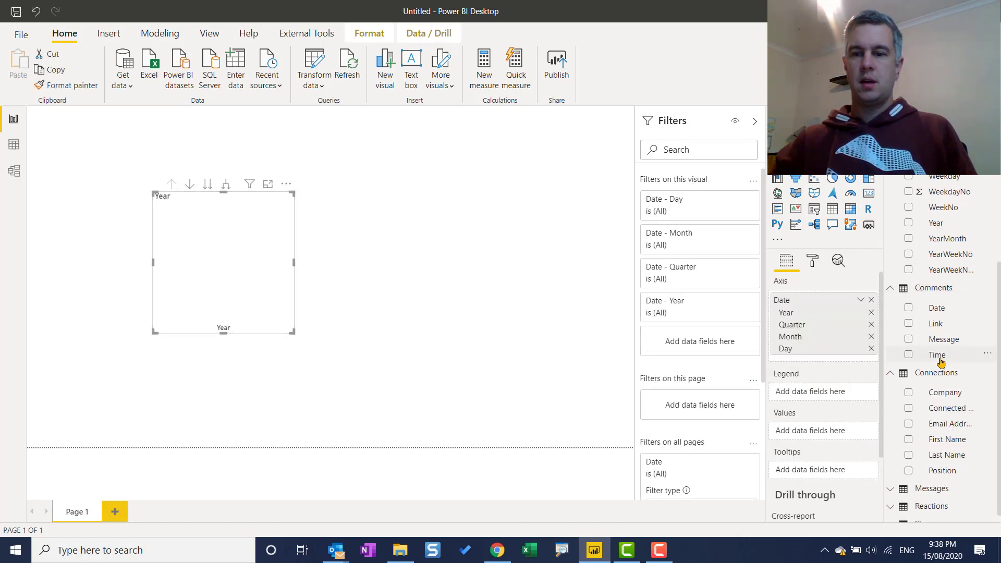
{"action": "scroll", "scroll_direction": "down", "scroll_amount": 3}
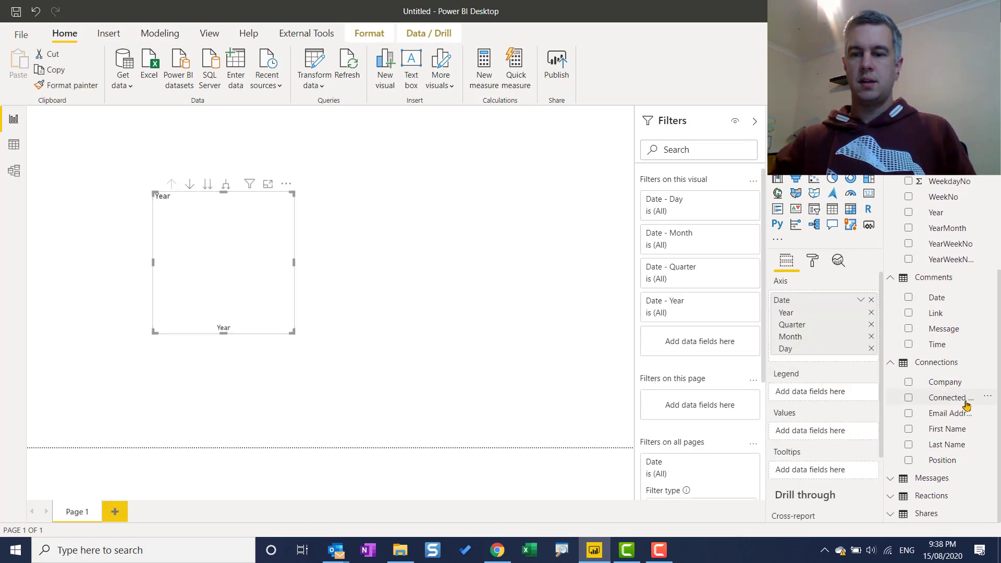
{"action": "mouse_move", "coordinate": [951, 460]}
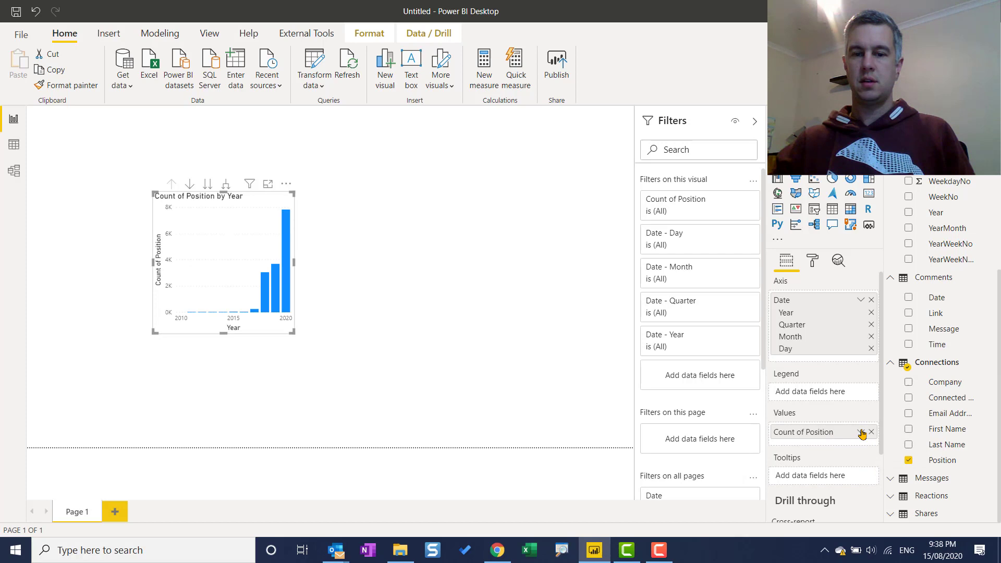
Switch the axis from Date Hierarchy to plain Date and enlarge the chart.
{"action": "left_click", "coordinate": [861, 432]}
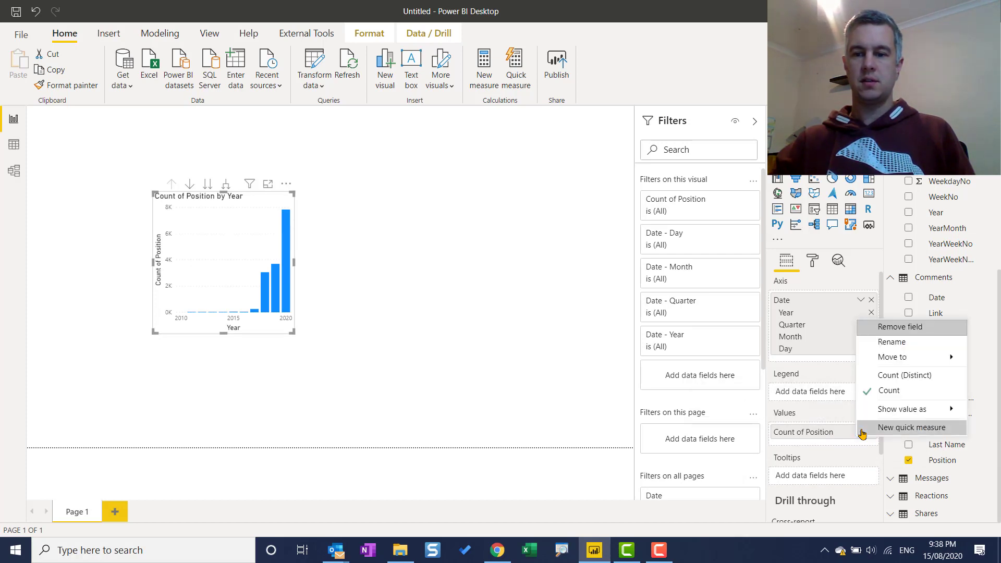
{"action": "mouse_move", "coordinate": [807, 375]}
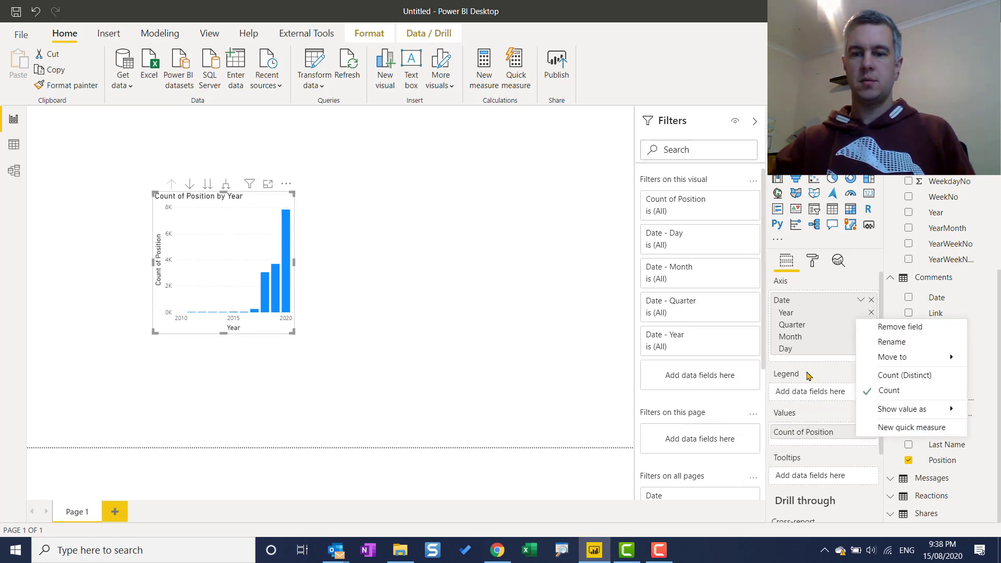
{"action": "left_click", "coordinate": [860, 300]}
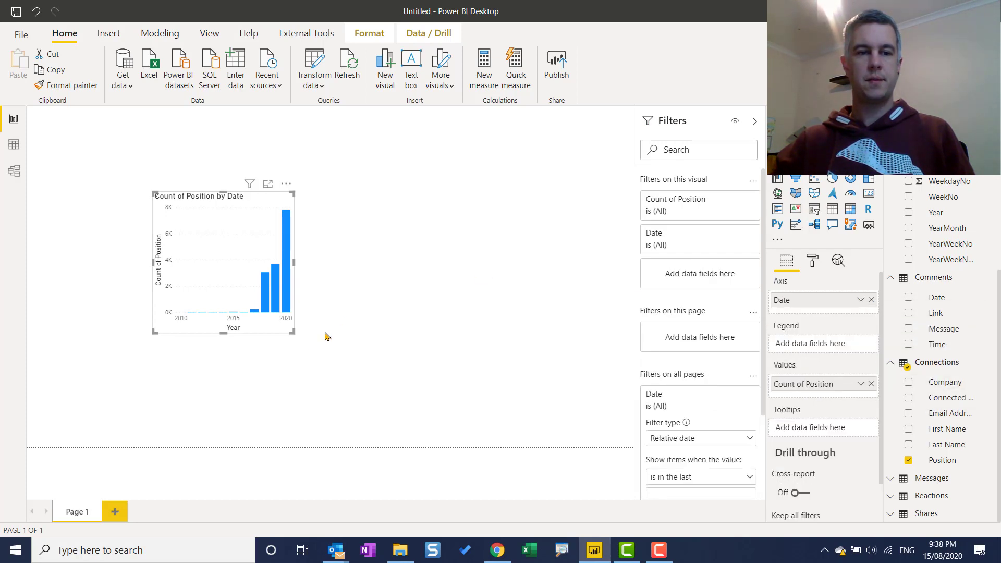
{"action": "left_click", "coordinate": [267, 184]}
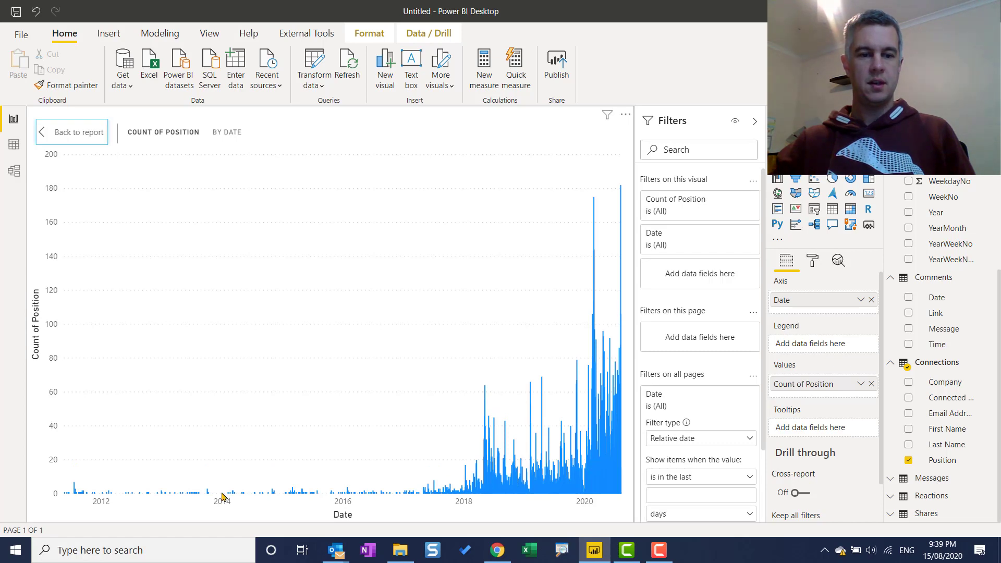
{"action": "mouse_move", "coordinate": [68, 498]}
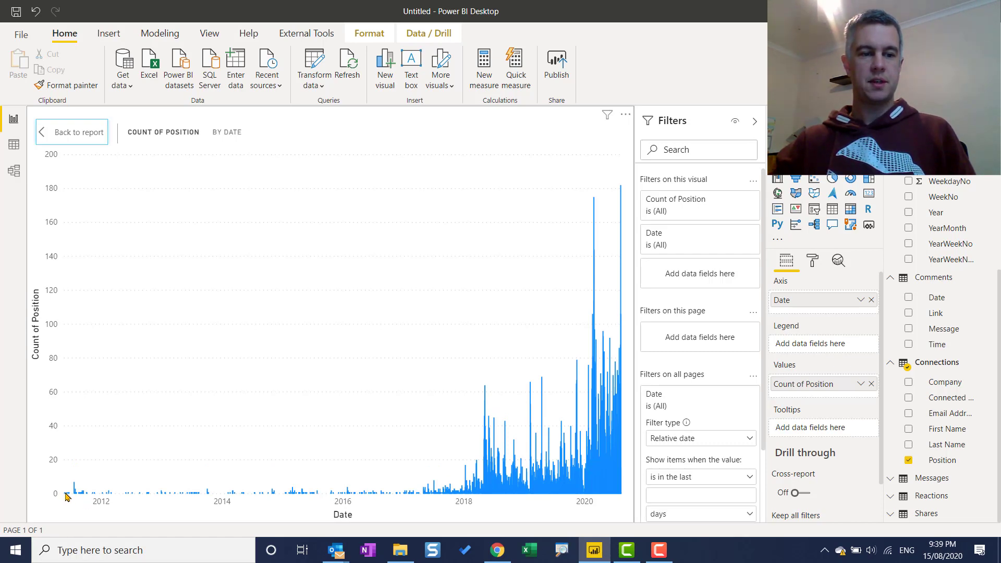
{"action": "mouse_move", "coordinate": [515, 506]}
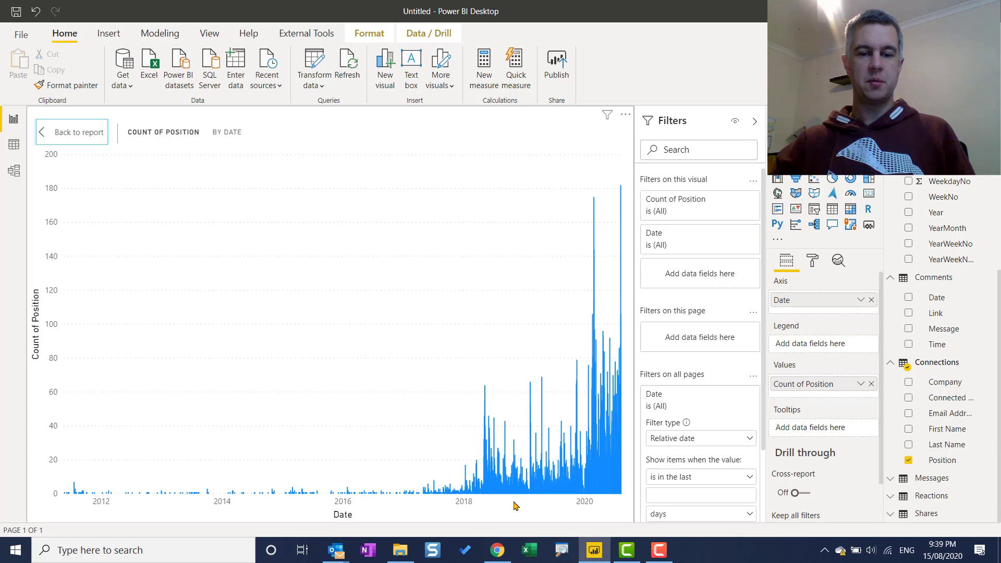
{"action": "mouse_move", "coordinate": [639, 379]}
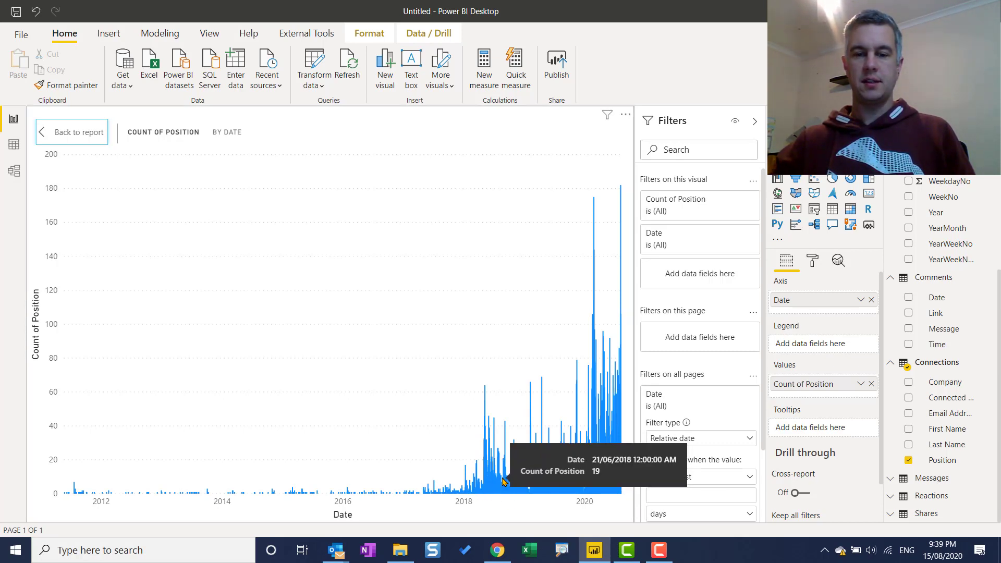
{"action": "mouse_move", "coordinate": [679, 250]}
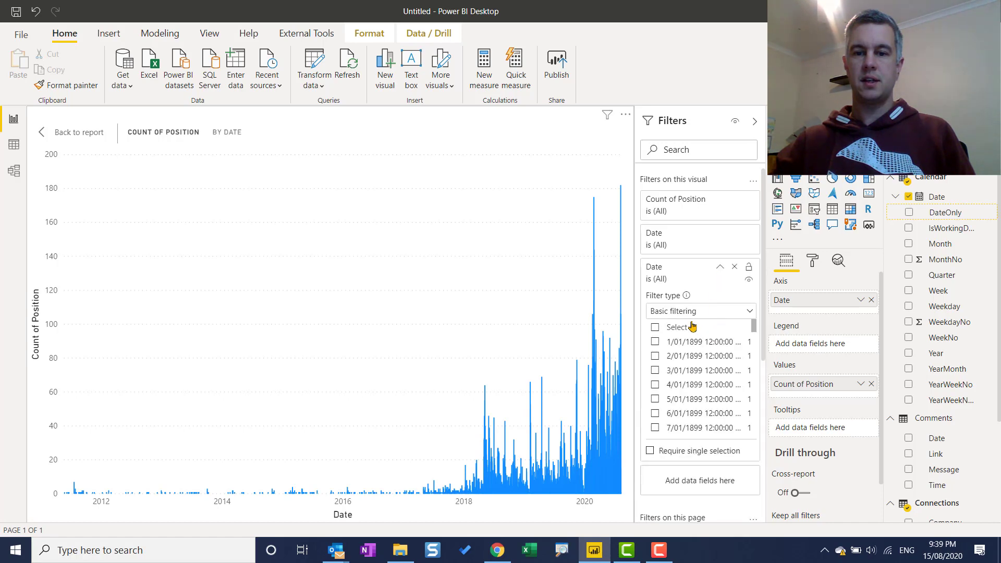
Filter the date chart to Relative date in the last 1 years and return to the report.
{"action": "left_click", "coordinate": [699, 311]}
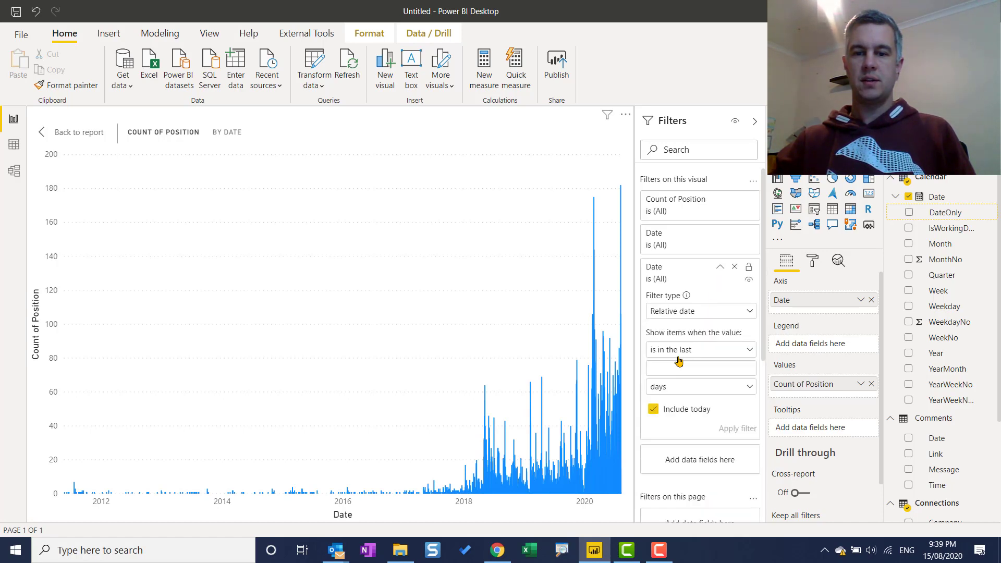
{"action": "left_click", "coordinate": [696, 367]}
{"action": "type", "text": "1"}
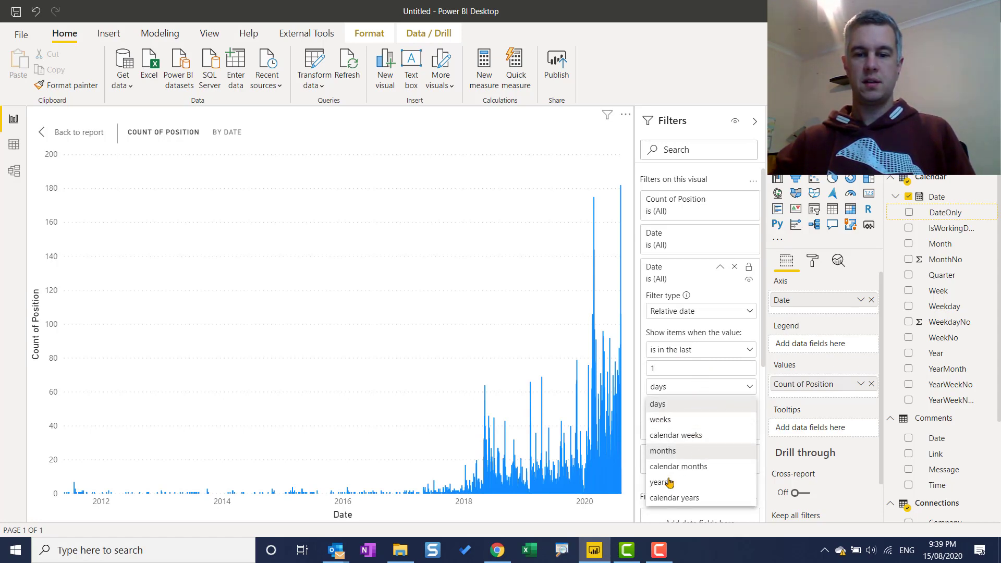
{"action": "left_click", "coordinate": [661, 483]}
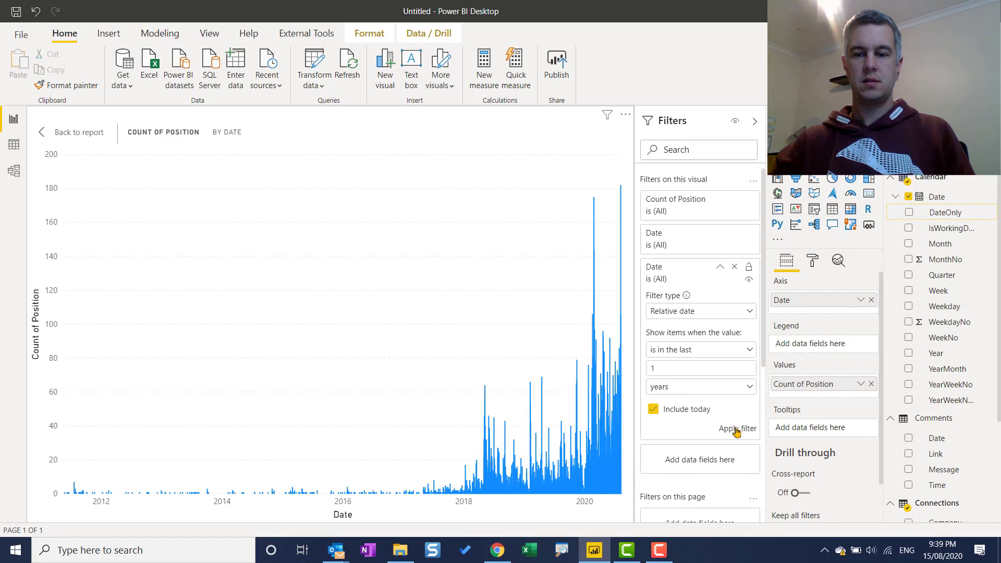
{"action": "left_click", "coordinate": [737, 428]}
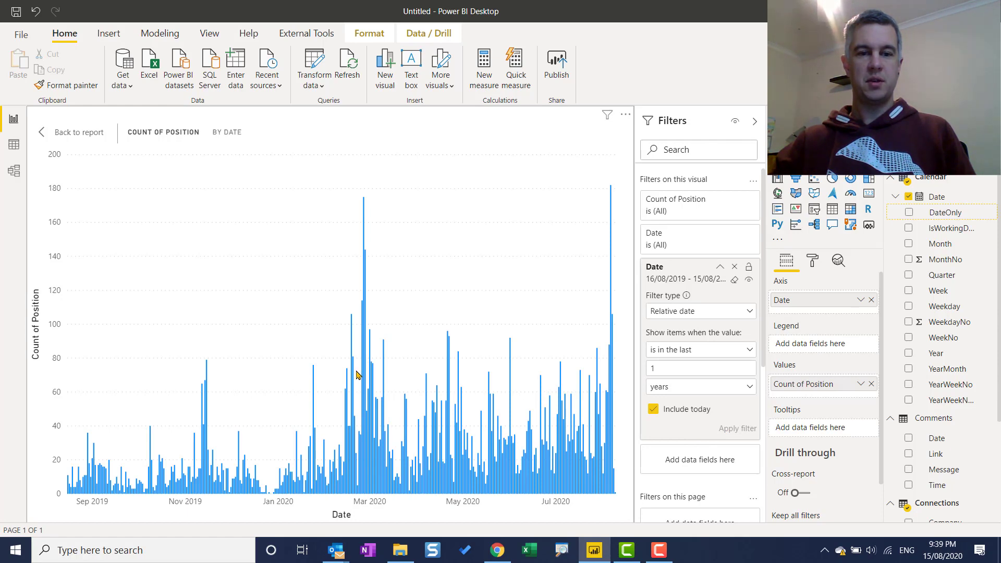
{"action": "mouse_move", "coordinate": [617, 249]}
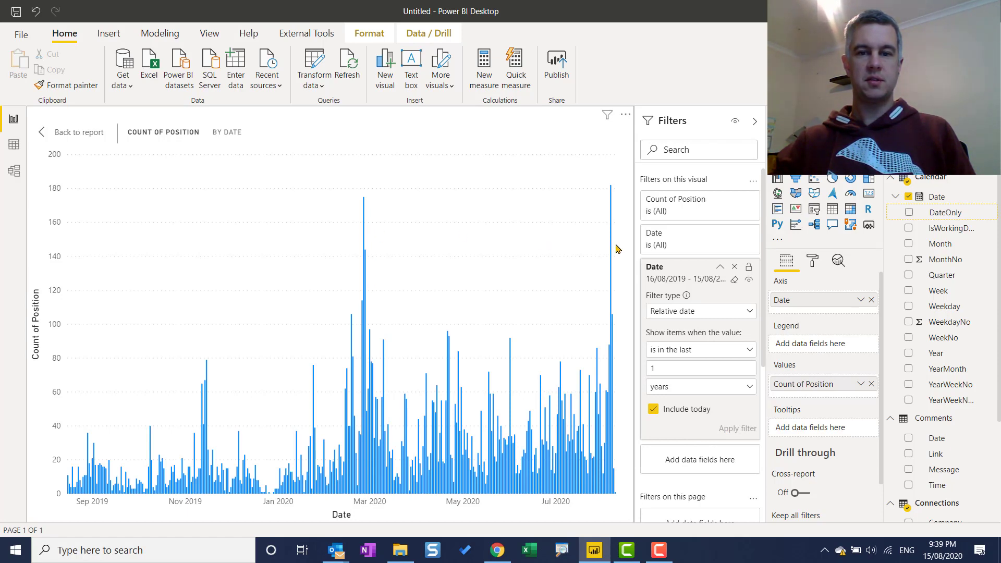
{"action": "mouse_move", "coordinate": [365, 273]}
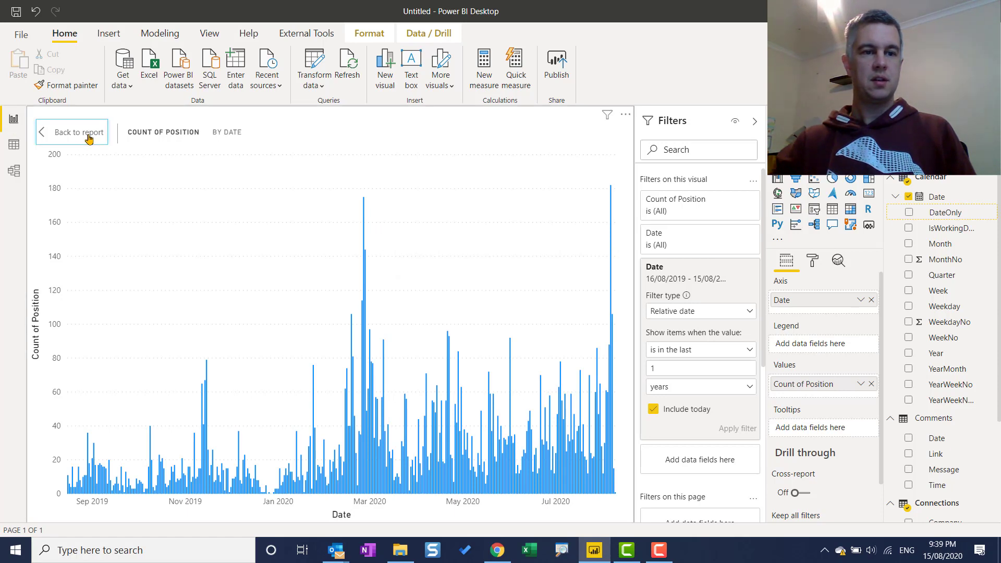
{"action": "left_click", "coordinate": [79, 132]}
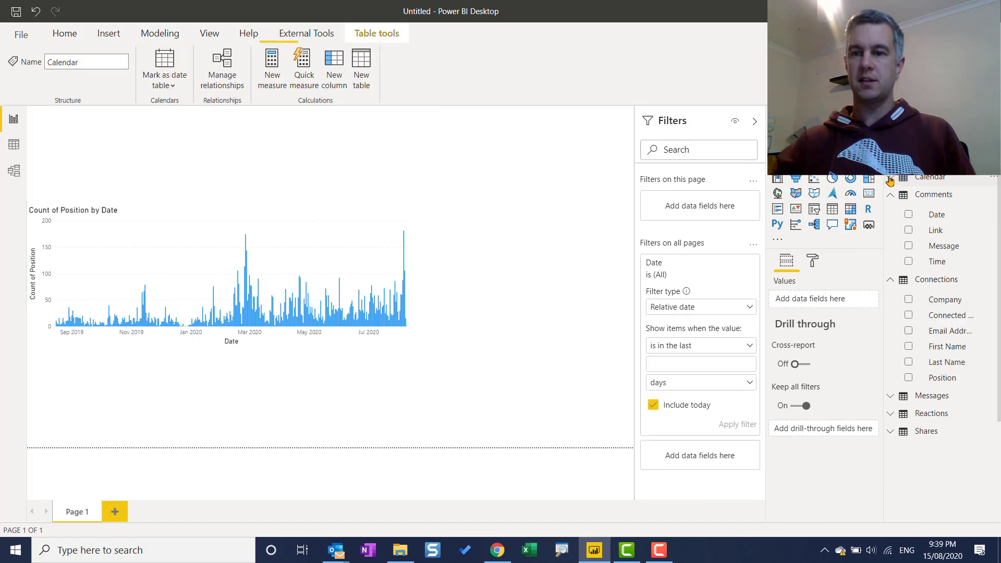
Add a card showing the 15.03K Count of Position beside the date chart.
{"action": "left_click", "coordinate": [64, 33]}
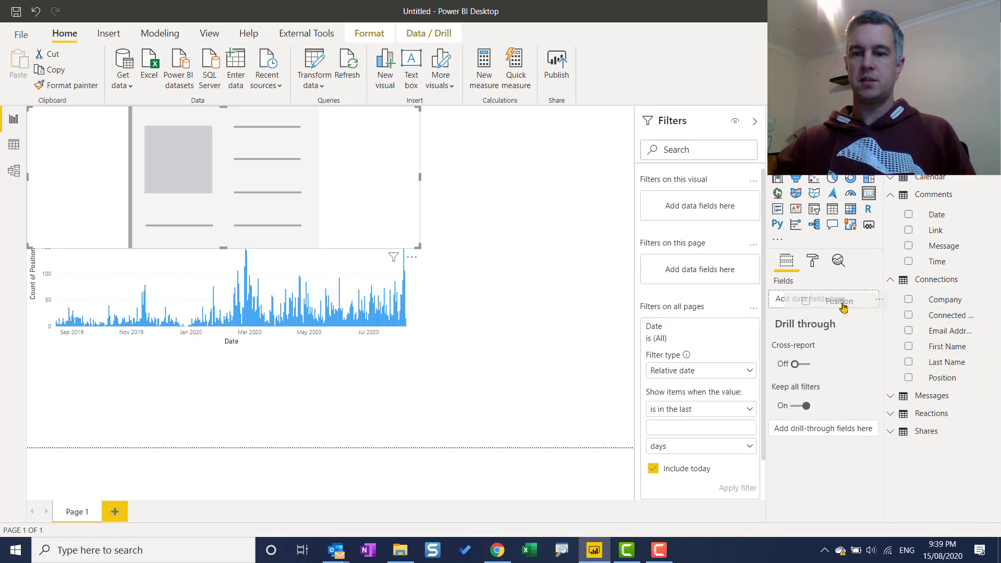
{"action": "left_click", "coordinate": [943, 378]}
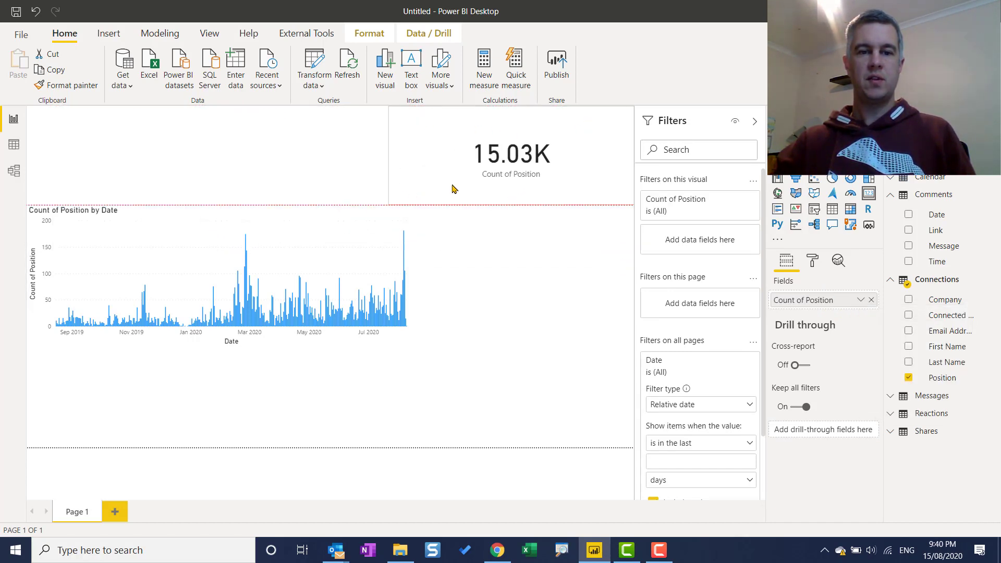
{"action": "left_click", "coordinate": [224, 274]}
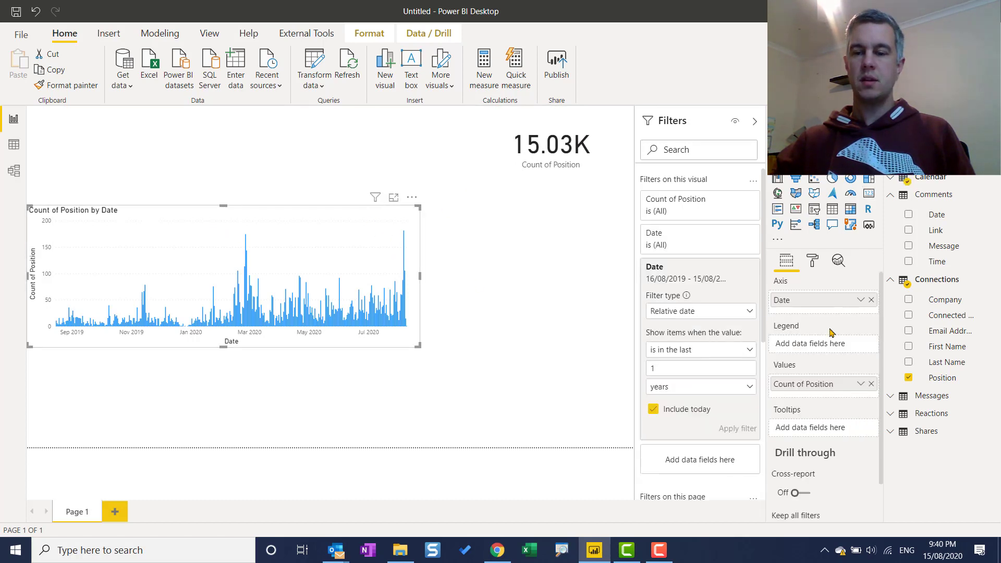
{"action": "mouse_move", "coordinate": [806, 397]}
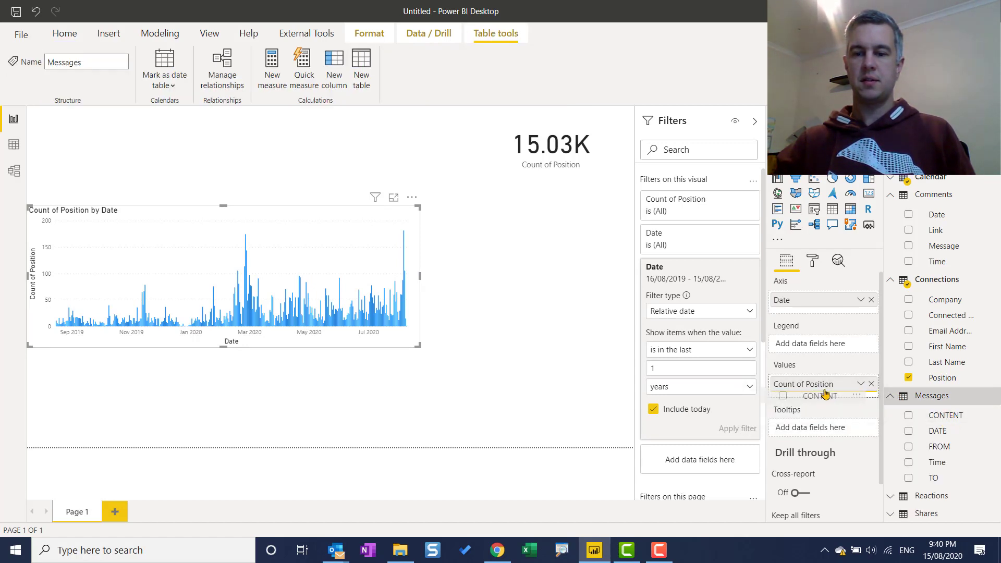
Add Messages CONTENT counts to the date chart's values, then expand the Shares table.
{"action": "left_click", "coordinate": [909, 415]}
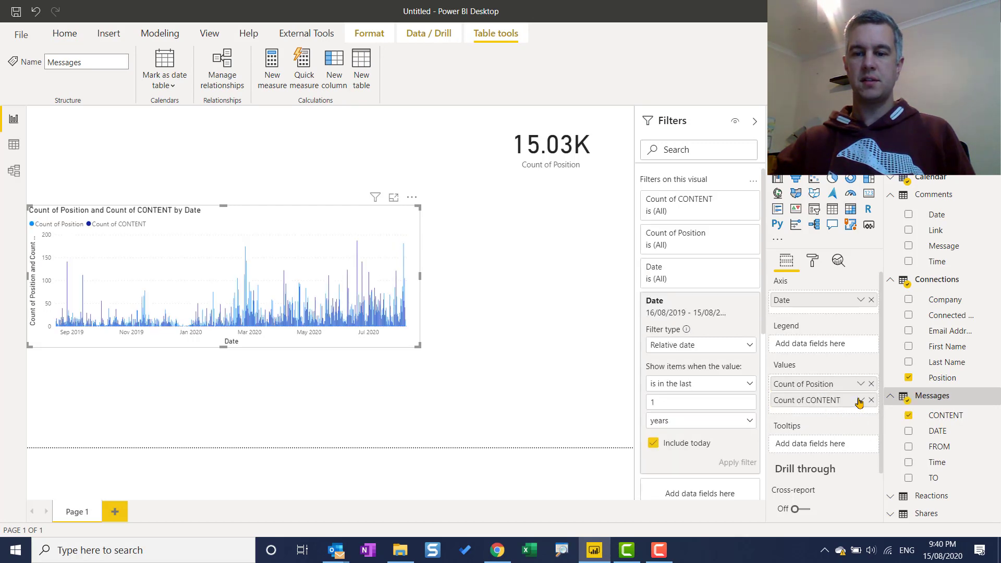
{"action": "mouse_move", "coordinate": [937, 431]}
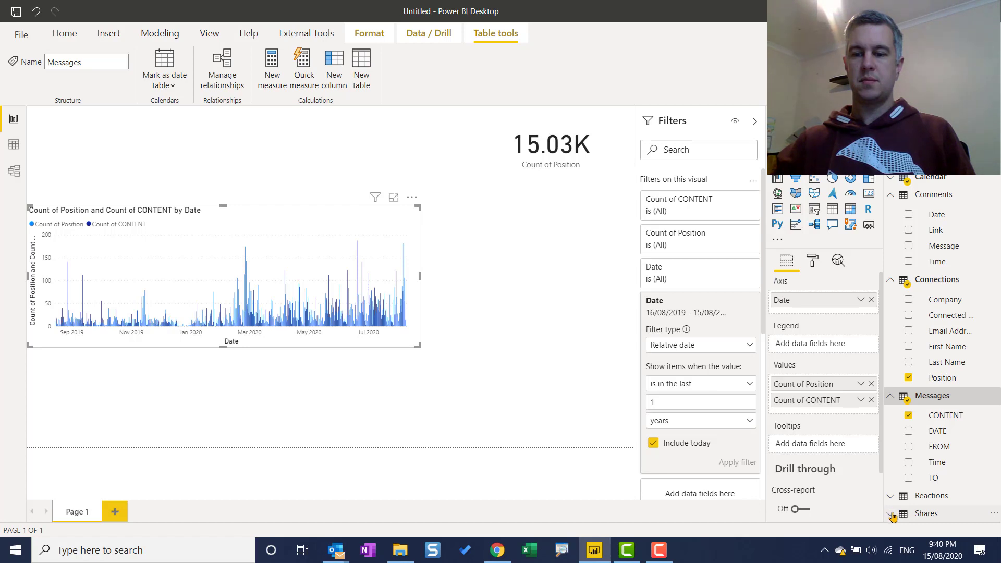
{"action": "left_click", "coordinate": [889, 513]}
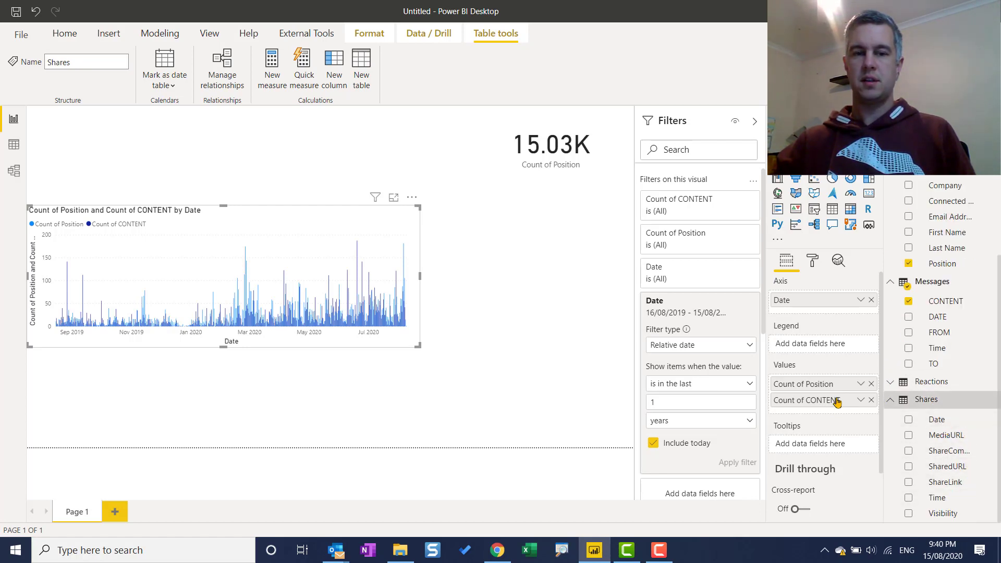
{"action": "mouse_move", "coordinate": [916, 382]}
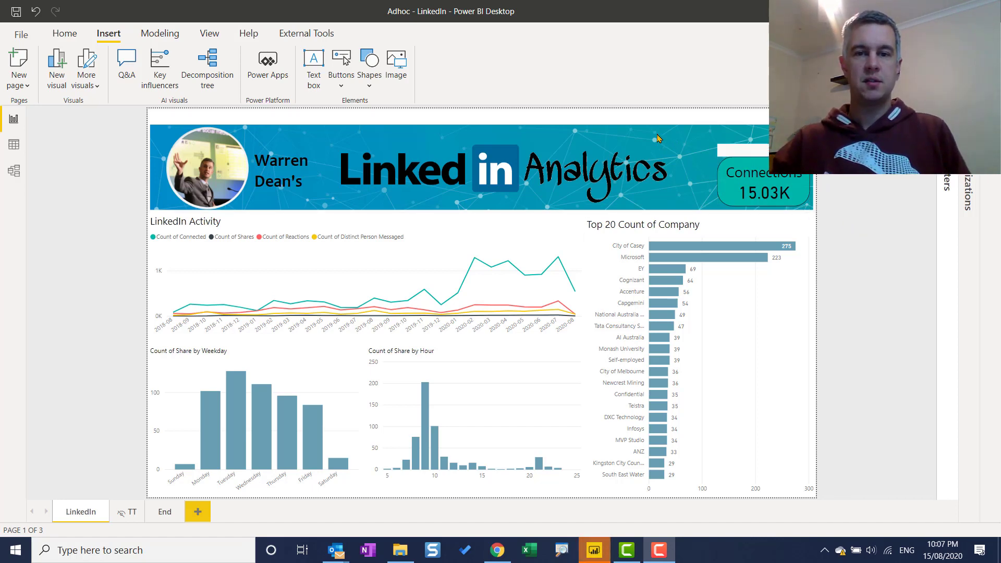
{"action": "mouse_move", "coordinate": [721, 127]}
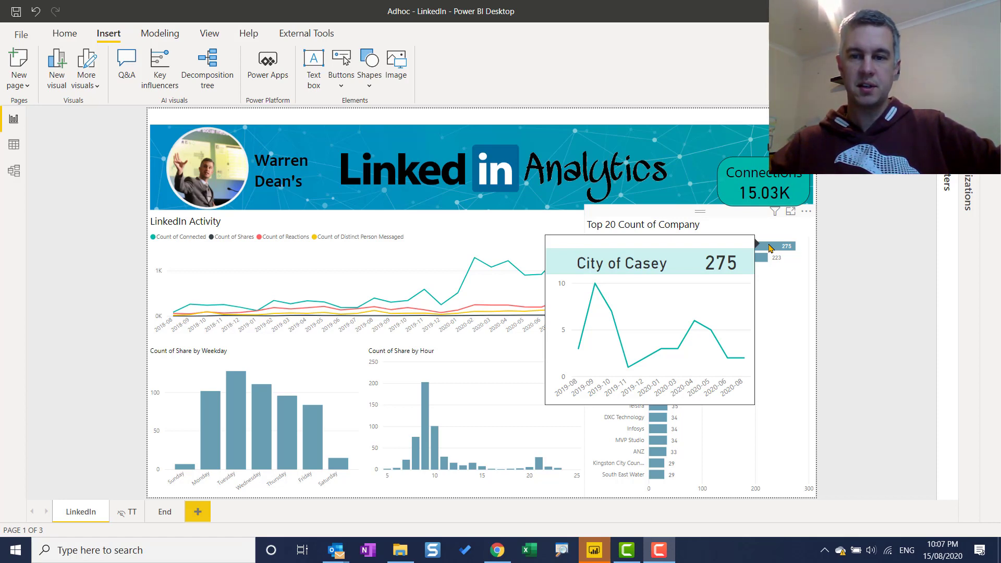
{"action": "mouse_move", "coordinate": [766, 259]}
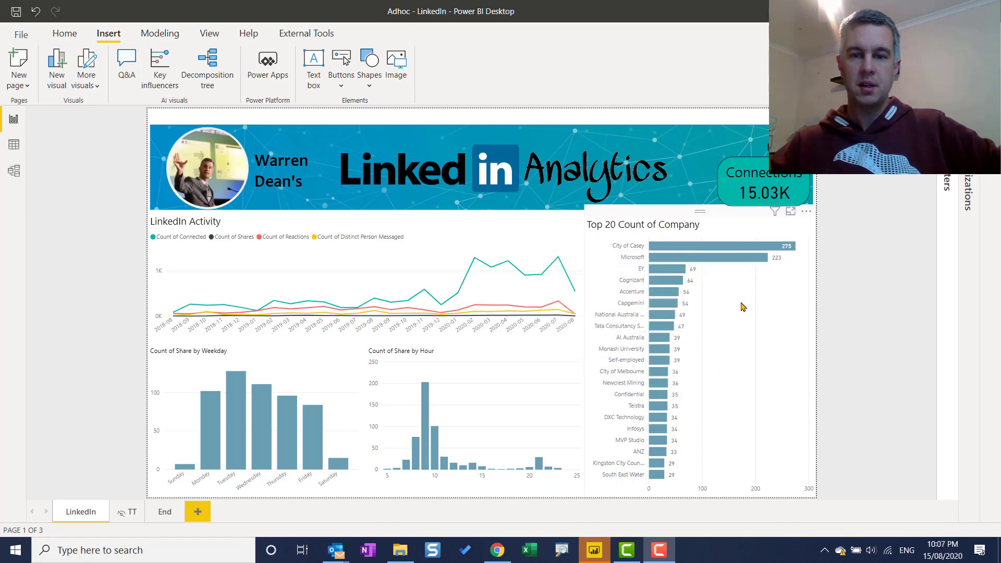
{"action": "mouse_move", "coordinate": [231, 246]}
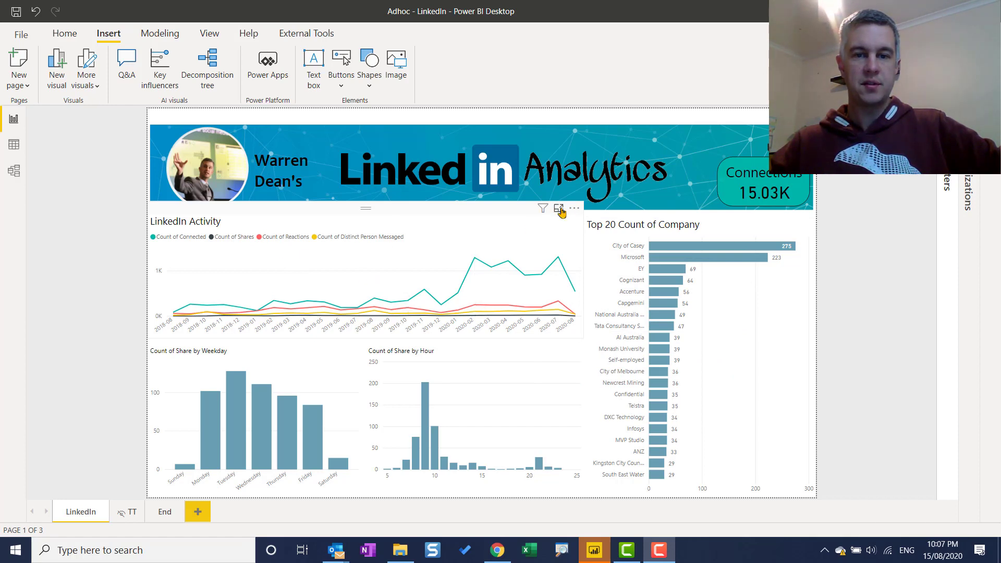
{"action": "left_click", "coordinate": [558, 209]}
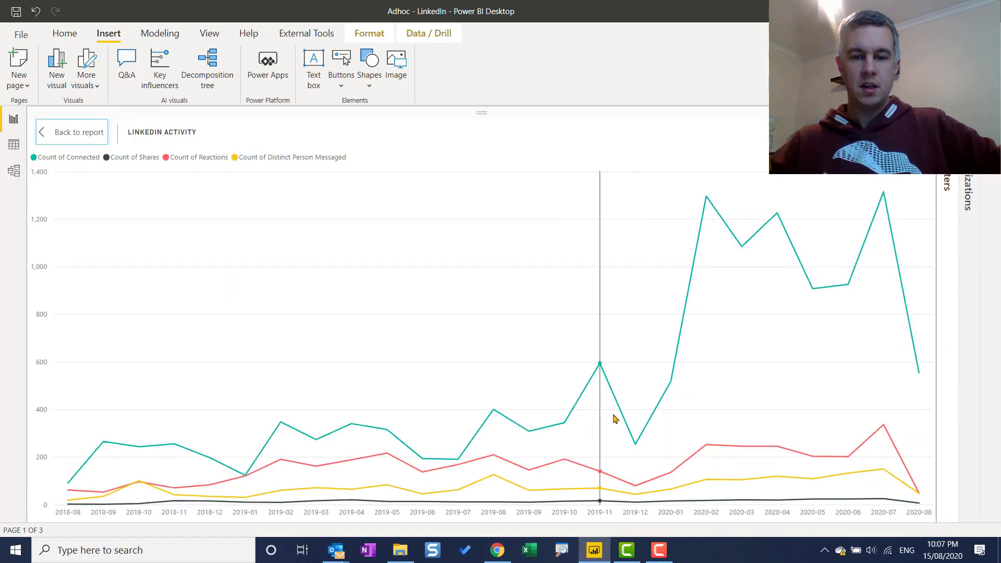
{"action": "mouse_move", "coordinate": [670, 381]}
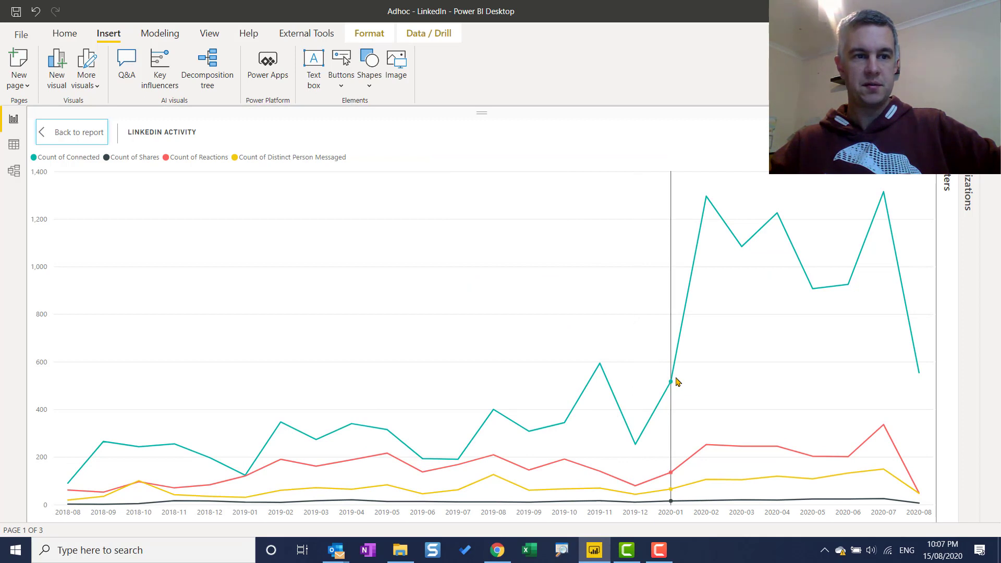
{"action": "mouse_move", "coordinate": [740, 357]}
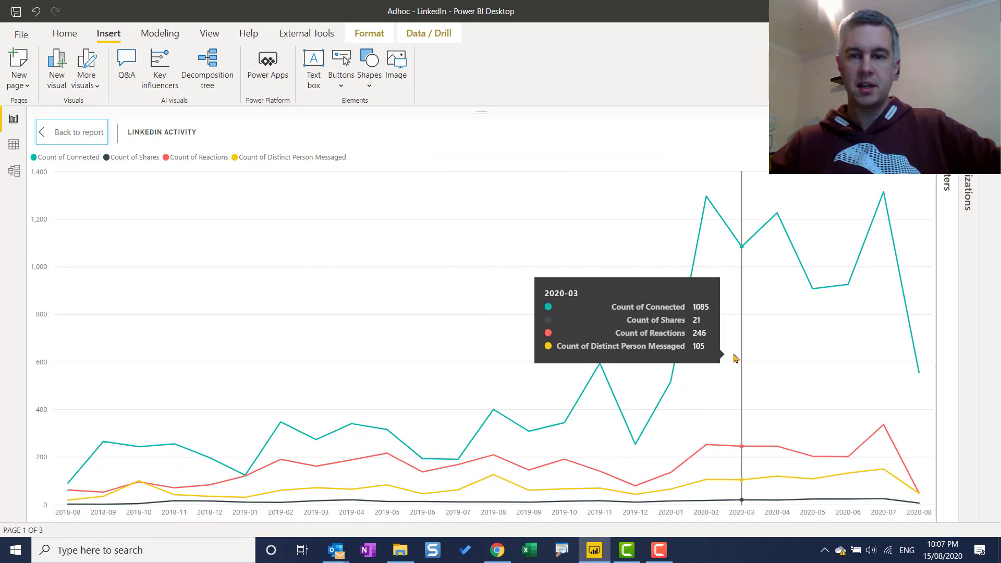
{"action": "mouse_move", "coordinate": [668, 468]}
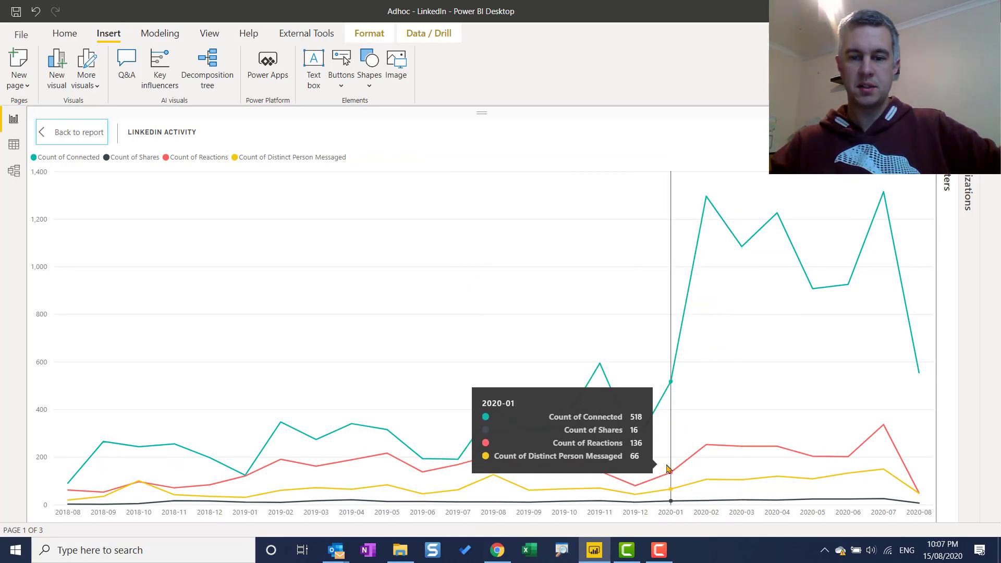
{"action": "mouse_move", "coordinate": [689, 467]}
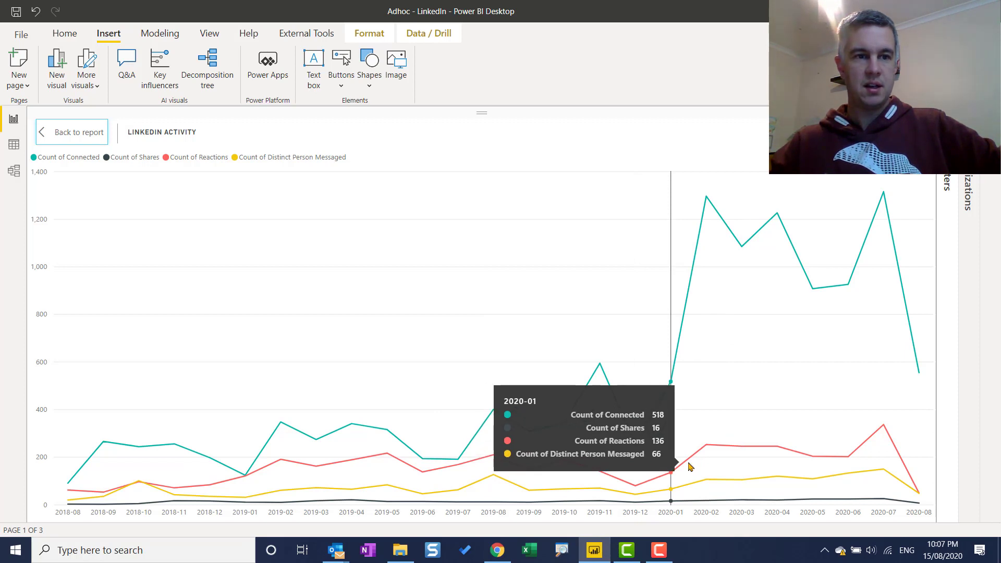
{"action": "mouse_move", "coordinate": [706, 457]}
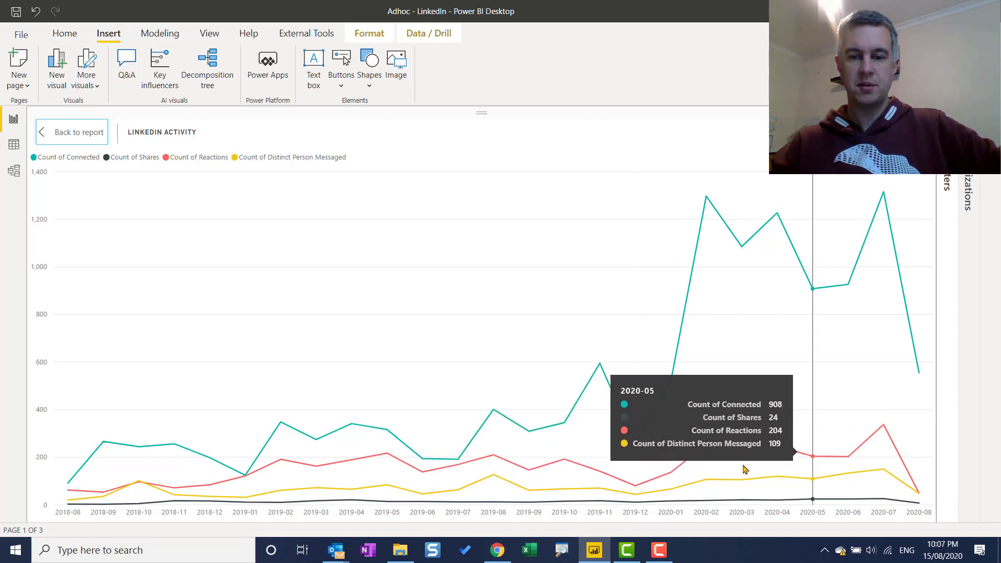
{"action": "mouse_move", "coordinate": [669, 466]}
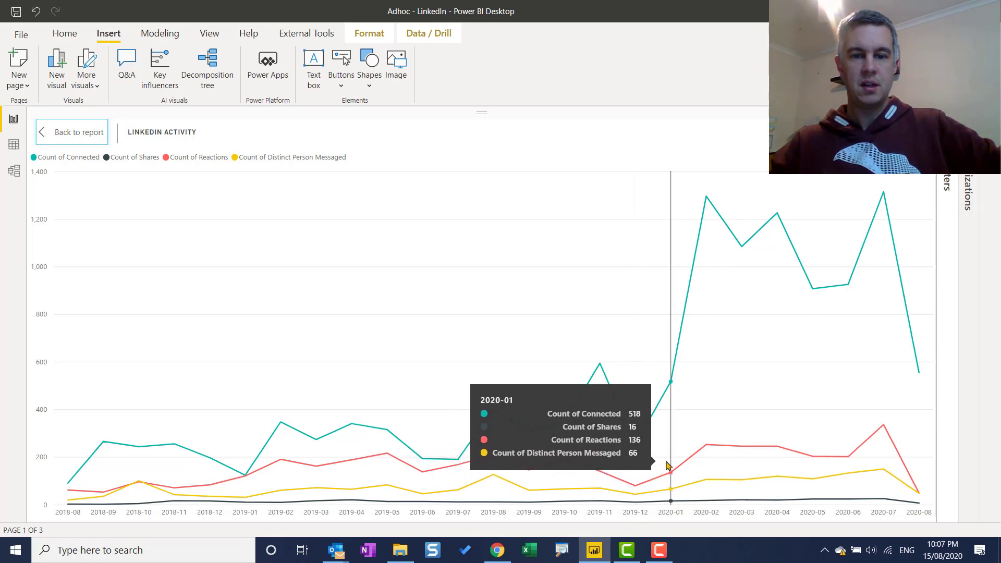
{"action": "mouse_move", "coordinate": [740, 464]}
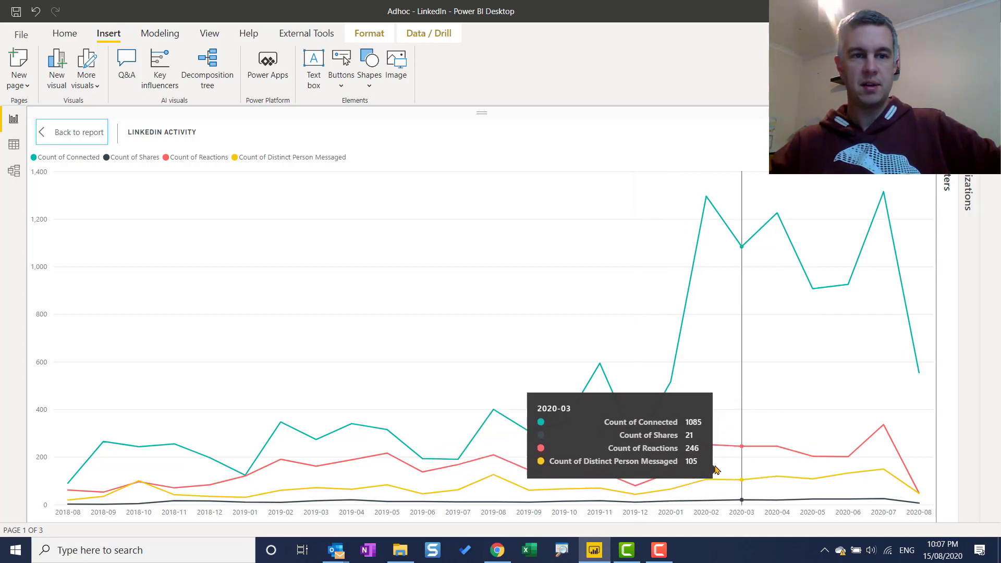
{"action": "mouse_move", "coordinate": [686, 298]}
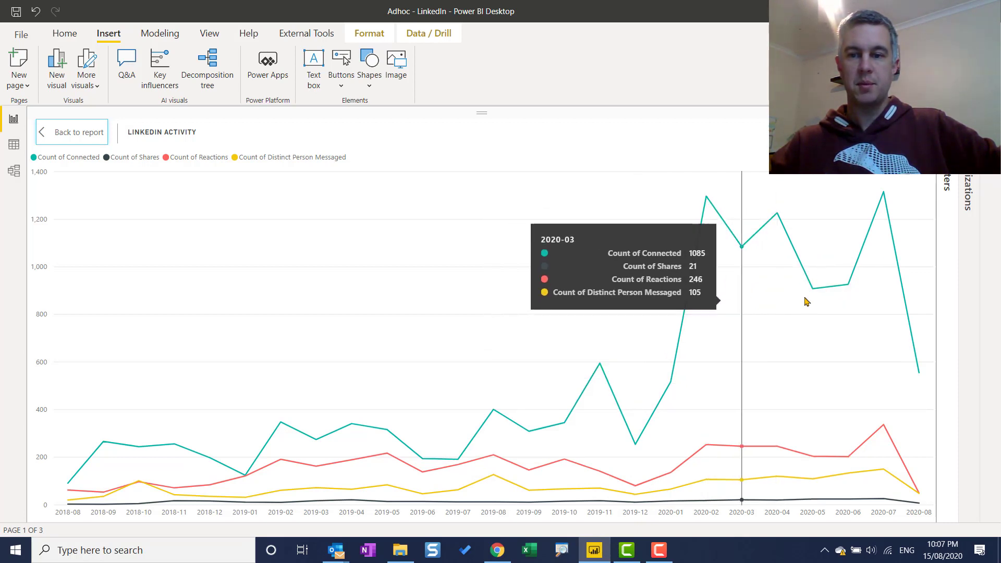
{"action": "mouse_move", "coordinate": [777, 291]}
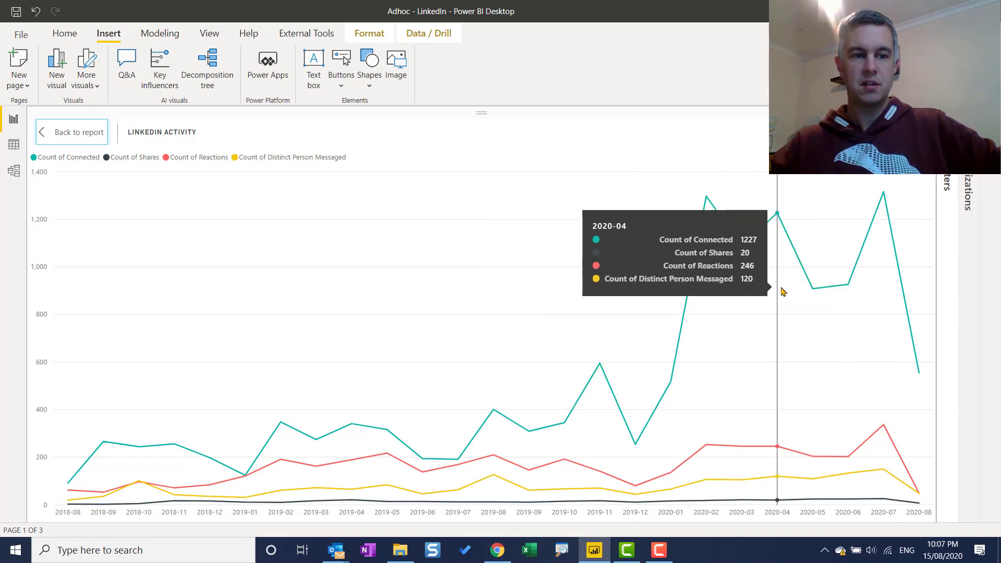
{"action": "mouse_move", "coordinate": [706, 301]}
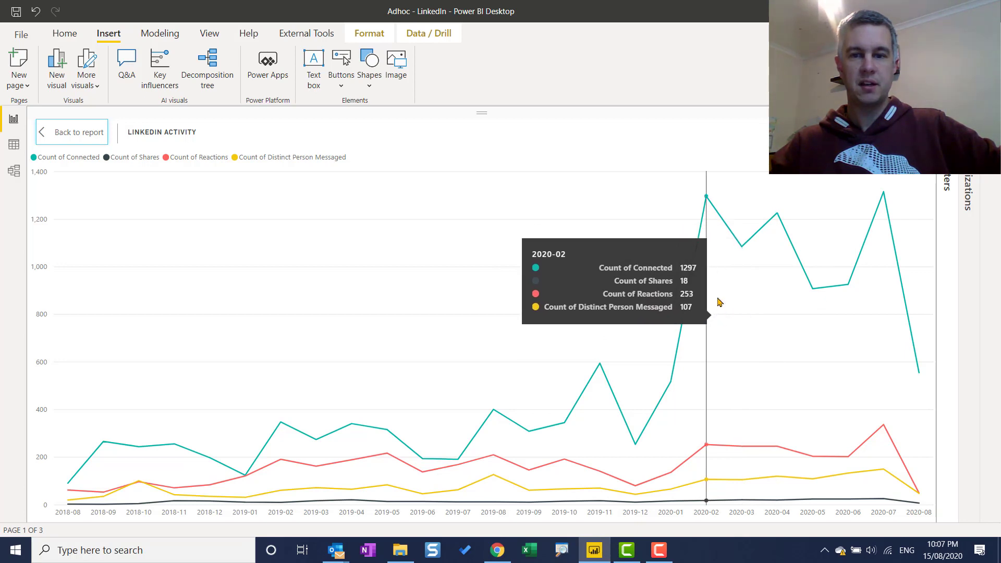
{"action": "mouse_move", "coordinate": [715, 273]}
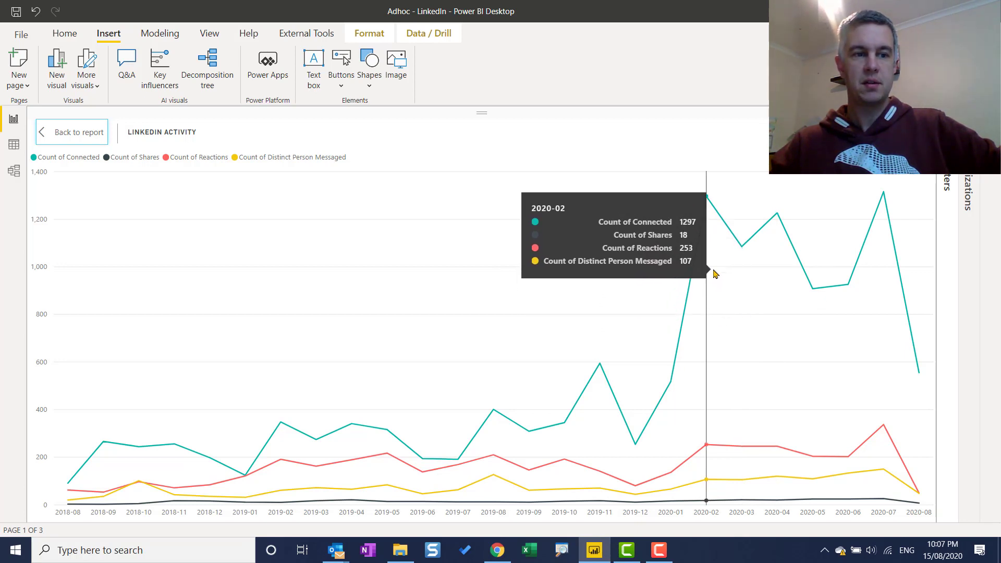
Return to the full report and cross-filter the hour chart by Thursday then Wednesday shares.
{"action": "left_click", "coordinate": [71, 132]}
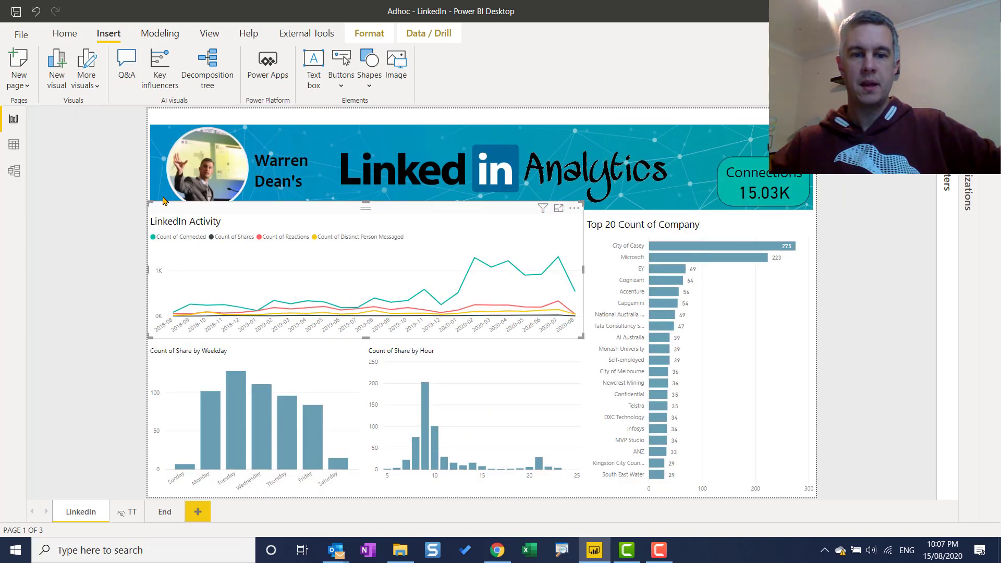
{"action": "mouse_move", "coordinate": [281, 387]}
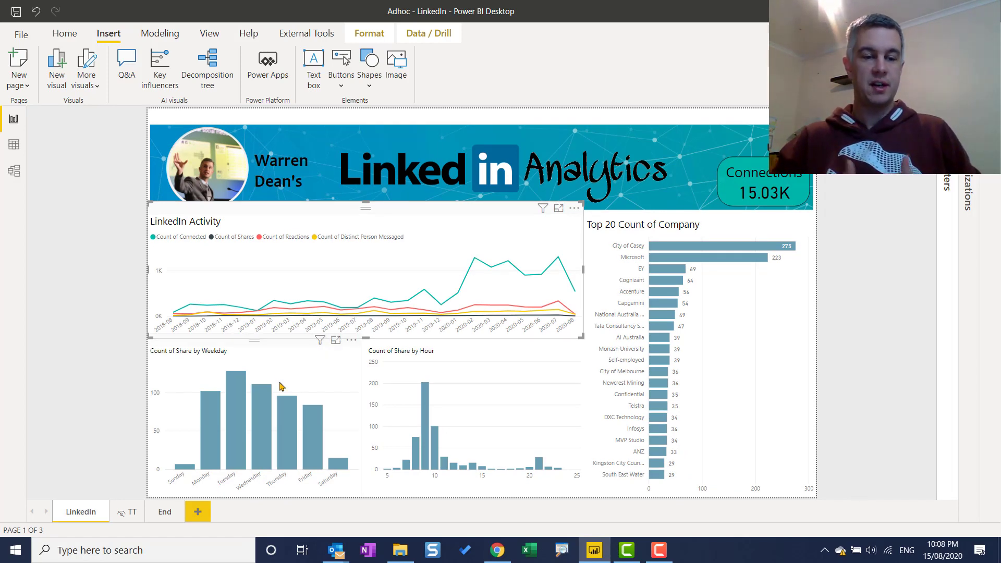
{"action": "mouse_move", "coordinate": [273, 387]}
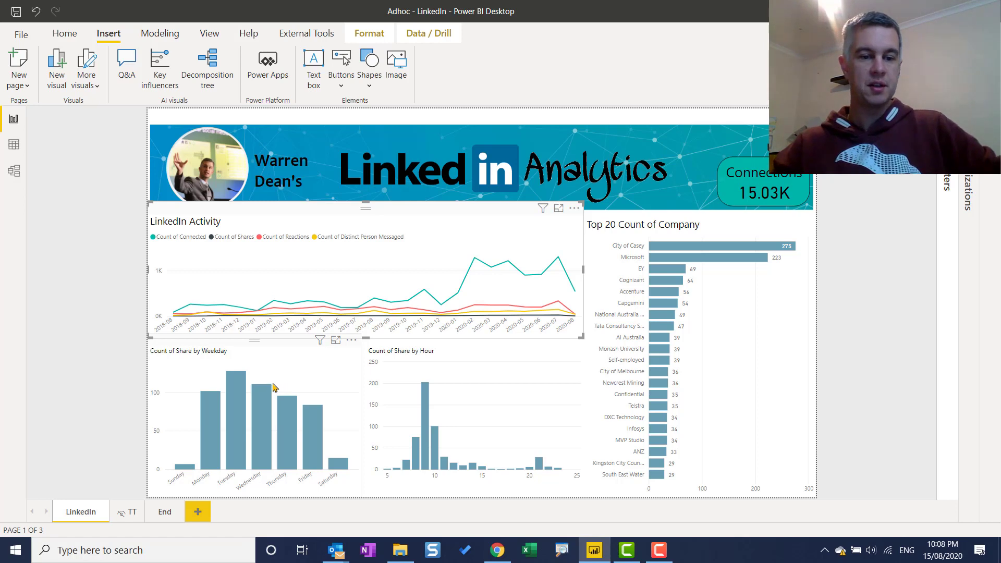
{"action": "mouse_move", "coordinate": [217, 442]}
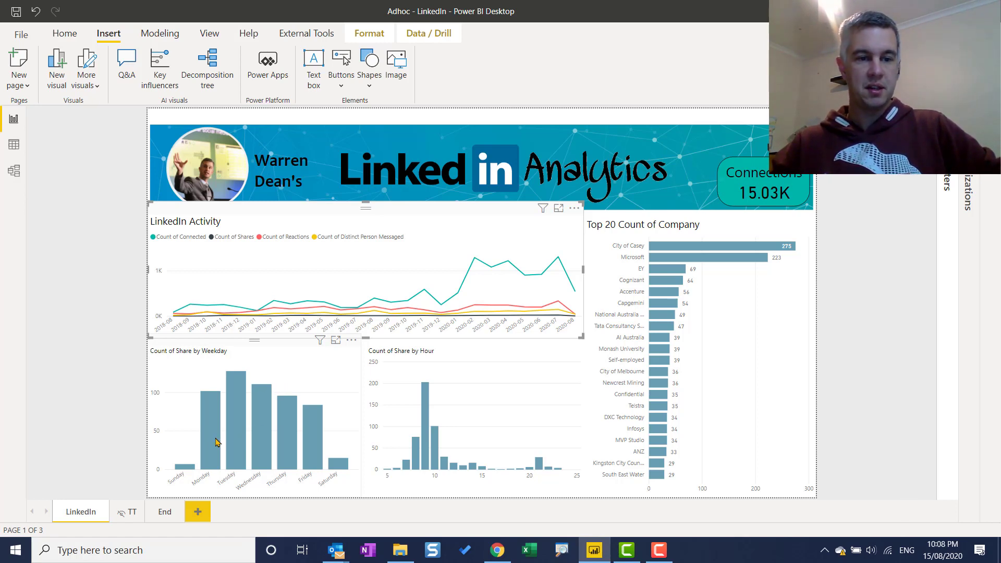
{"action": "mouse_move", "coordinate": [305, 420]}
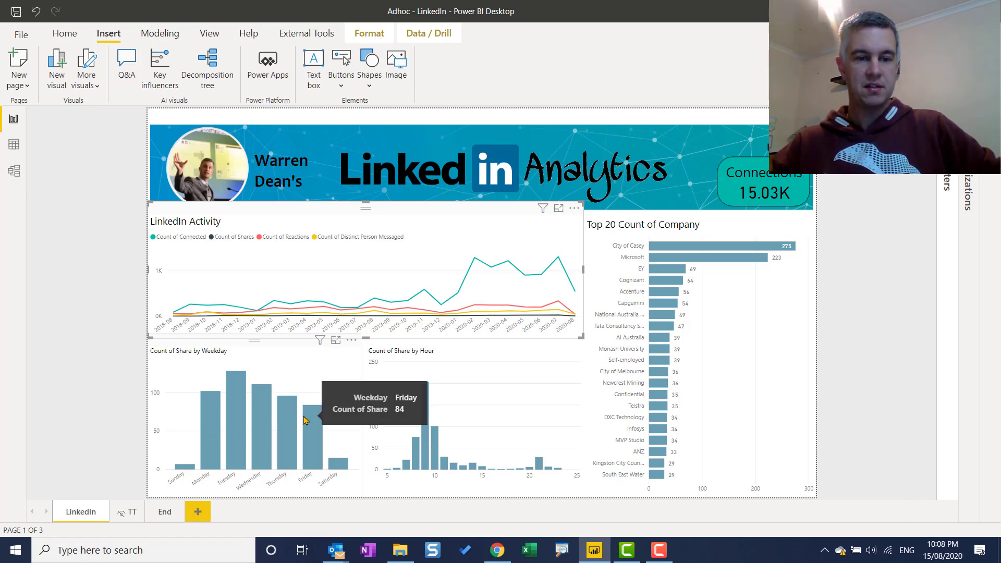
{"action": "mouse_move", "coordinate": [242, 390]}
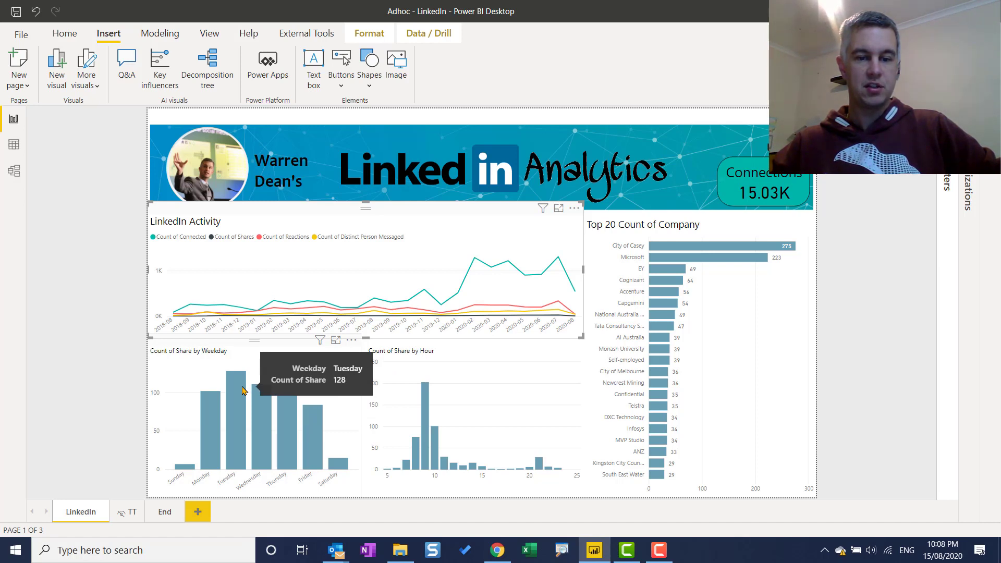
{"action": "mouse_move", "coordinate": [424, 415]}
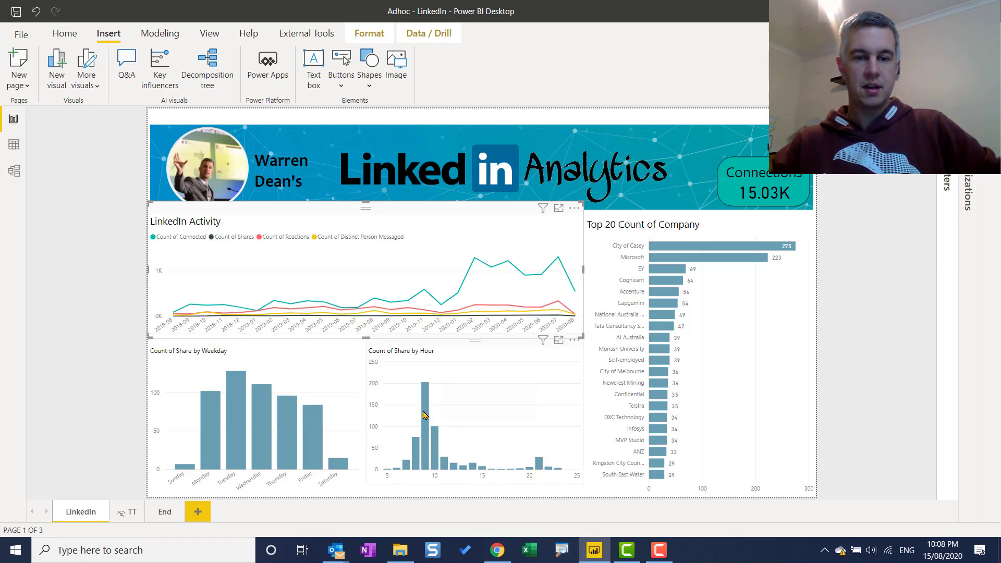
{"action": "mouse_move", "coordinate": [228, 408]}
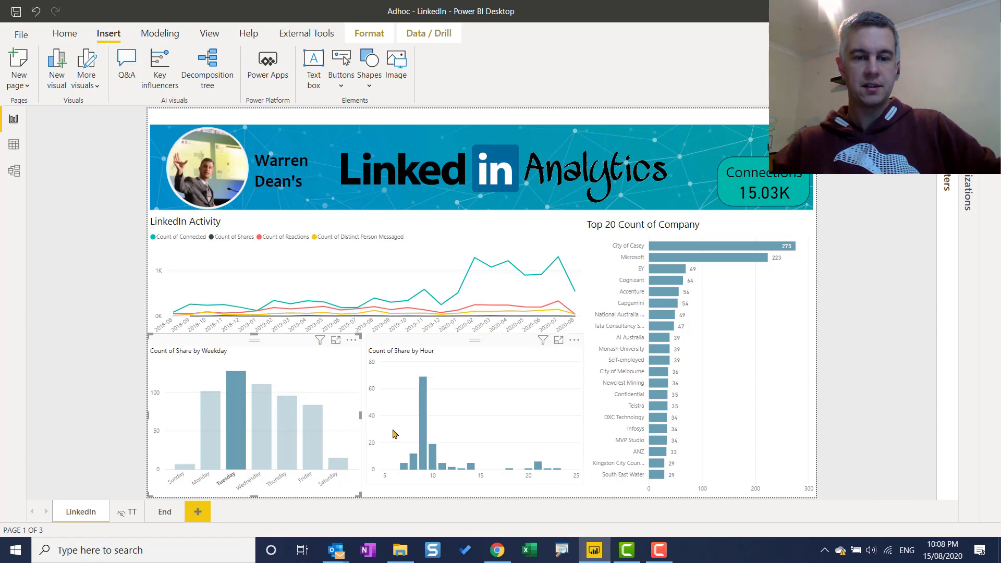
{"action": "mouse_move", "coordinate": [426, 414]}
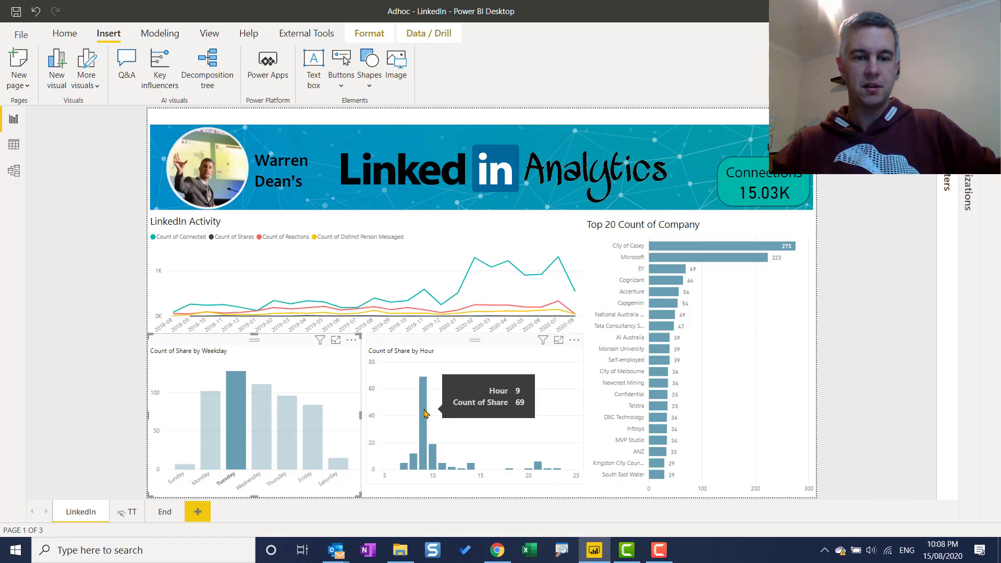
{"action": "mouse_move", "coordinate": [341, 464]}
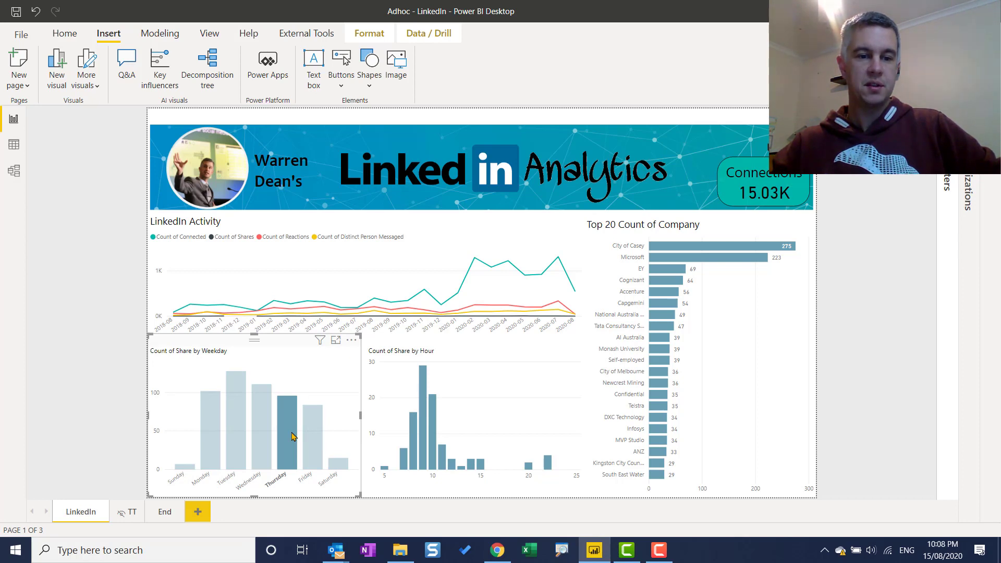
{"action": "left_click", "coordinate": [247, 415]}
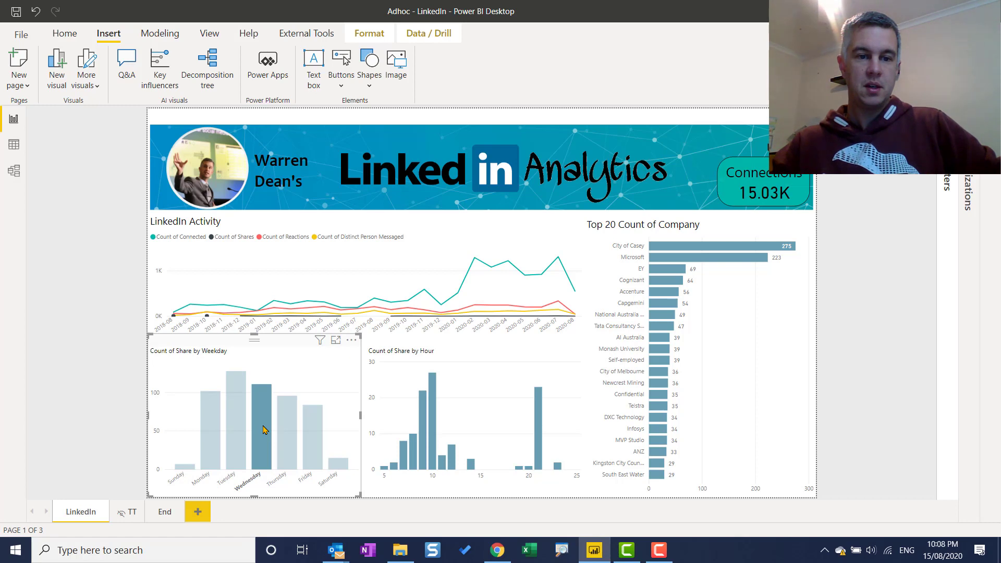
{"action": "left_click", "coordinate": [248, 434]}
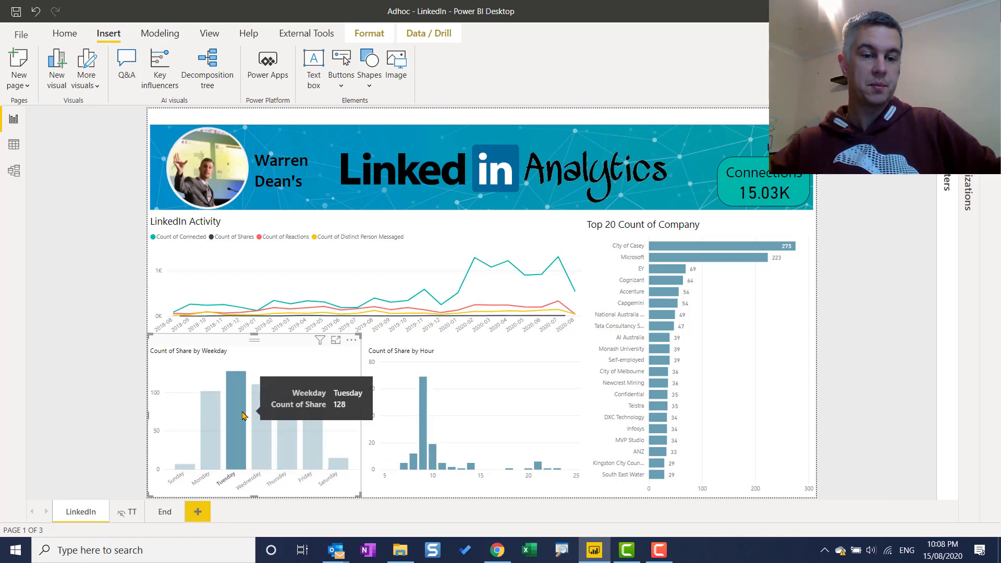
{"action": "mouse_move", "coordinate": [898, 363]}
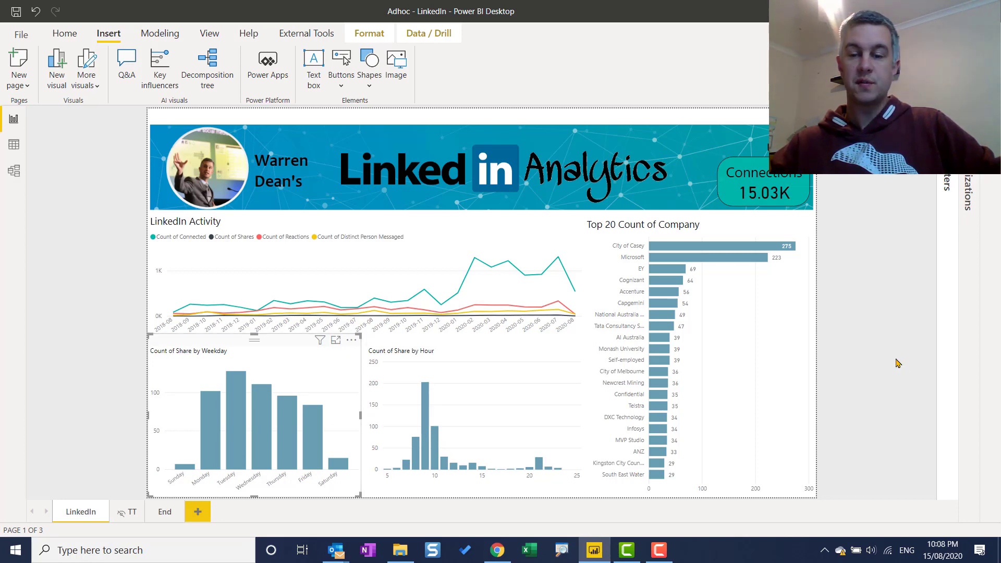